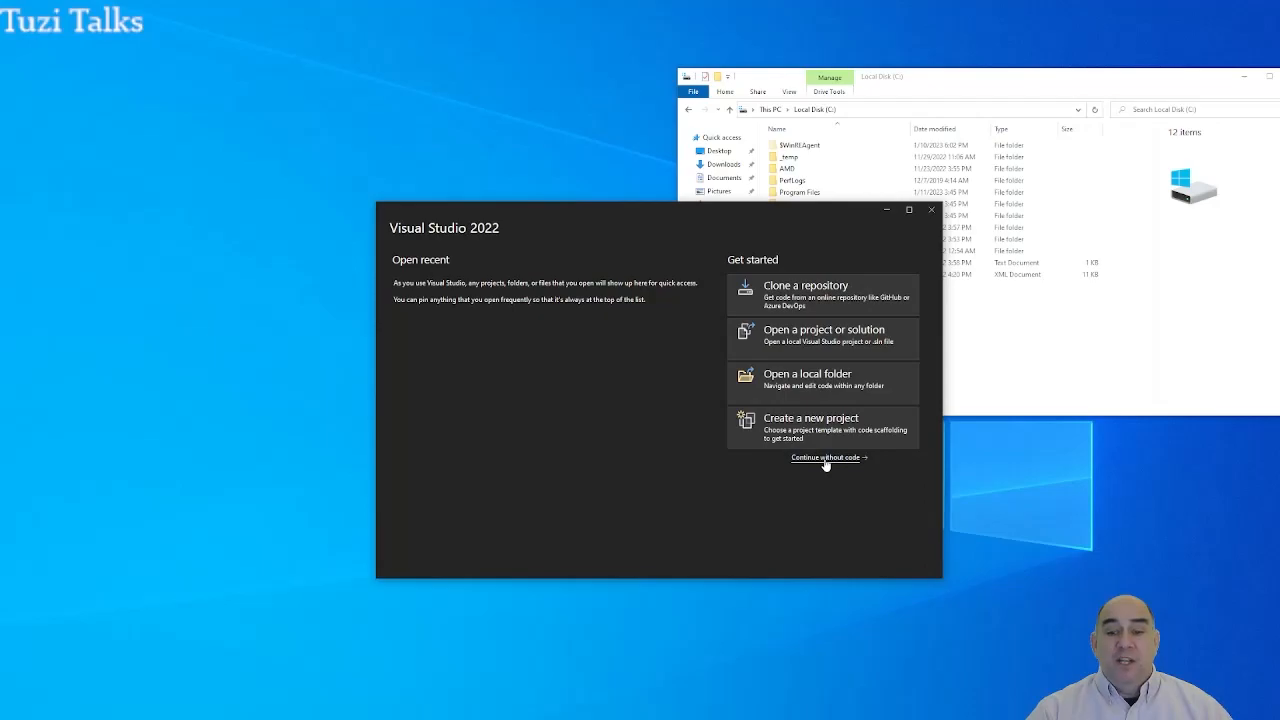
# Step: Skip the start window via 'Continue without code' to reach an empty workspace
pyautogui.click(824, 458)
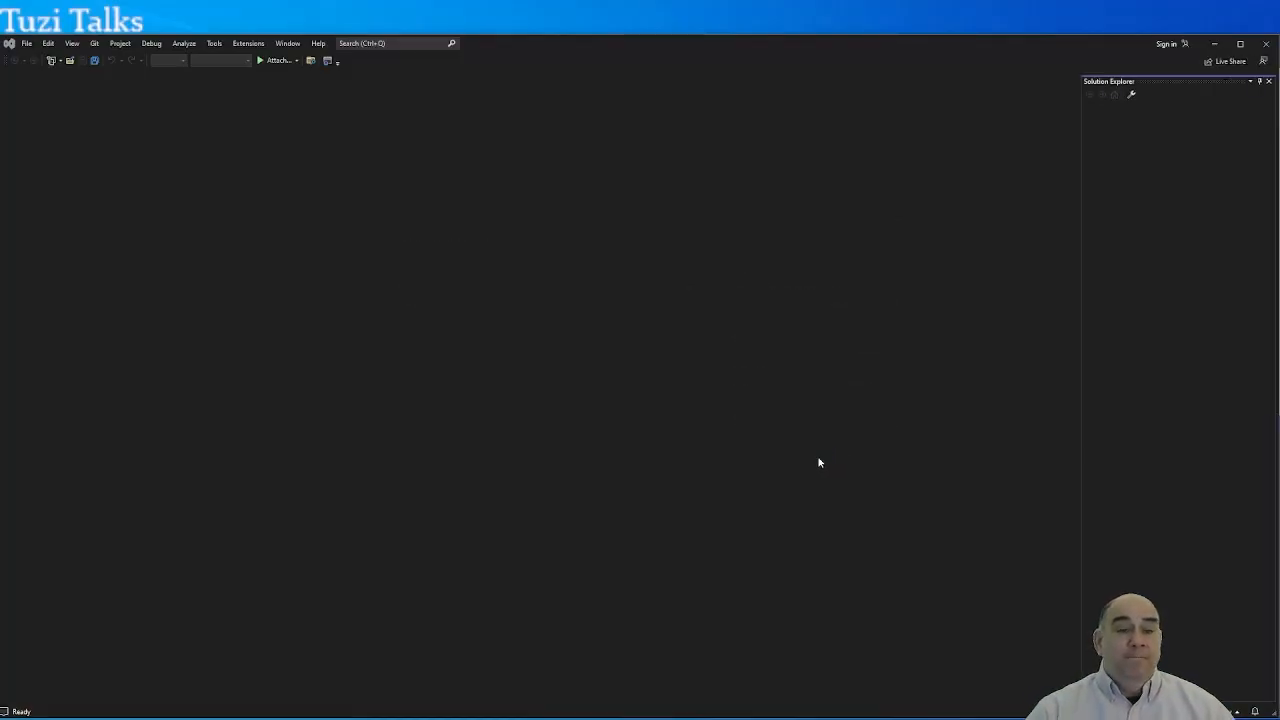
pyautogui.moveTo(708, 384)
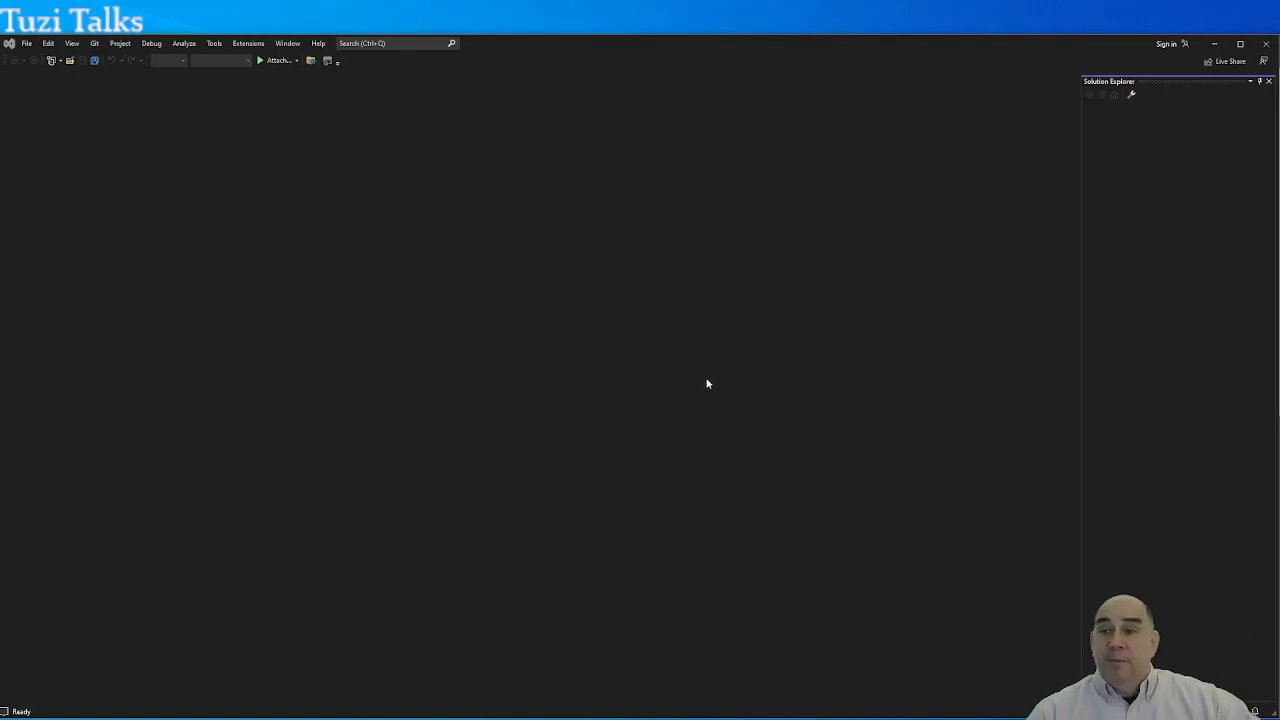
pyautogui.moveTo(1208, 82)
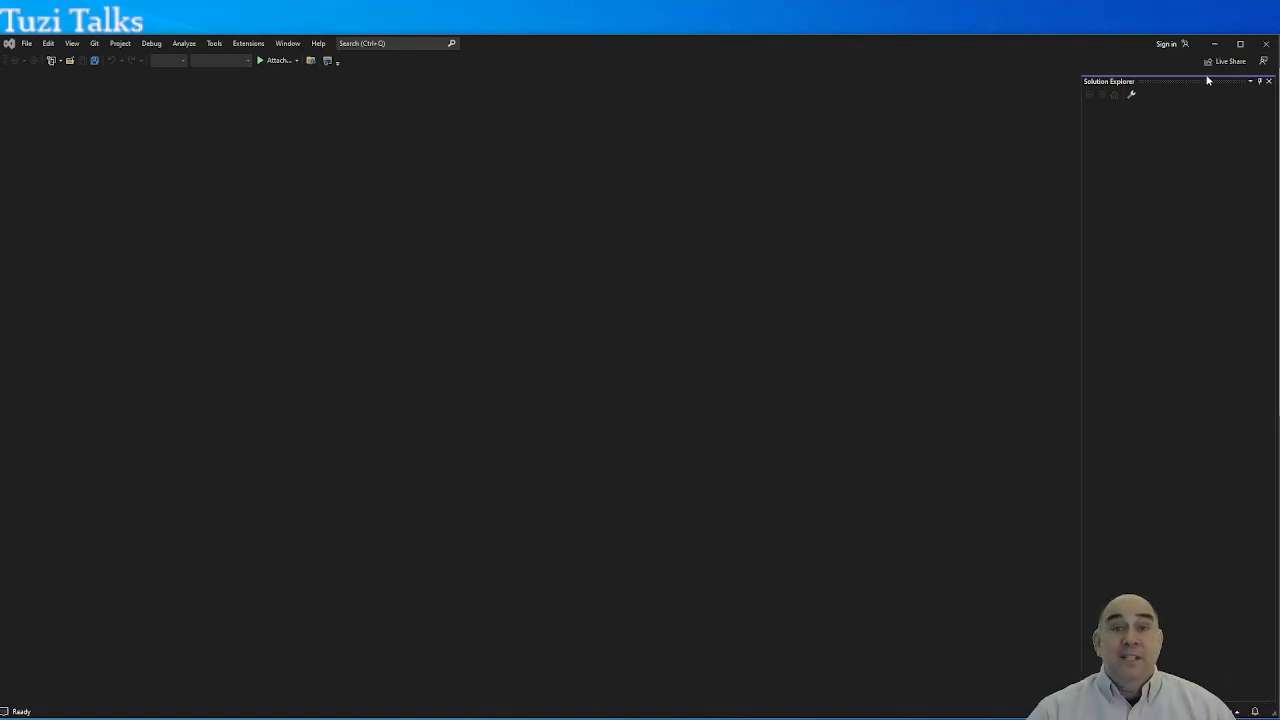
pyautogui.moveTo(1184, 168)
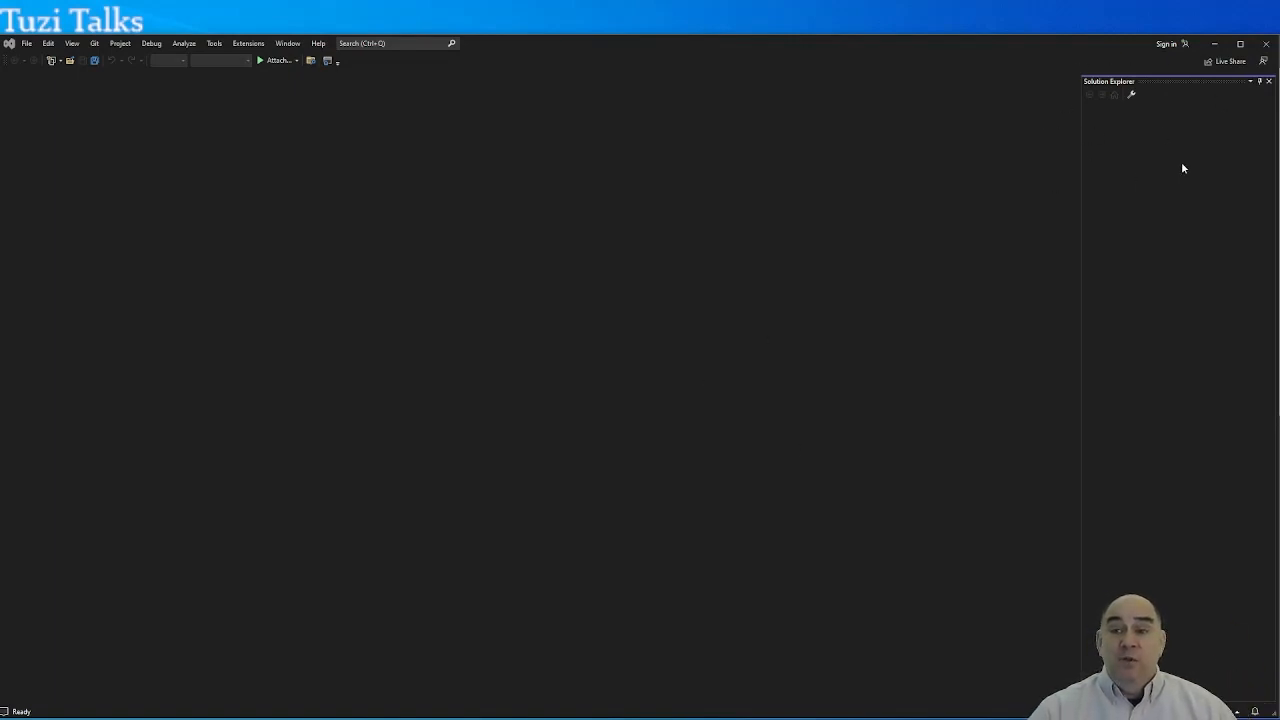
pyautogui.moveTo(1120, 340)
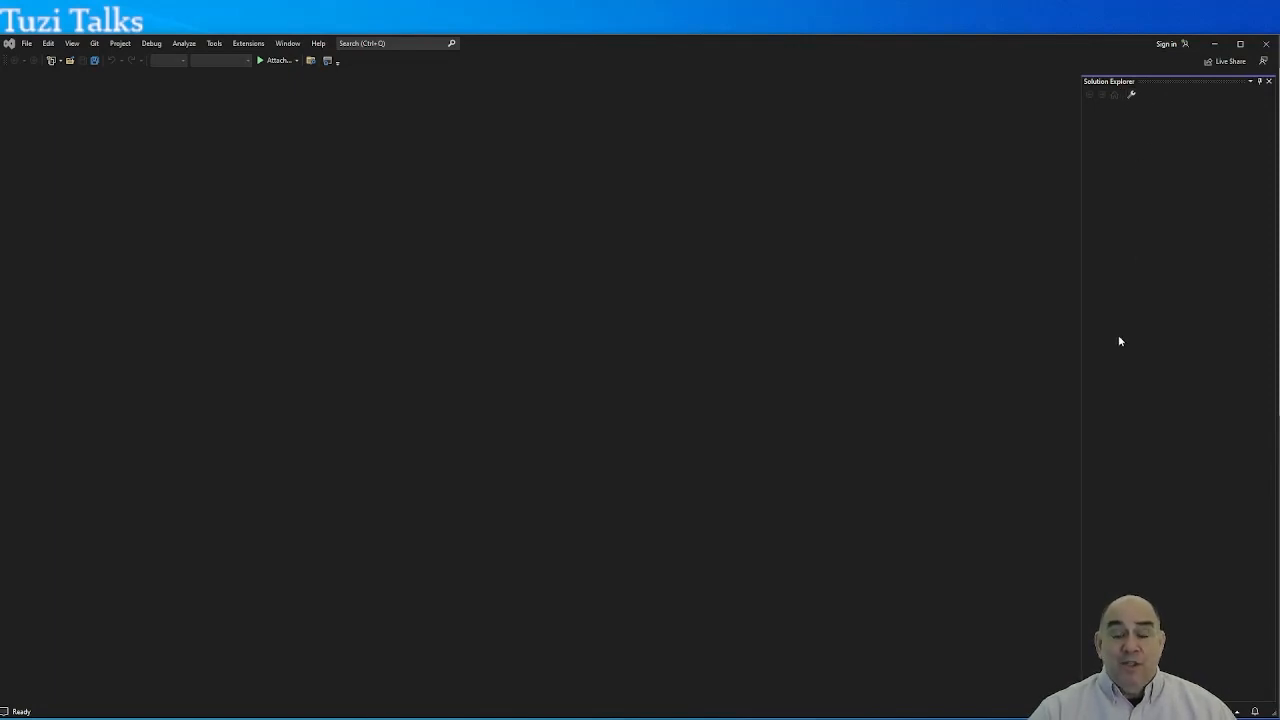
pyautogui.moveTo(1106, 196)
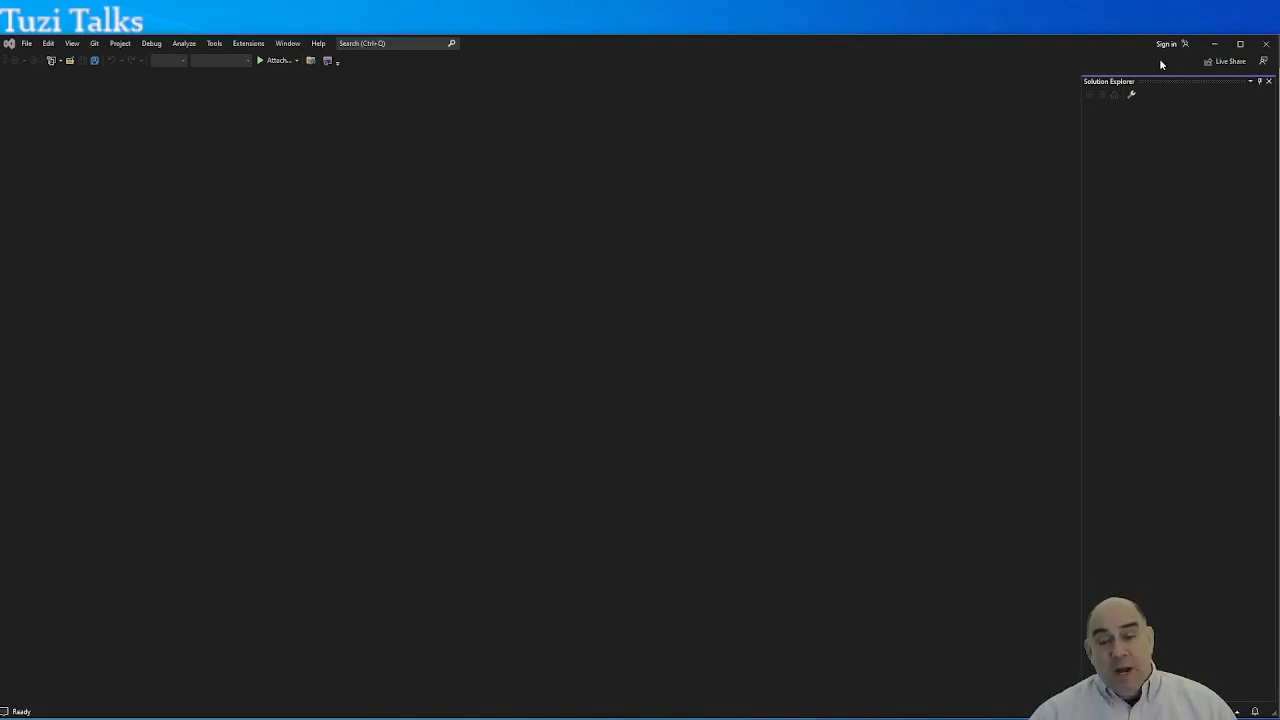
pyautogui.moveTo(1158, 118)
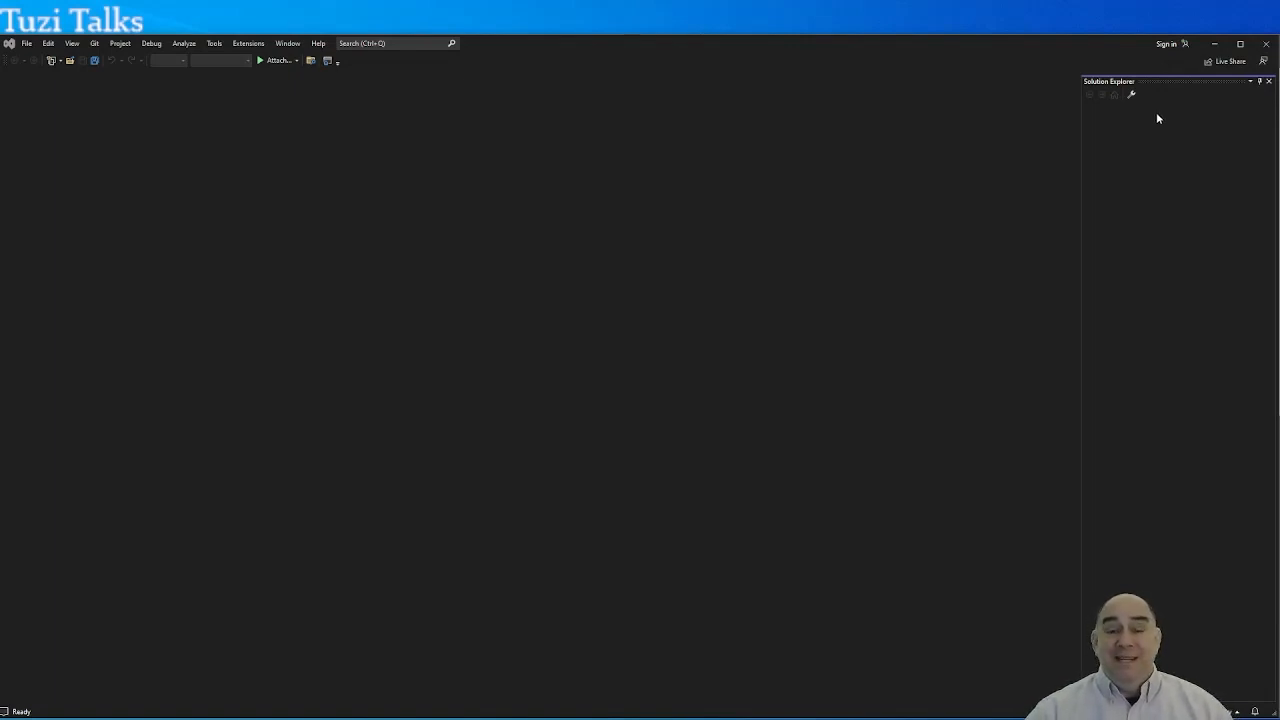
pyautogui.moveTo(1220, 108)
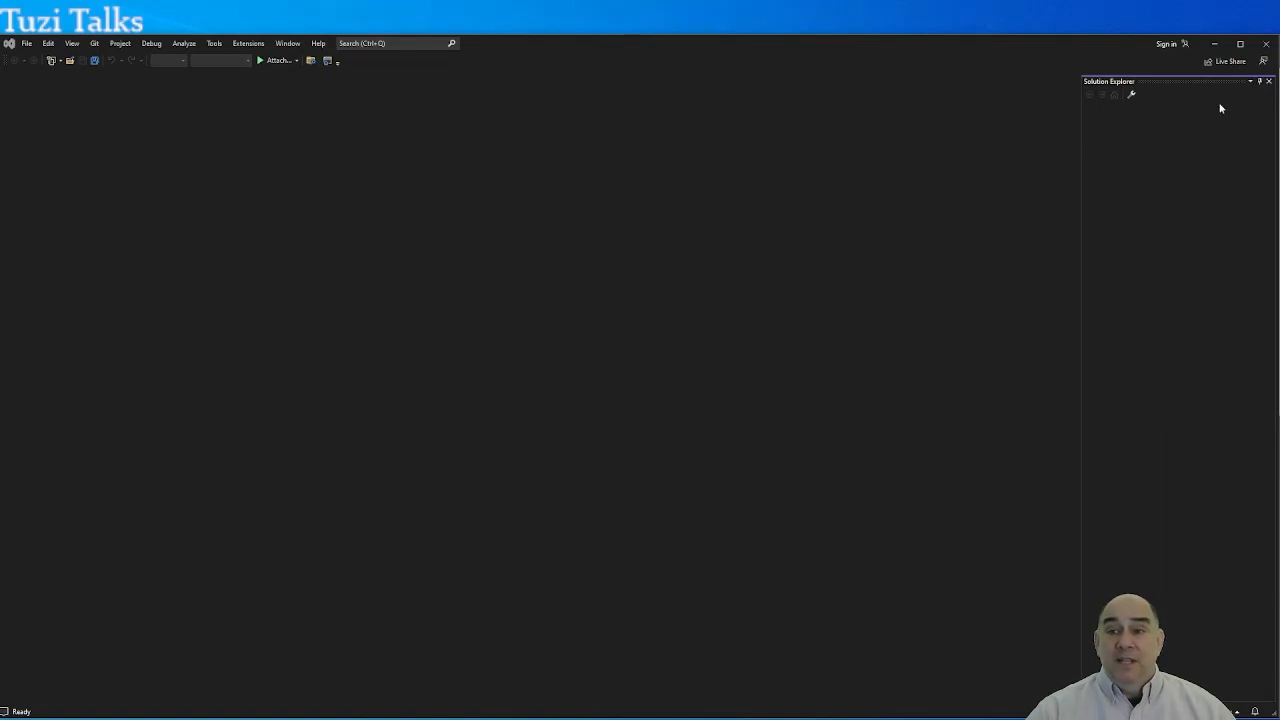
pyautogui.moveTo(16, 78)
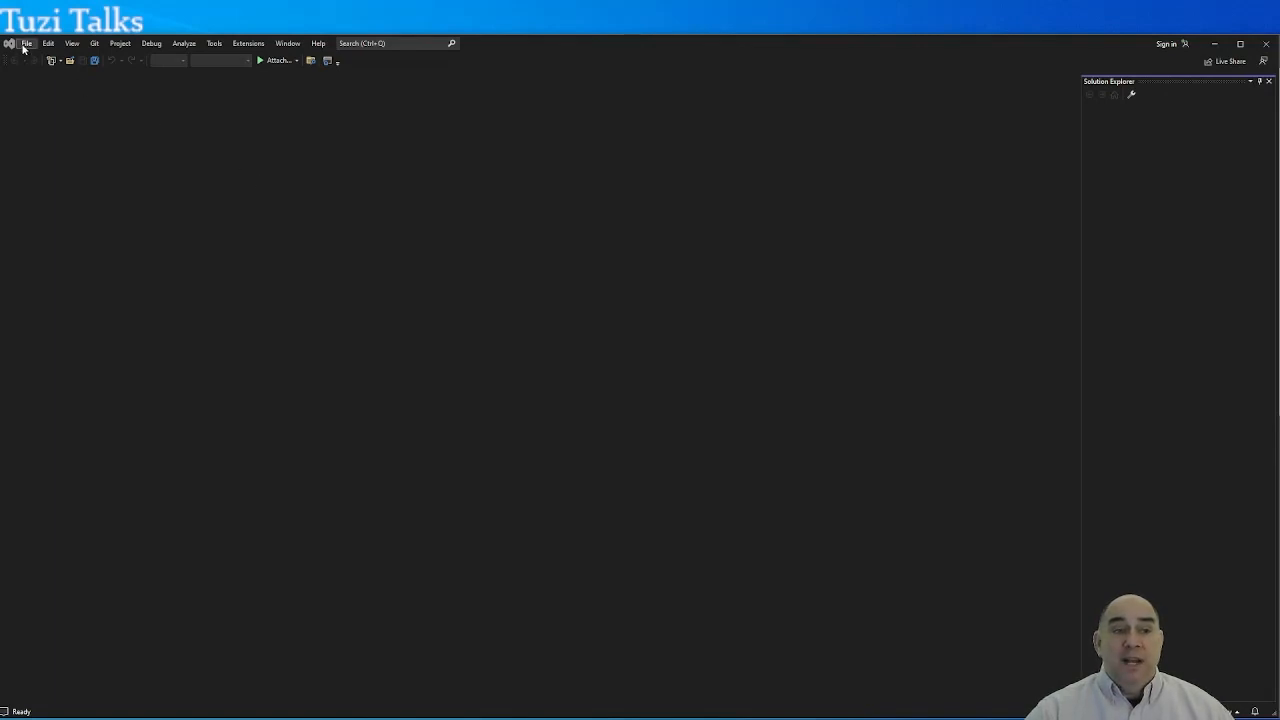
# Step: Start a new project from File > New > Project to reach the template list
pyautogui.click(26, 44)
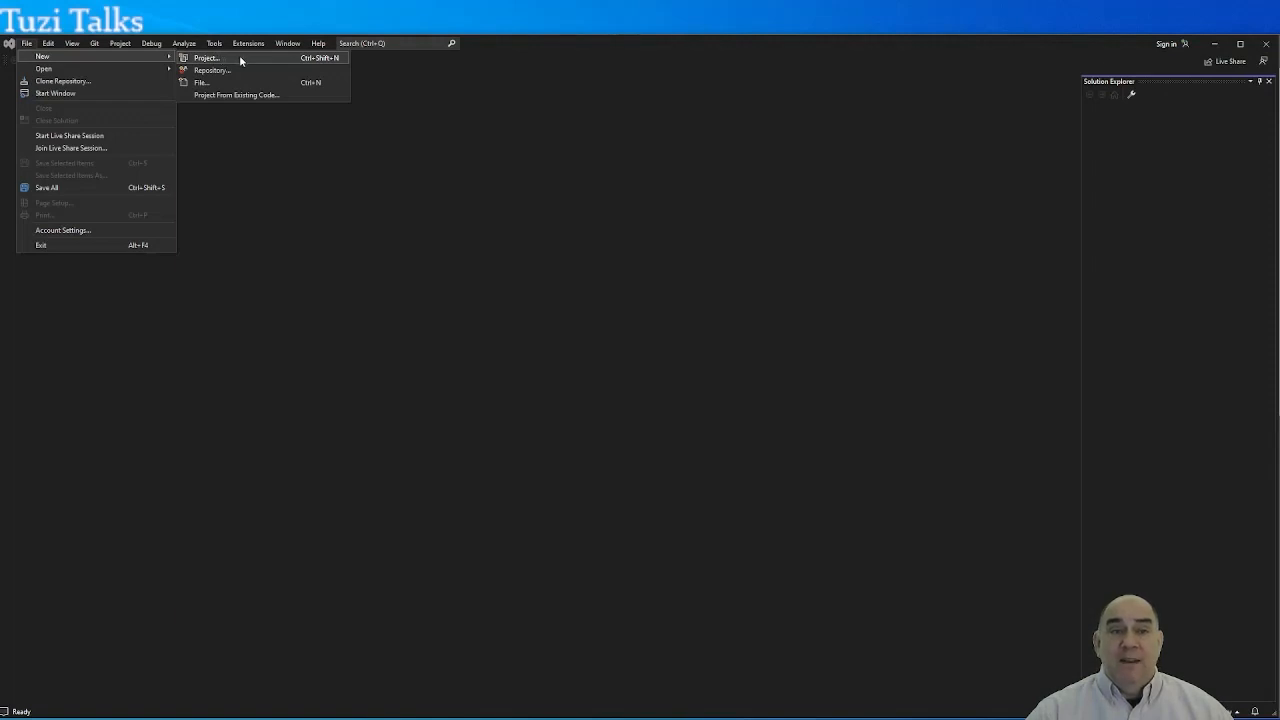
pyautogui.click(206, 56)
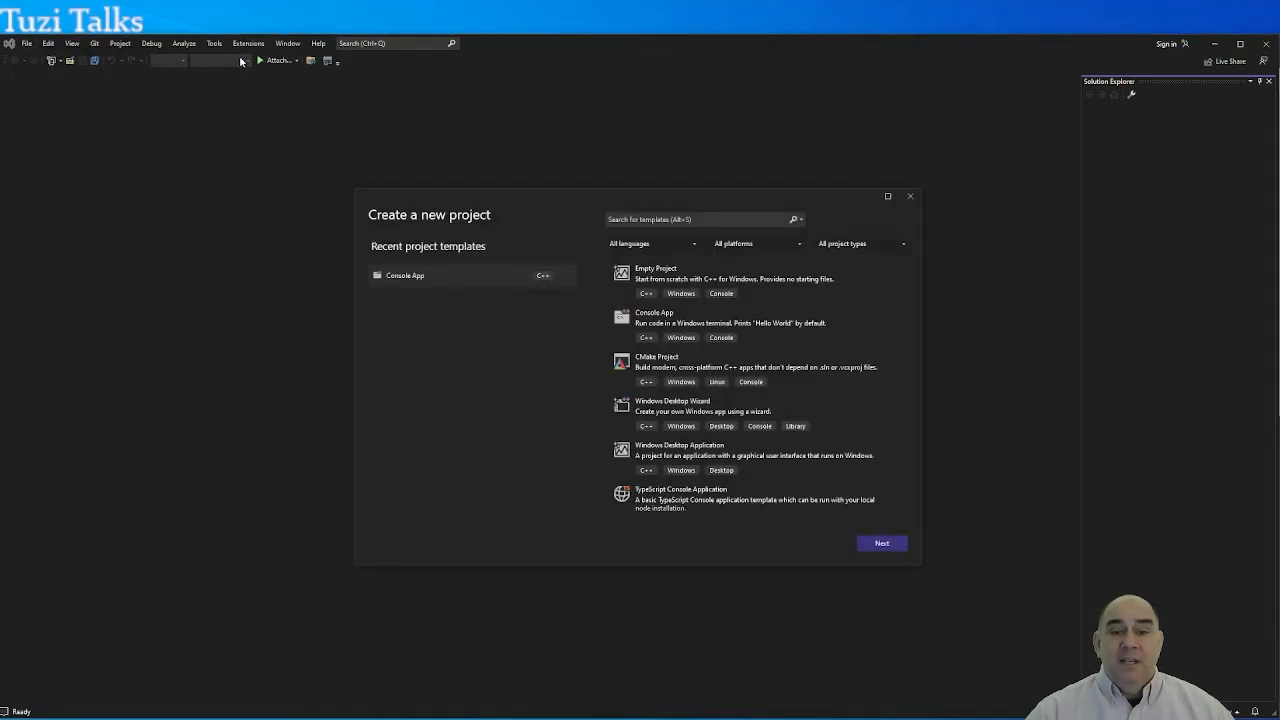
pyautogui.moveTo(394, 358)
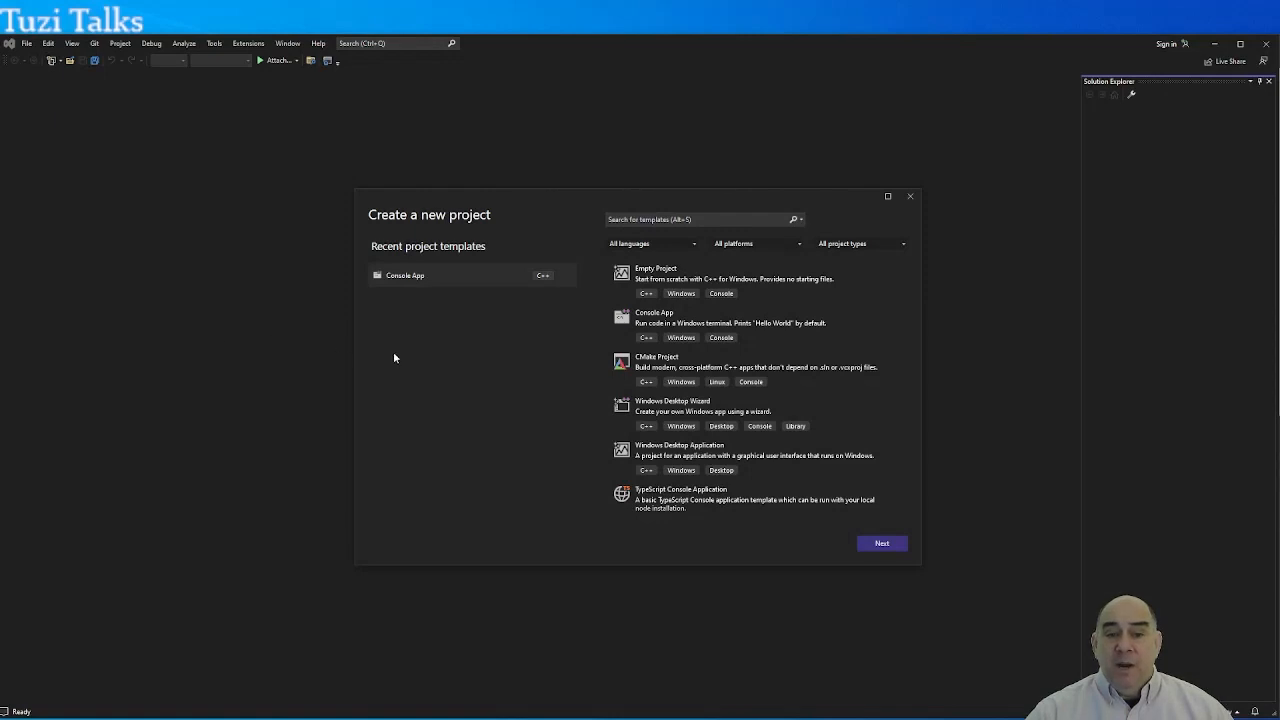
pyautogui.moveTo(652, 324)
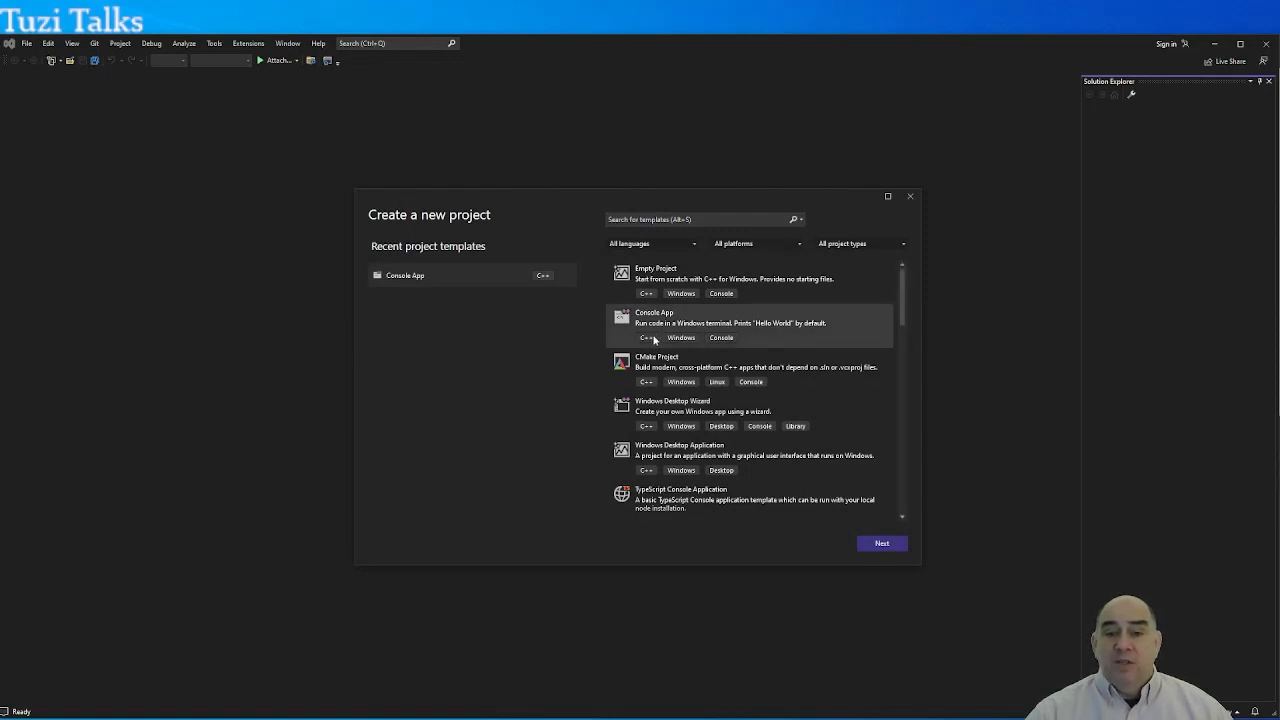
pyautogui.moveTo(772, 342)
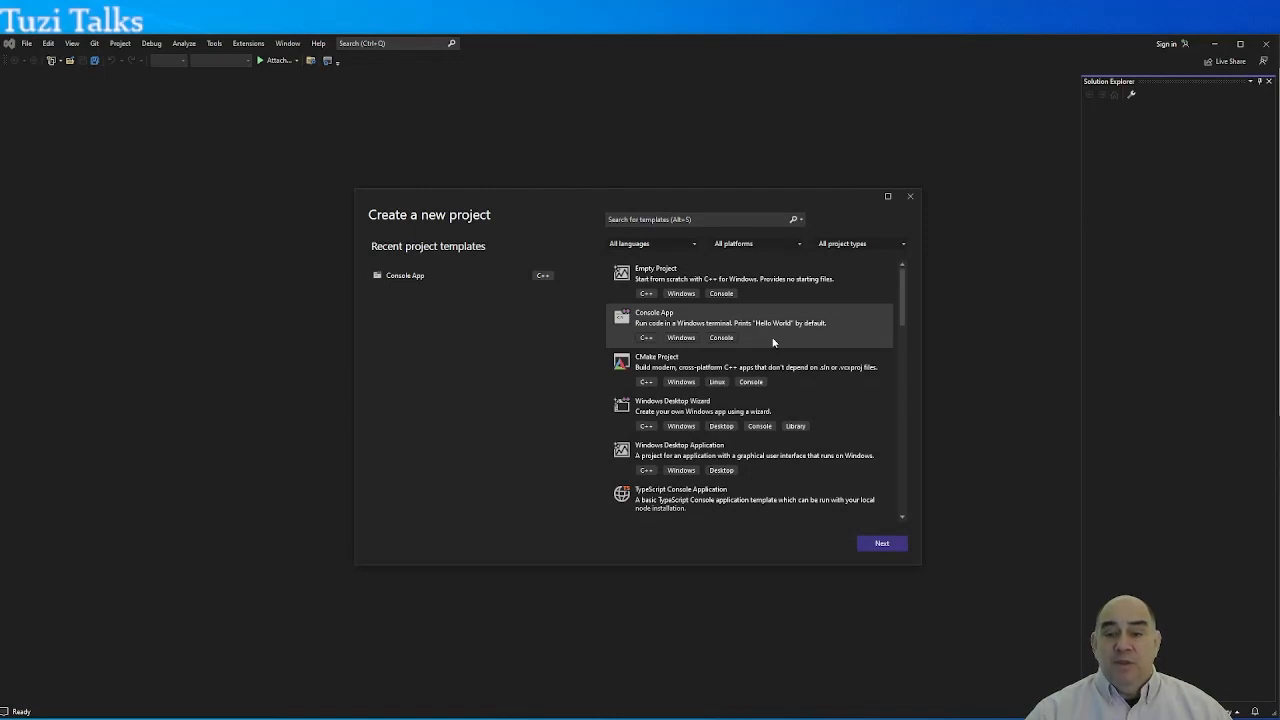
pyautogui.moveTo(826, 324)
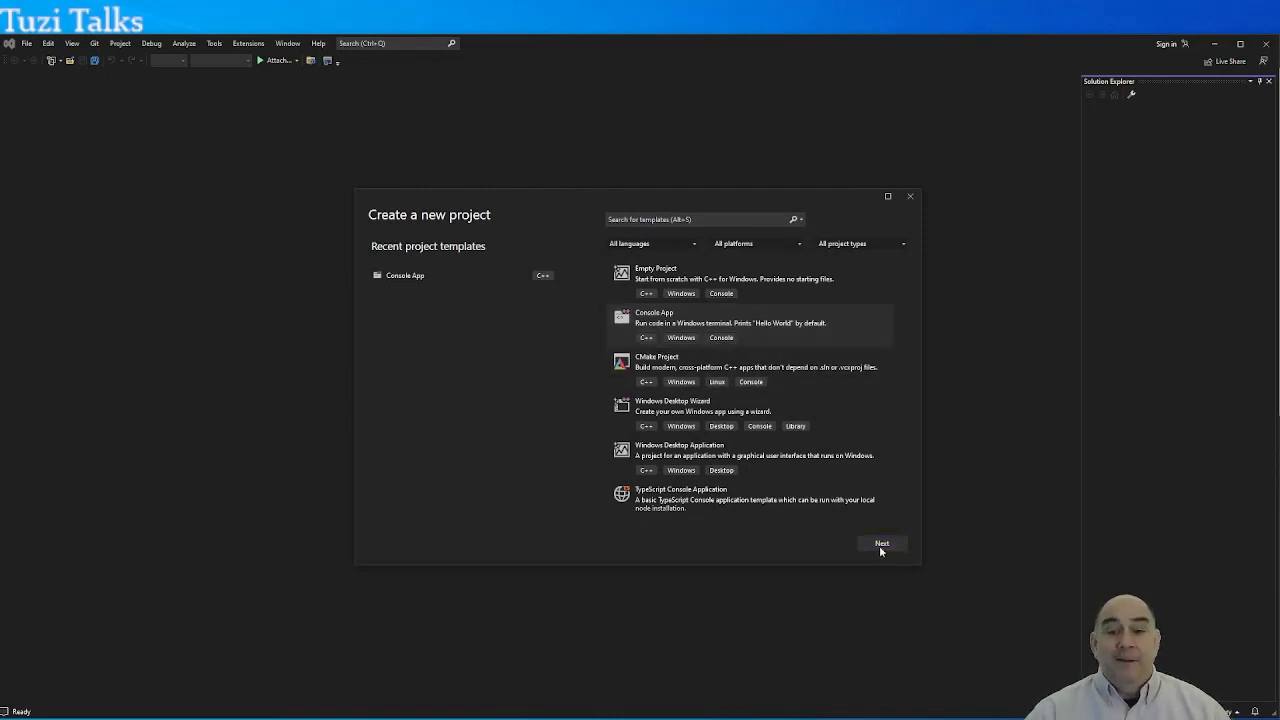
# Step: Advance to project configuration and name the project and solution 'Hello'
pyautogui.click(880, 544)
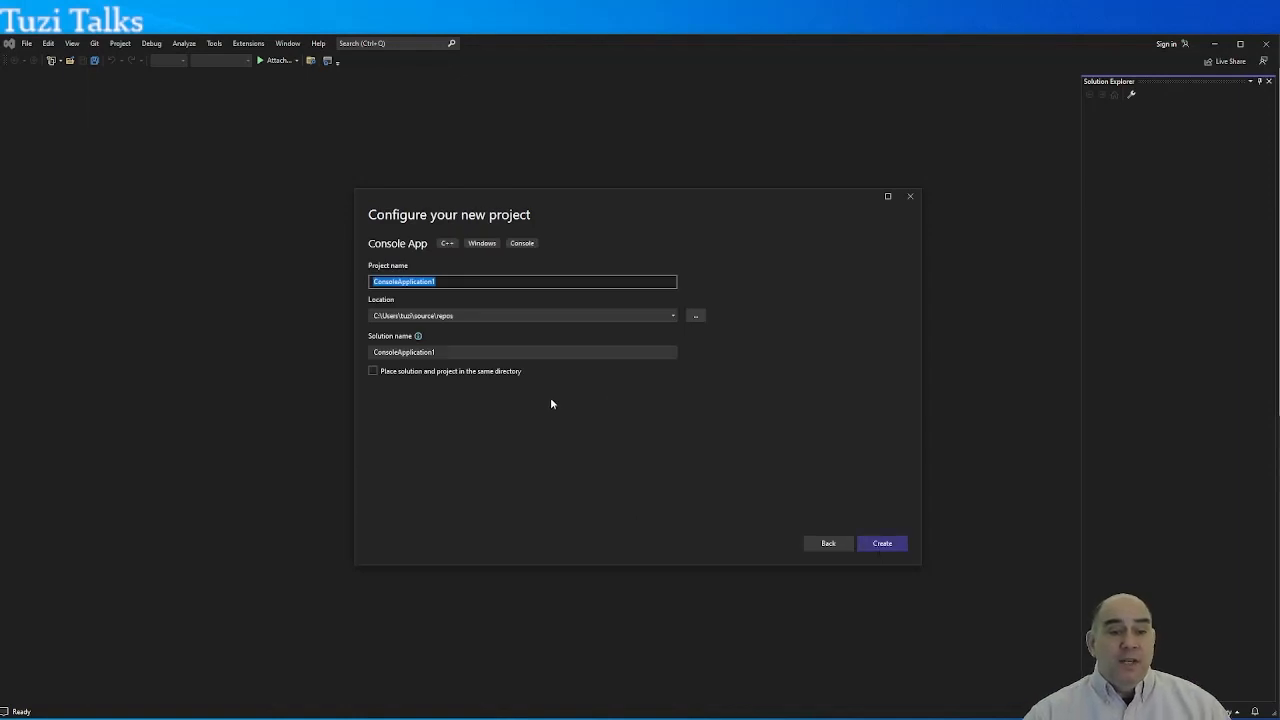
pyautogui.write('H')
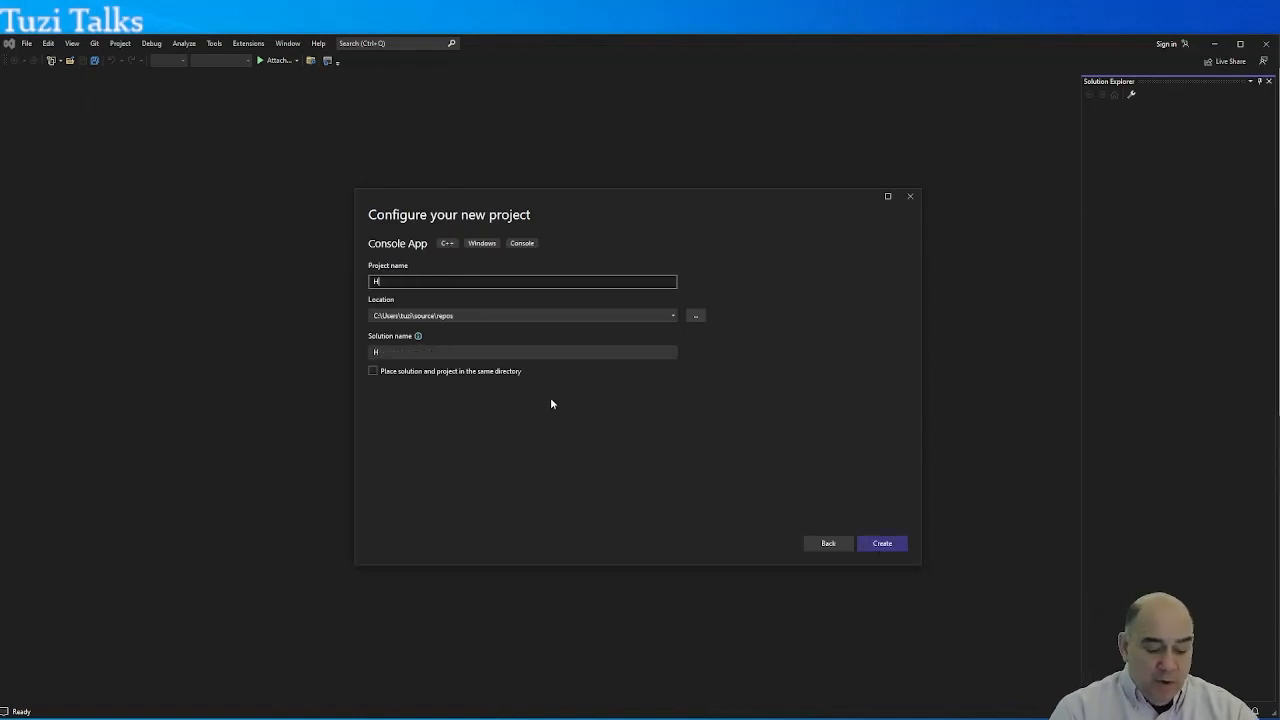
pyautogui.write('ello')
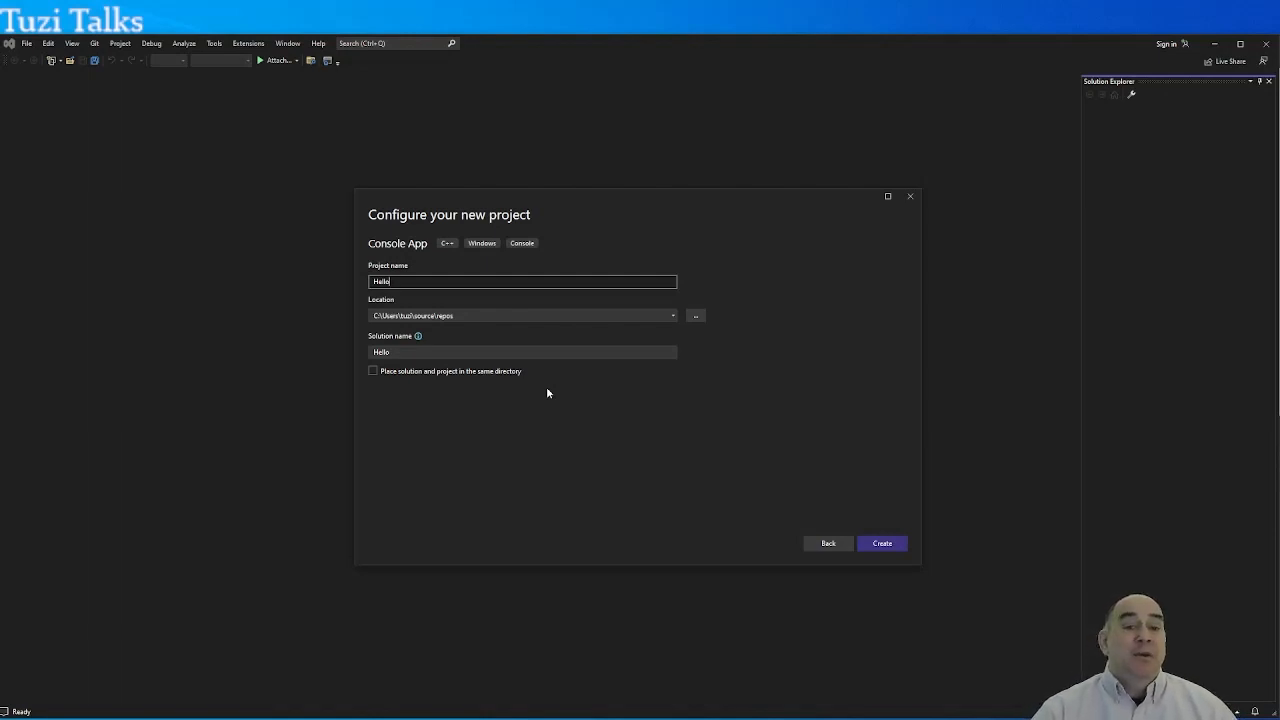
pyautogui.moveTo(570, 356)
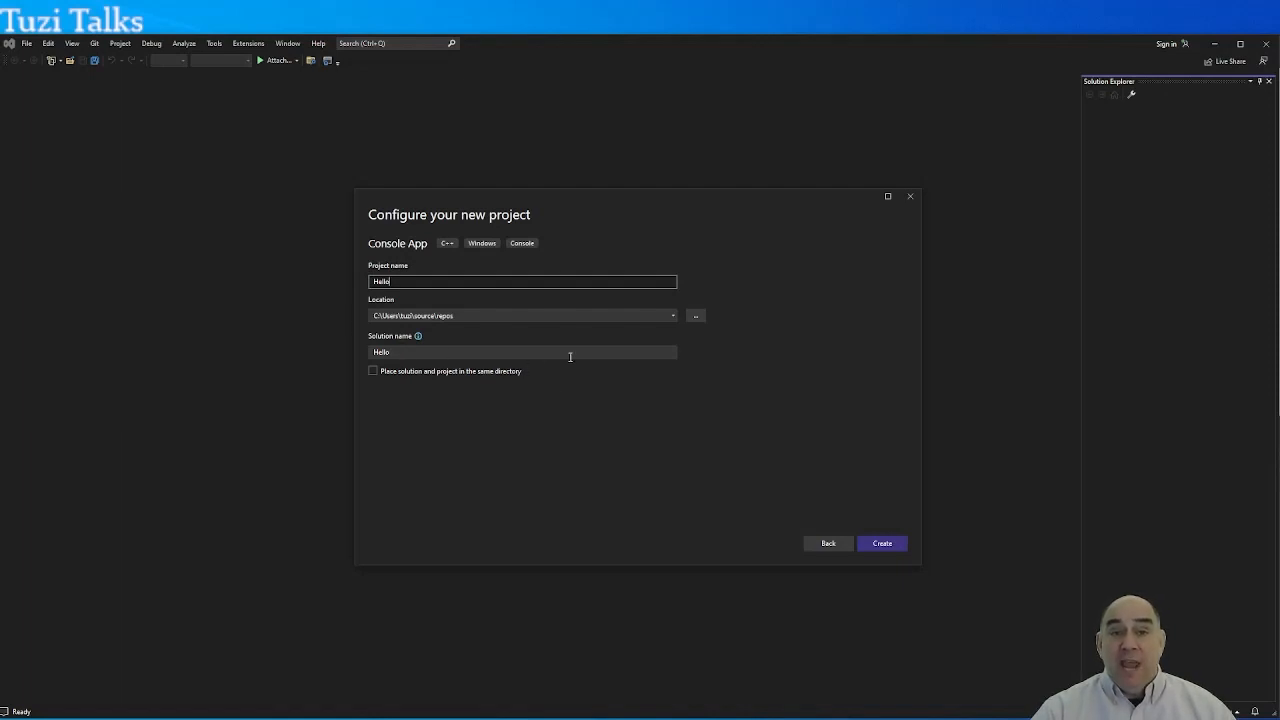
pyautogui.moveTo(352, 330)
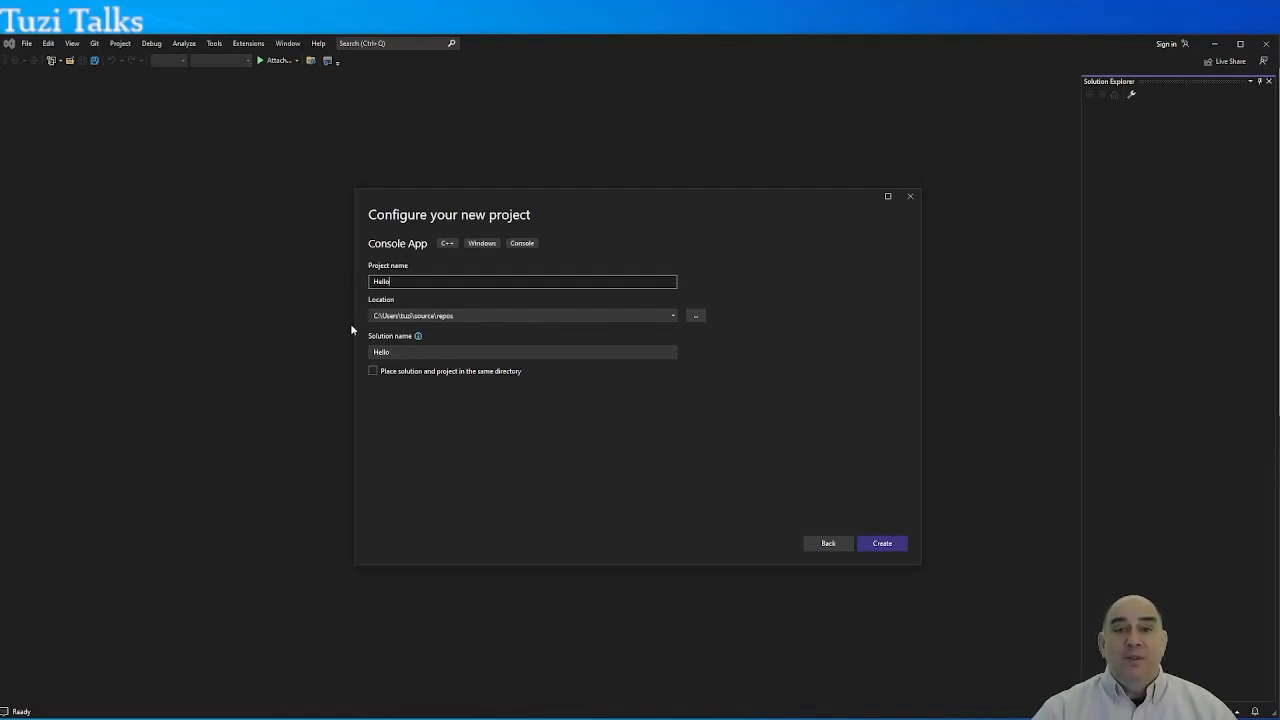
pyautogui.moveTo(476, 348)
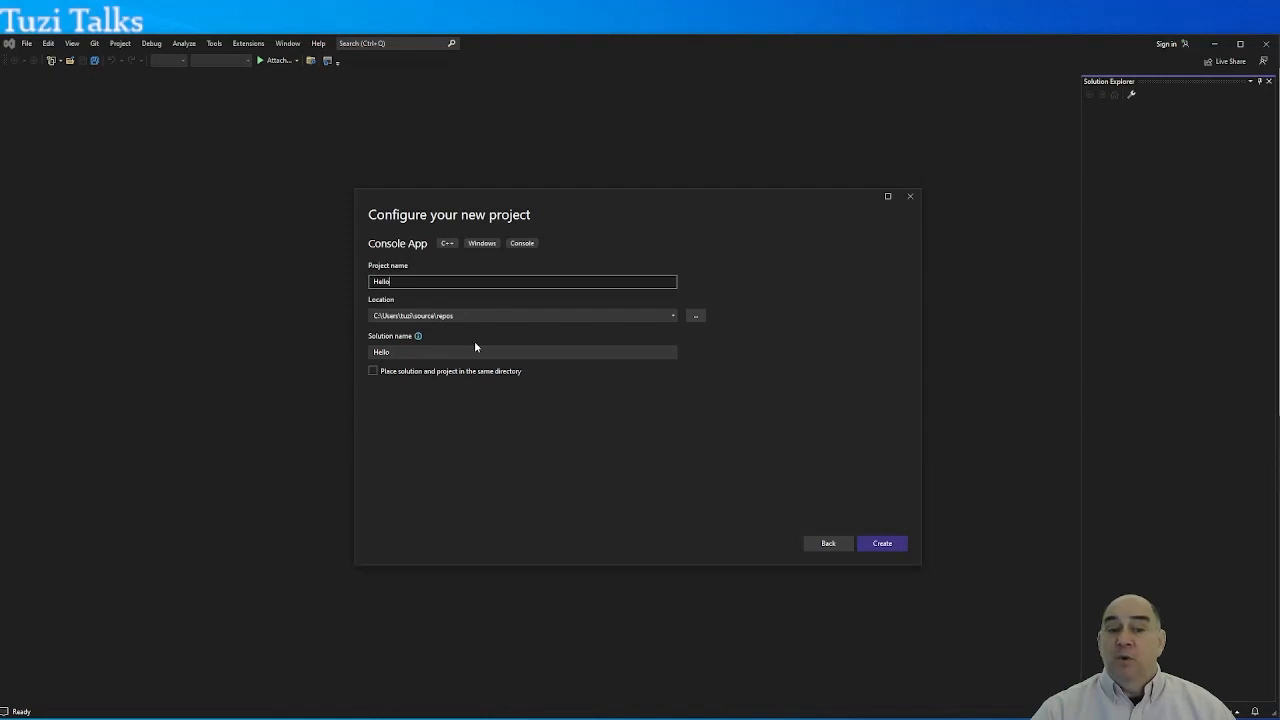
pyautogui.moveTo(488, 348)
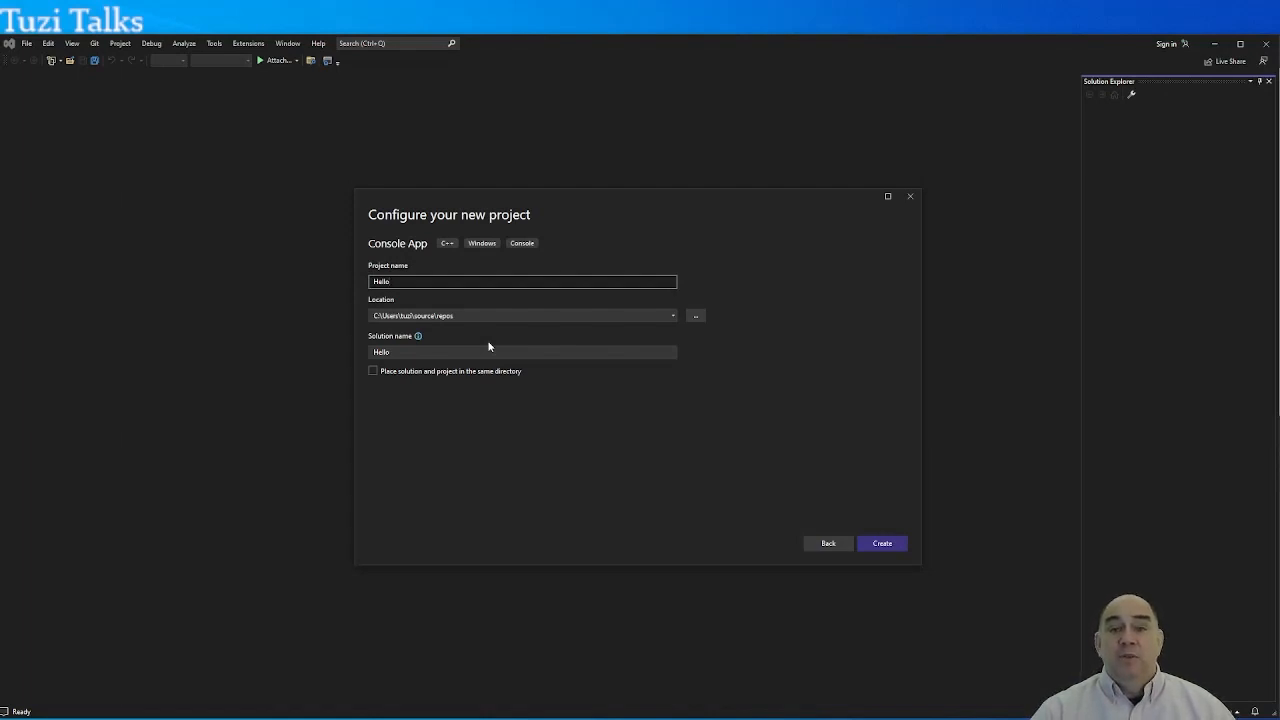
pyautogui.moveTo(880, 544)
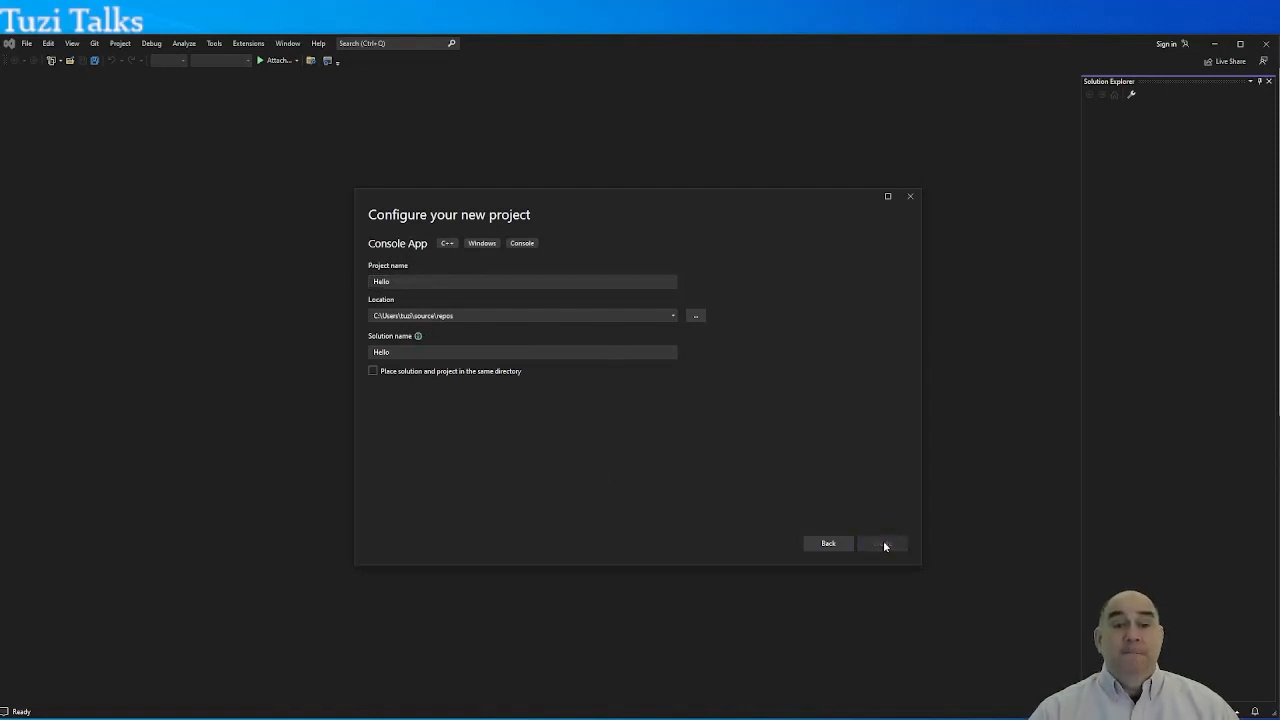
pyautogui.click(880, 544)
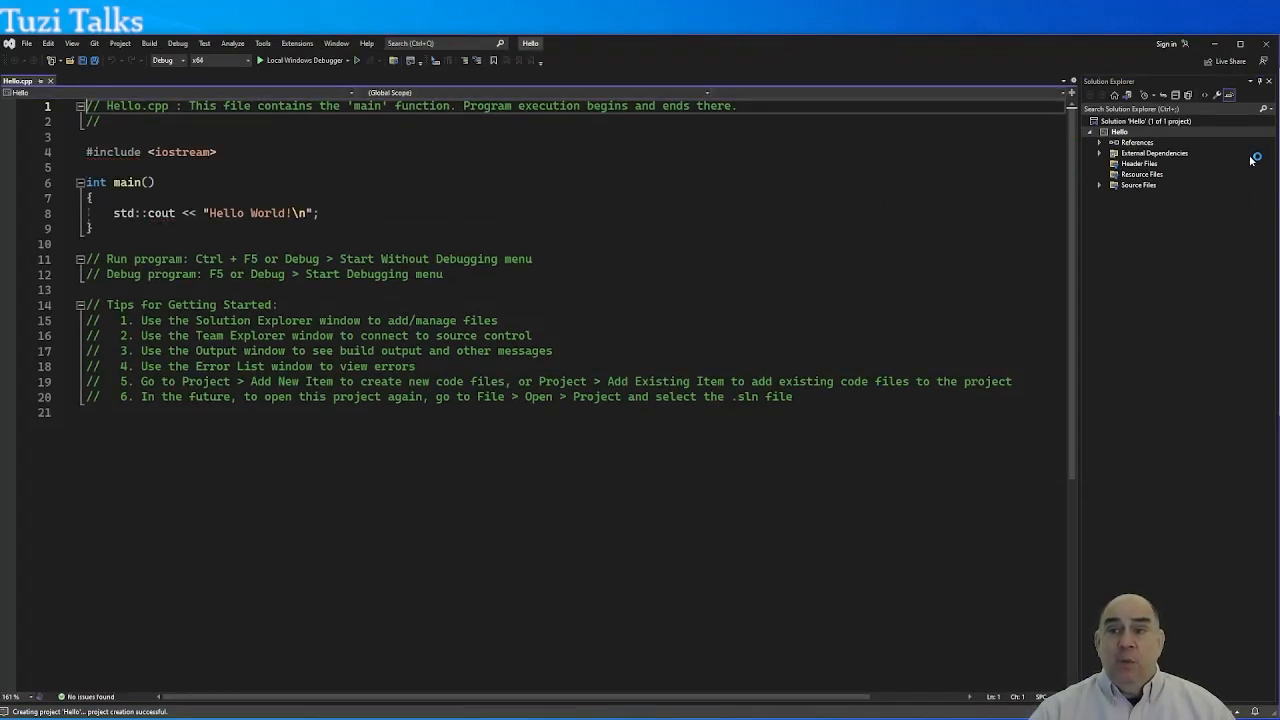
pyautogui.moveTo(1204, 272)
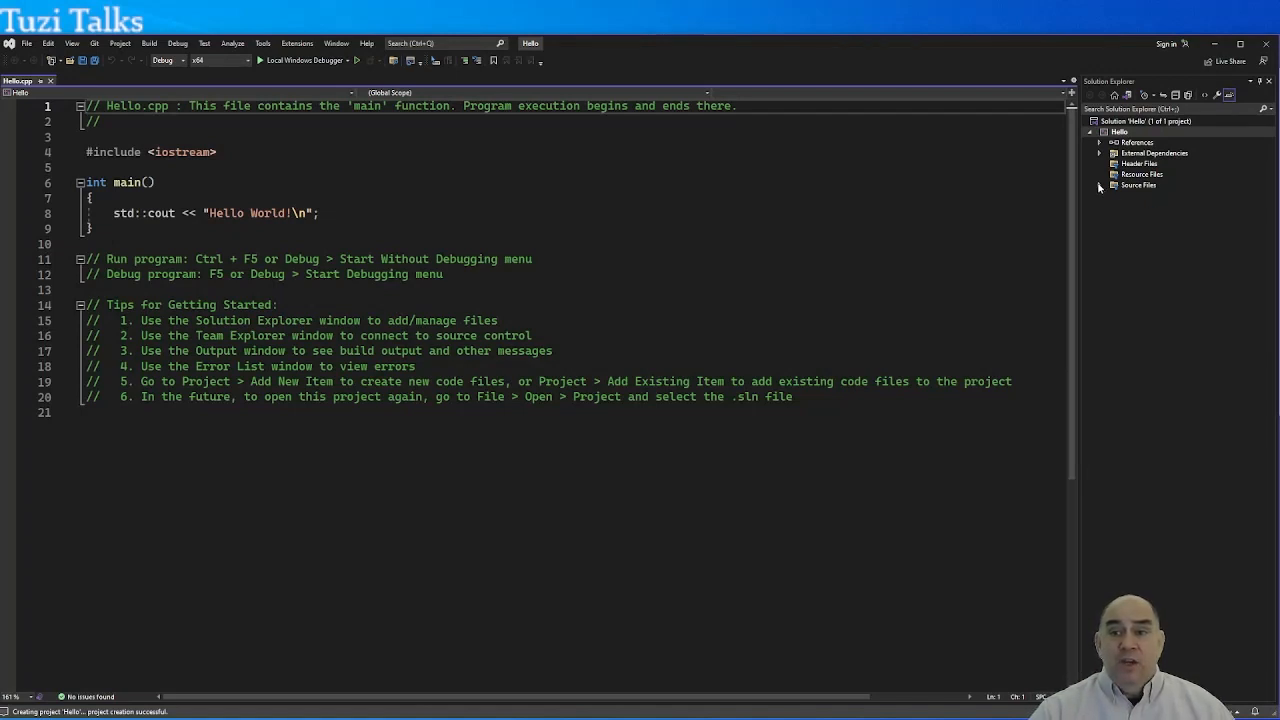
pyautogui.click(1100, 184)
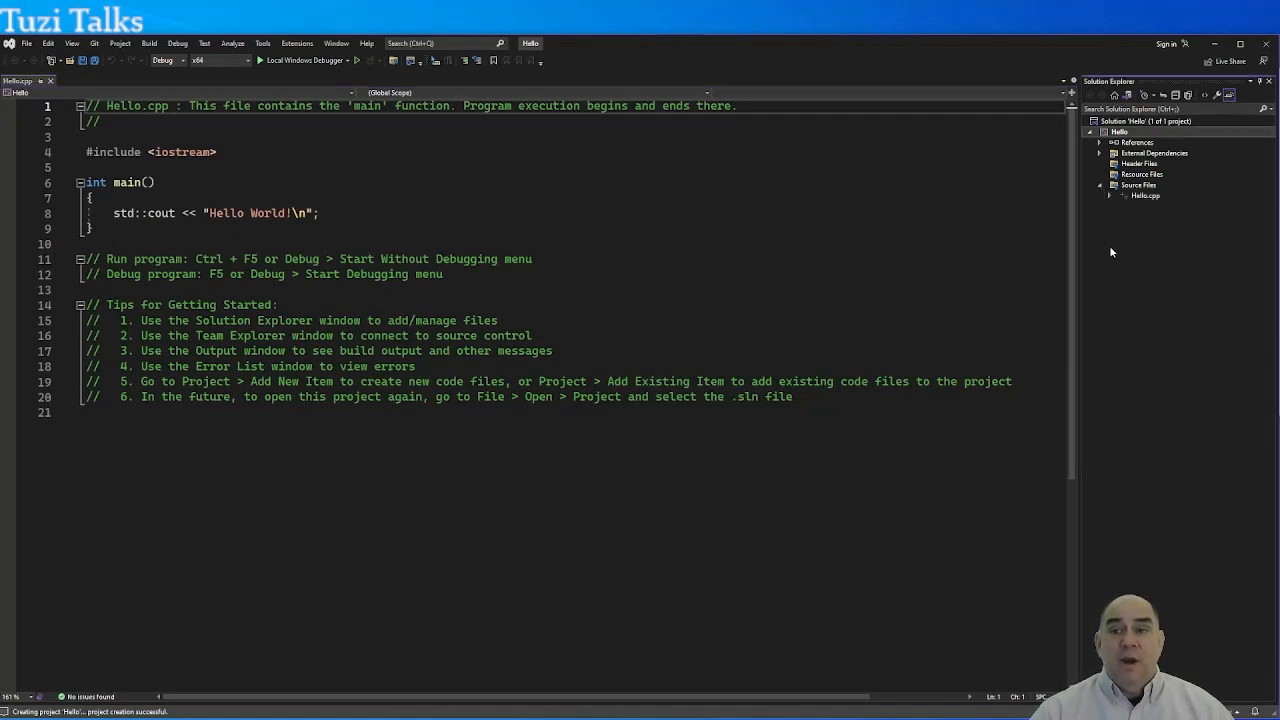
pyautogui.moveTo(1188, 336)
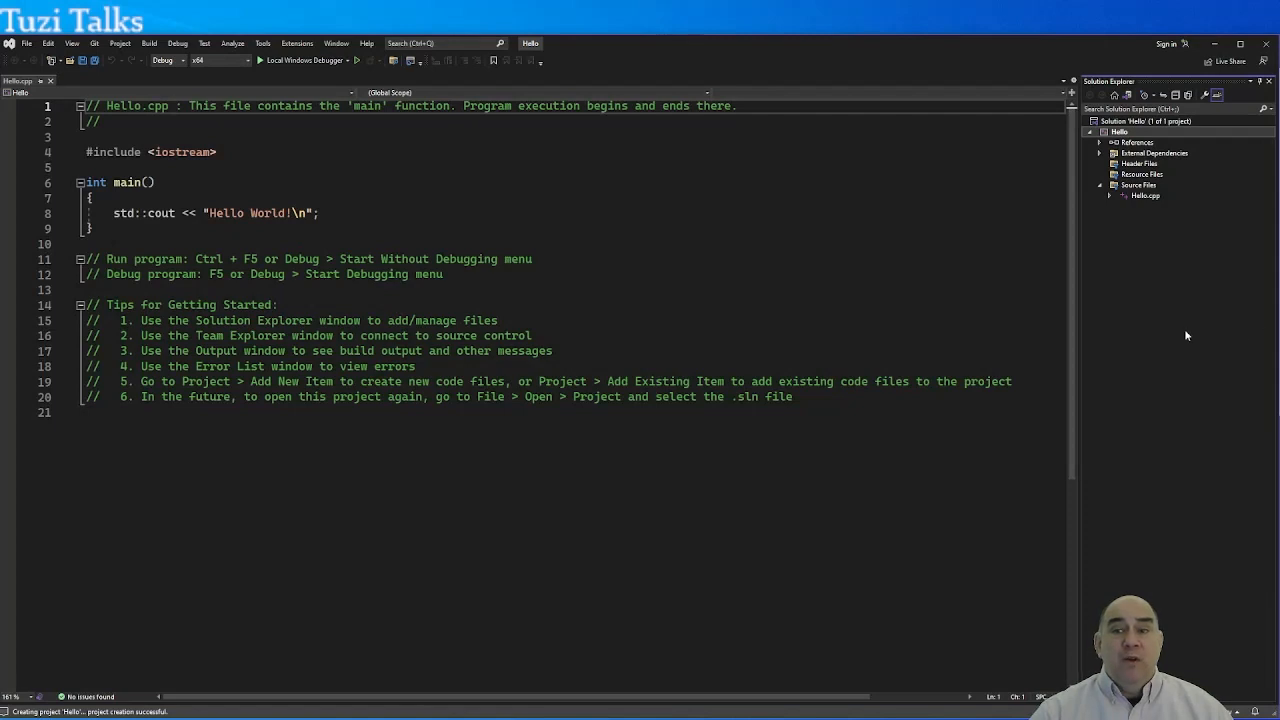
pyautogui.moveTo(1184, 336)
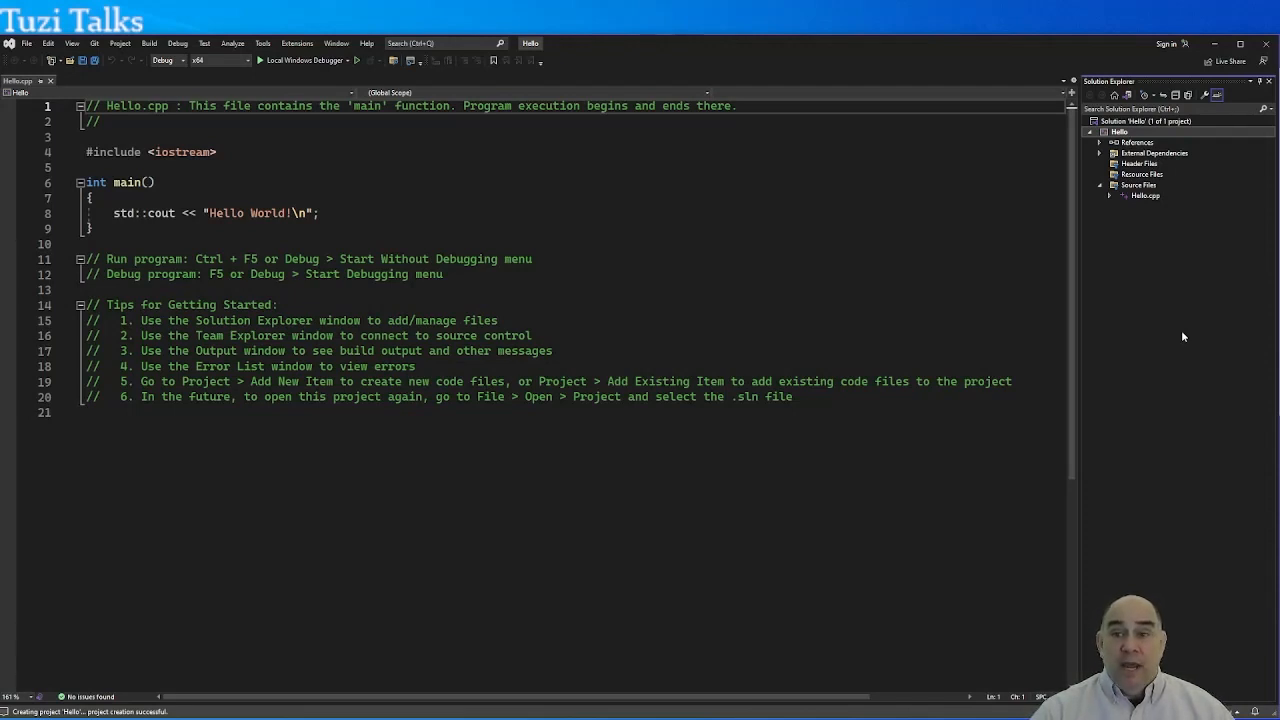
pyautogui.moveTo(1170, 210)
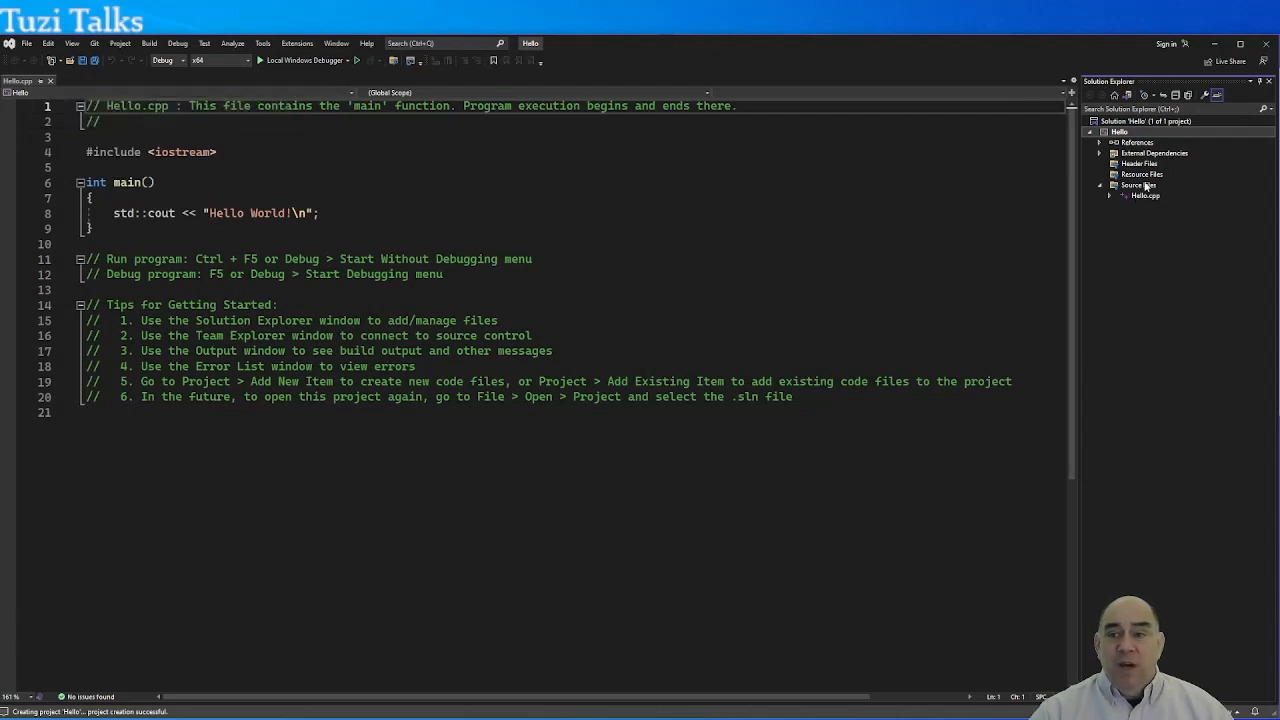
pyautogui.rightClick(1138, 184)
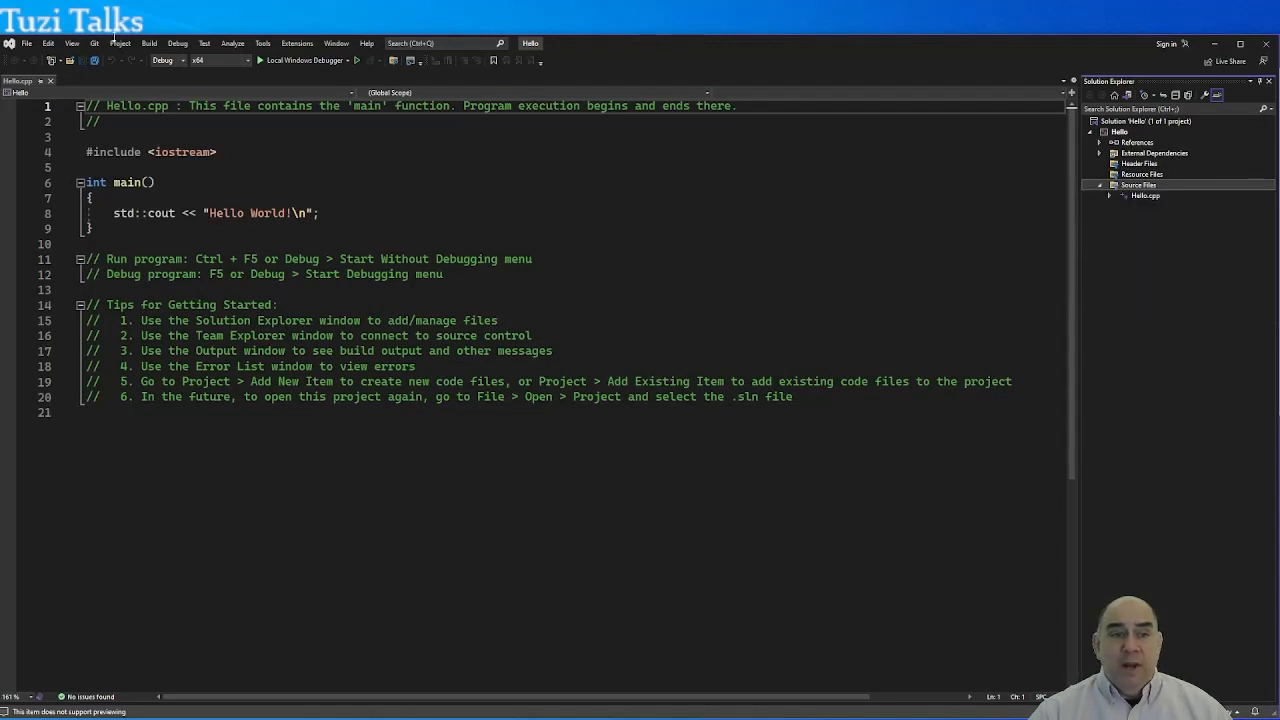
pyautogui.click(120, 44)
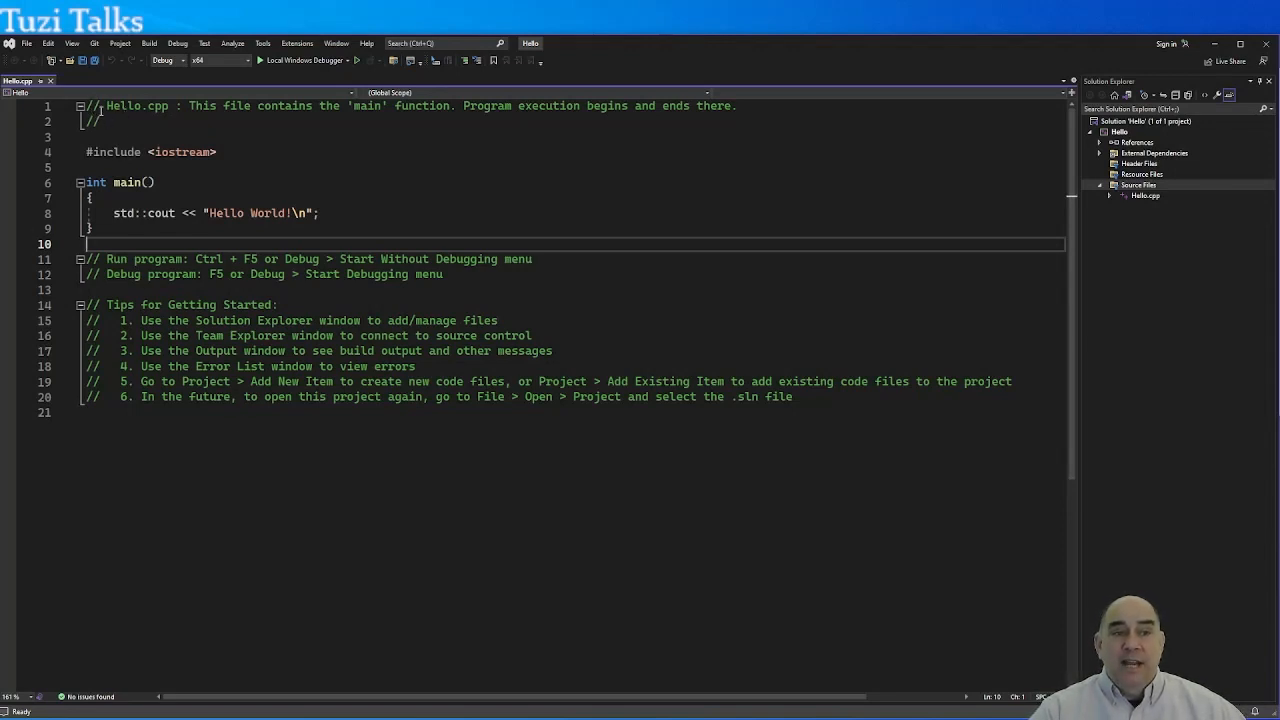
pyautogui.click(294, 180)
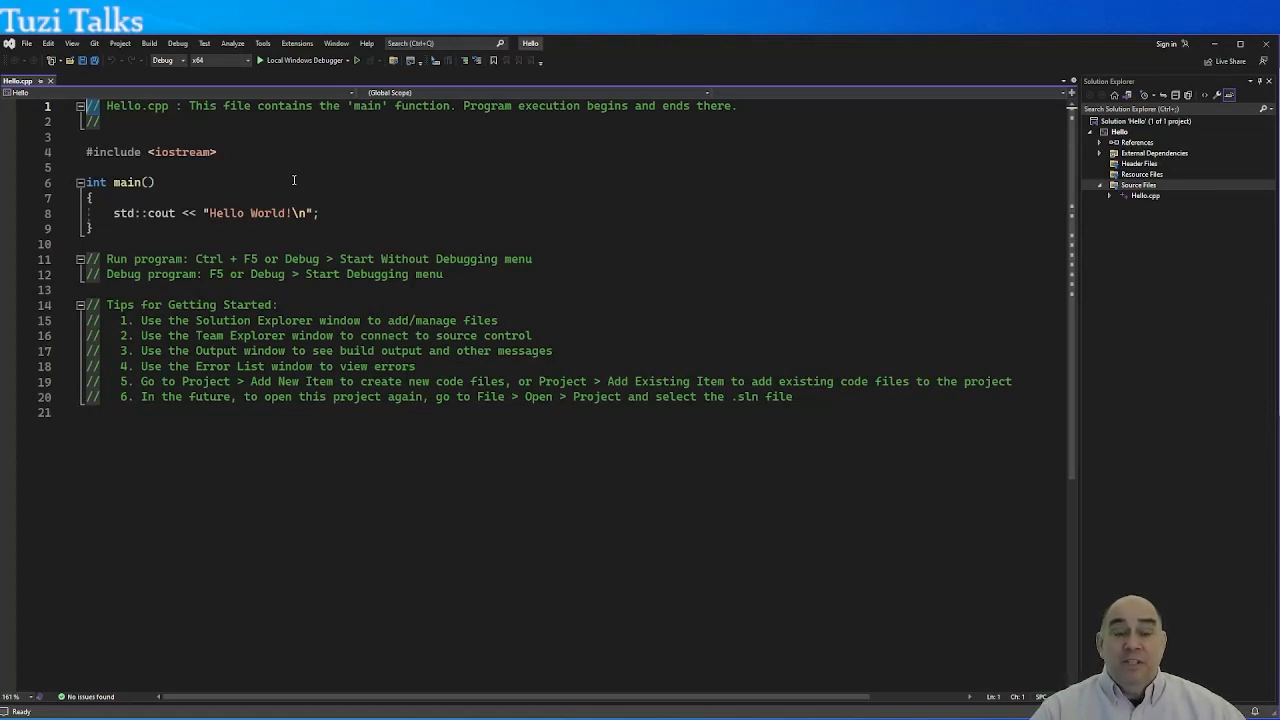
pyautogui.moveTo(388, 326)
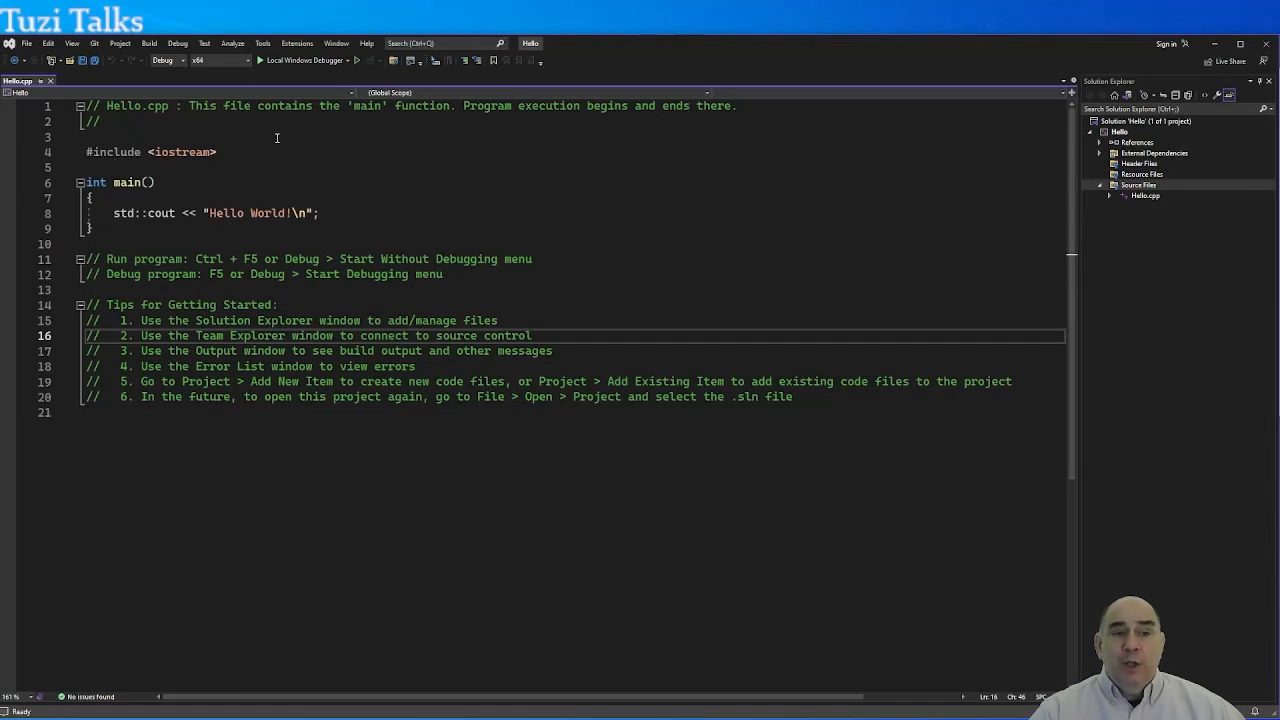
pyautogui.moveTo(272, 152)
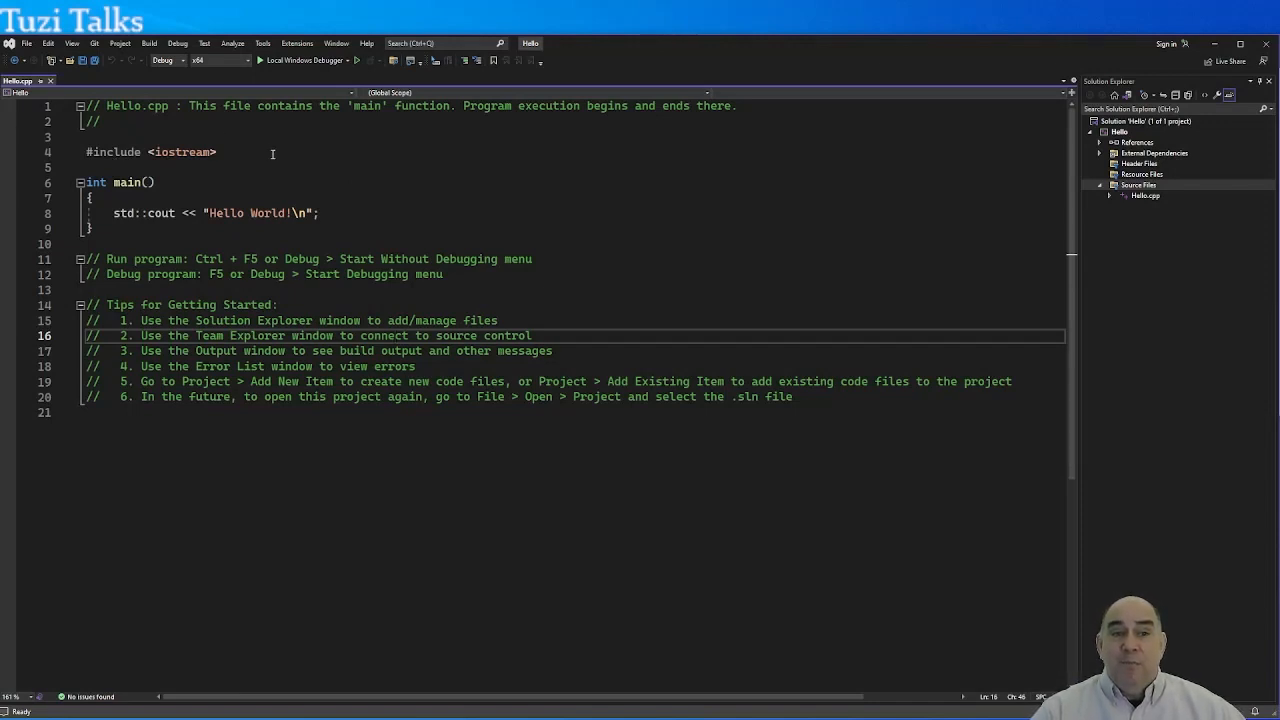
pyautogui.moveTo(180, 232)
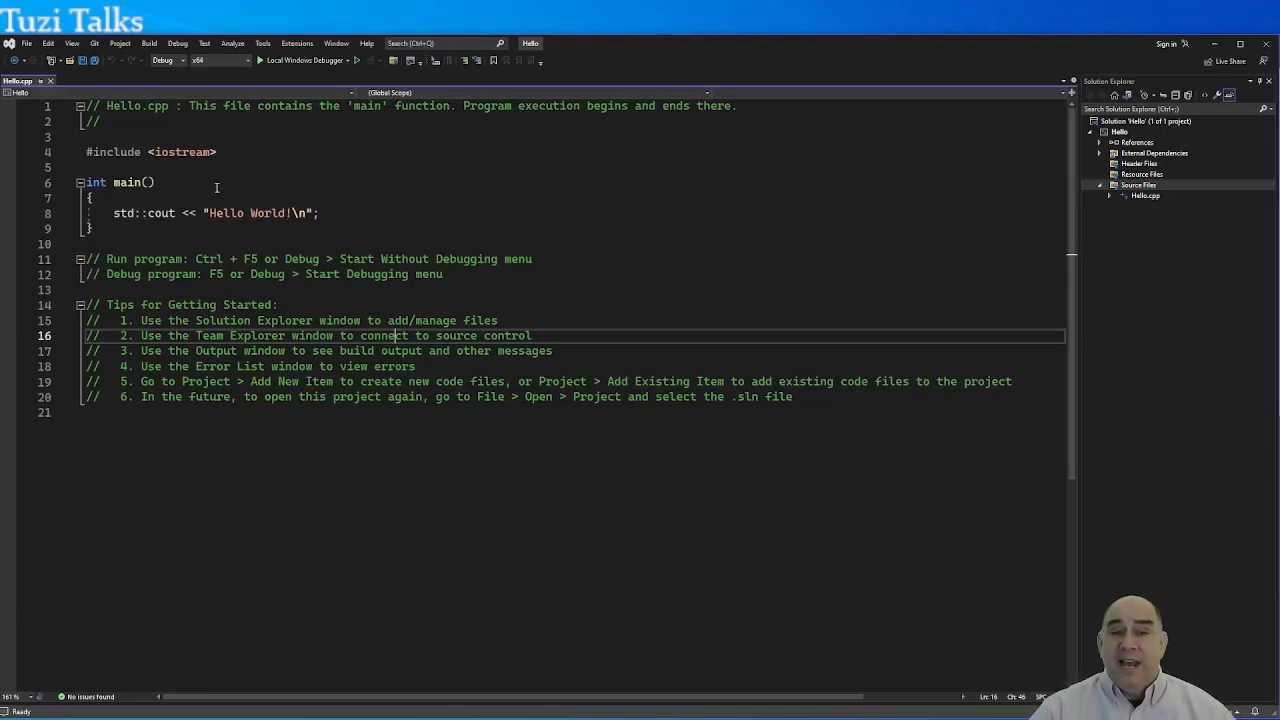
pyautogui.moveTo(268, 168)
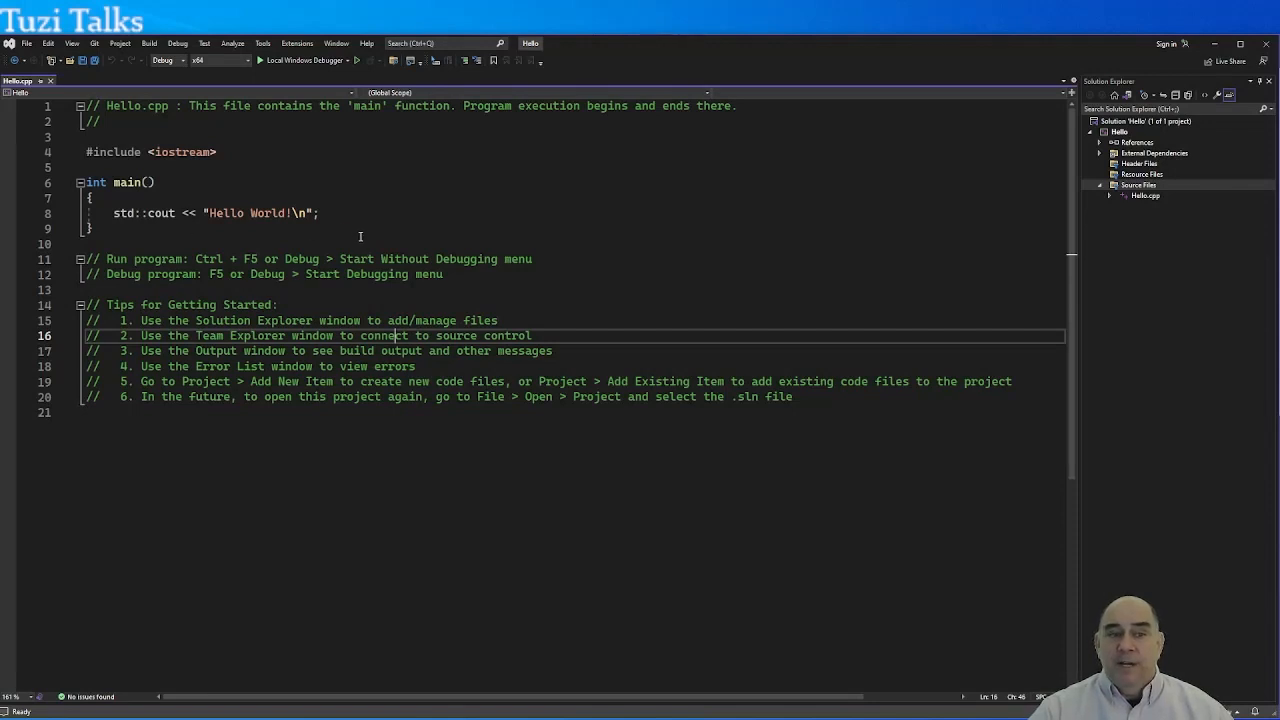
pyautogui.moveTo(210, 434)
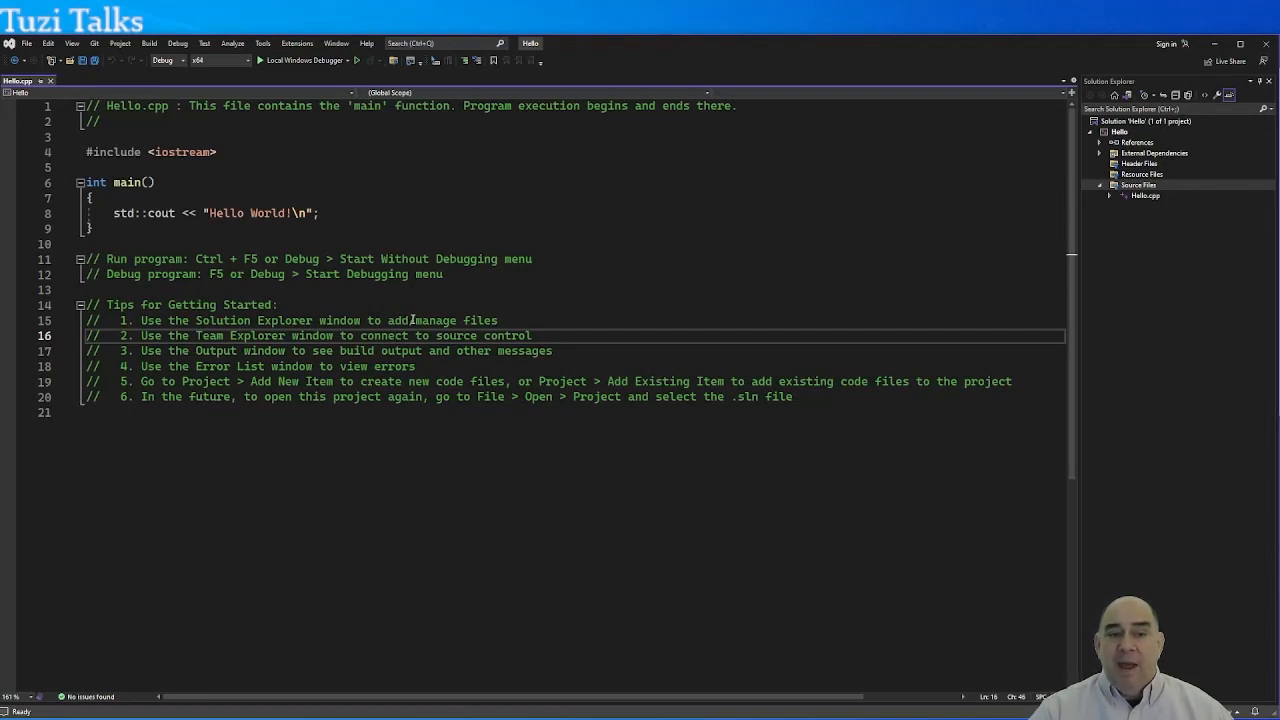
pyautogui.moveTo(1188, 124)
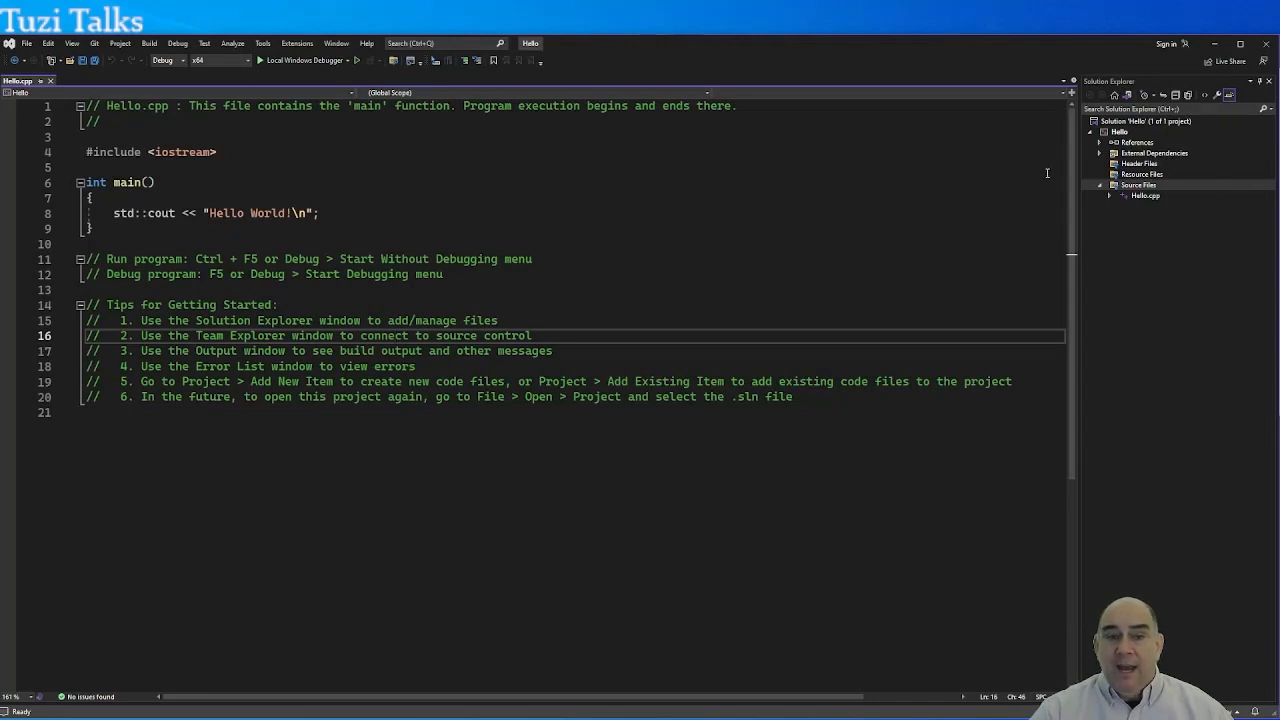
pyautogui.moveTo(320, 360)
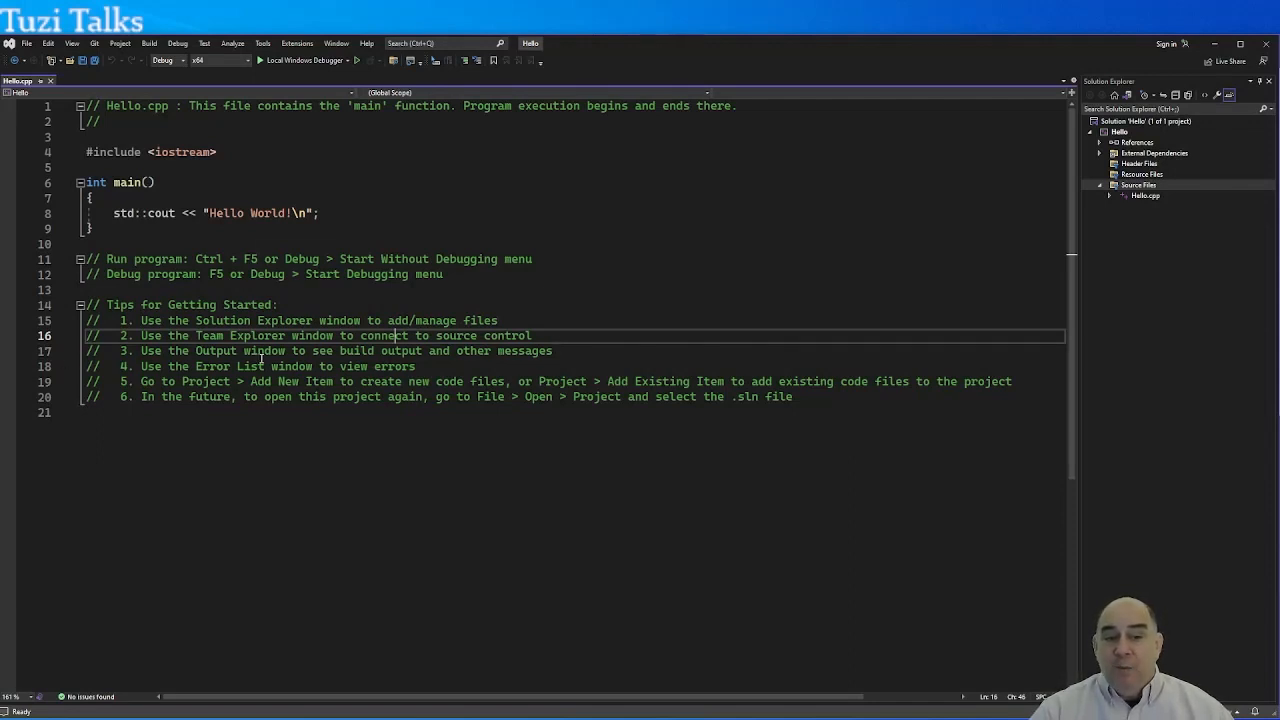
pyautogui.moveTo(530, 370)
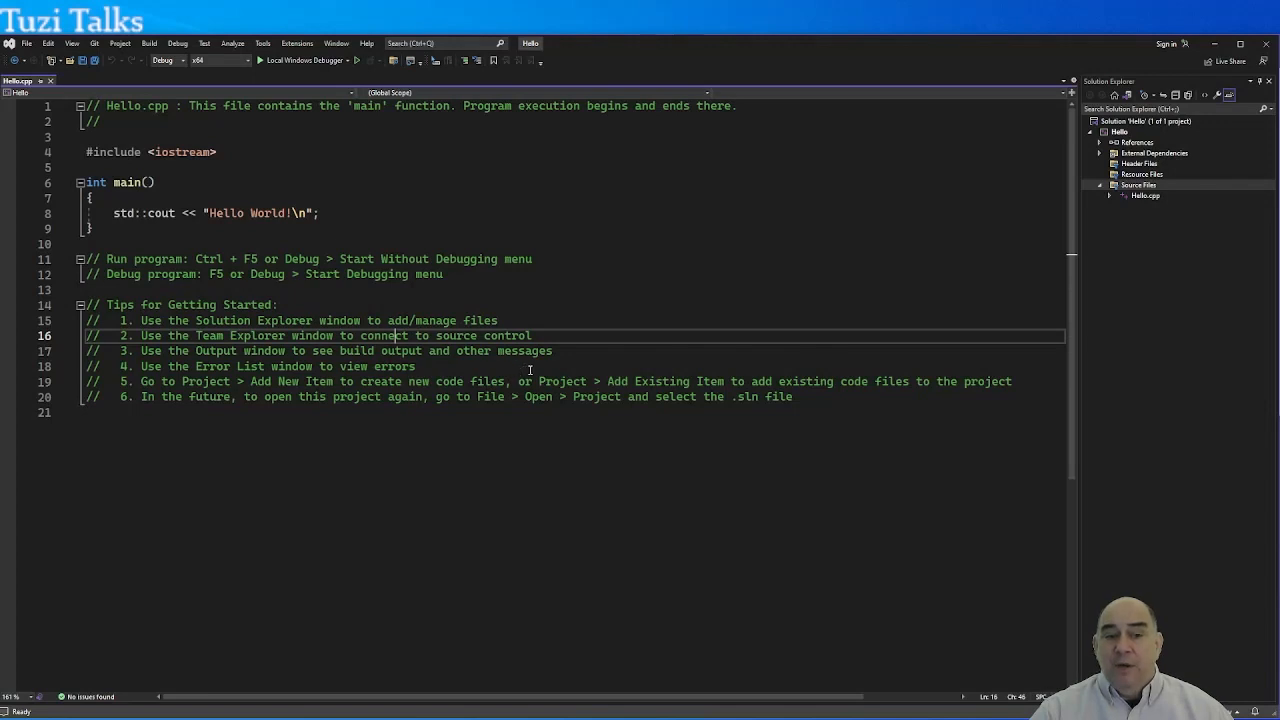
pyautogui.moveTo(600, 358)
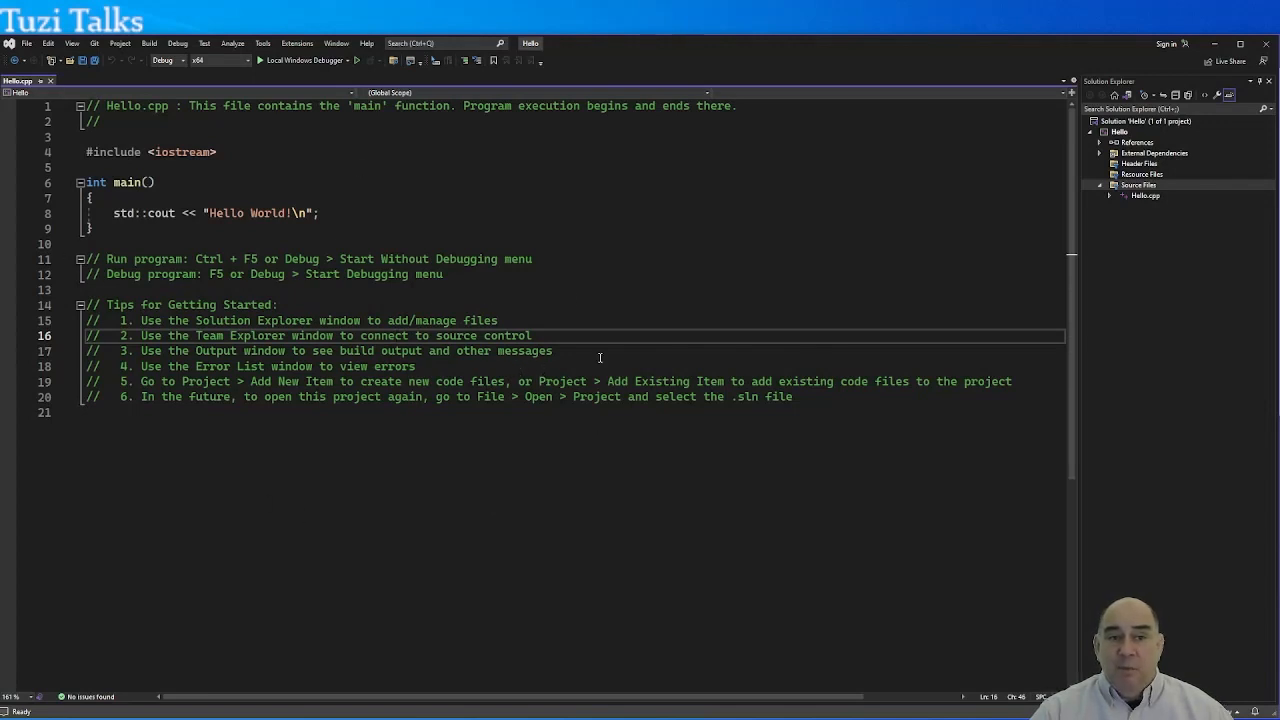
pyautogui.moveTo(152, 452)
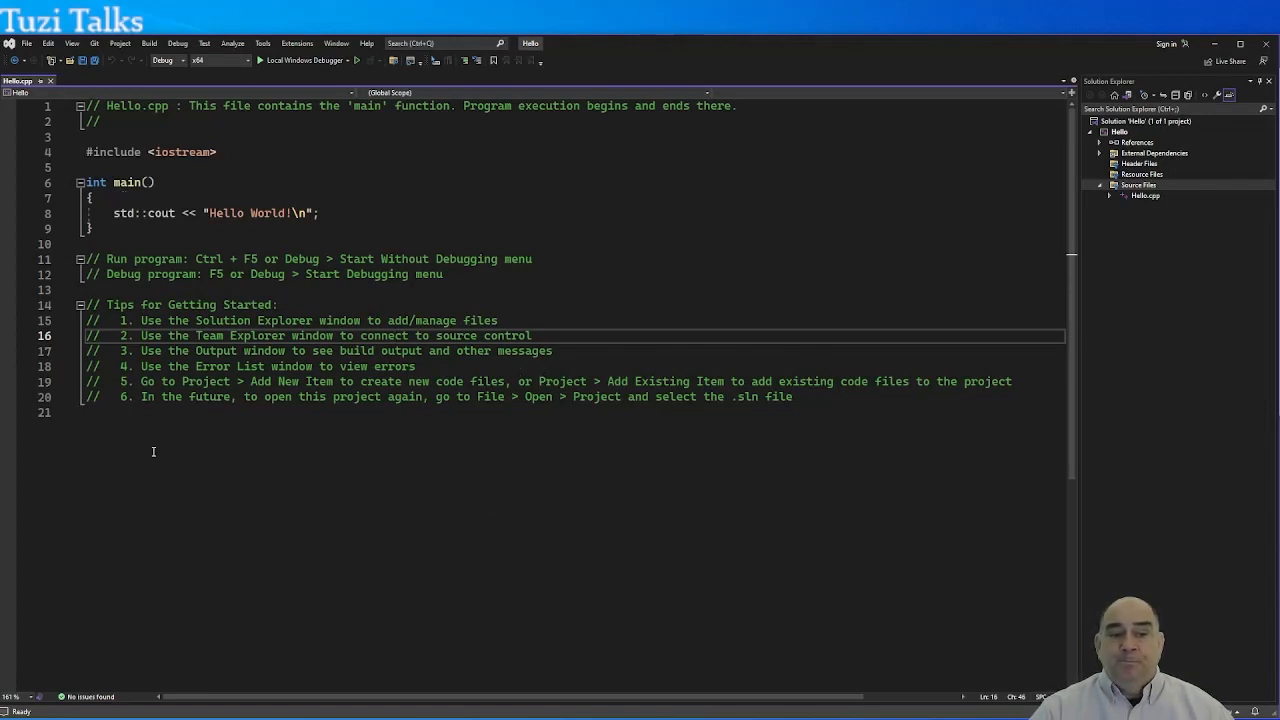
pyautogui.moveTo(396, 380)
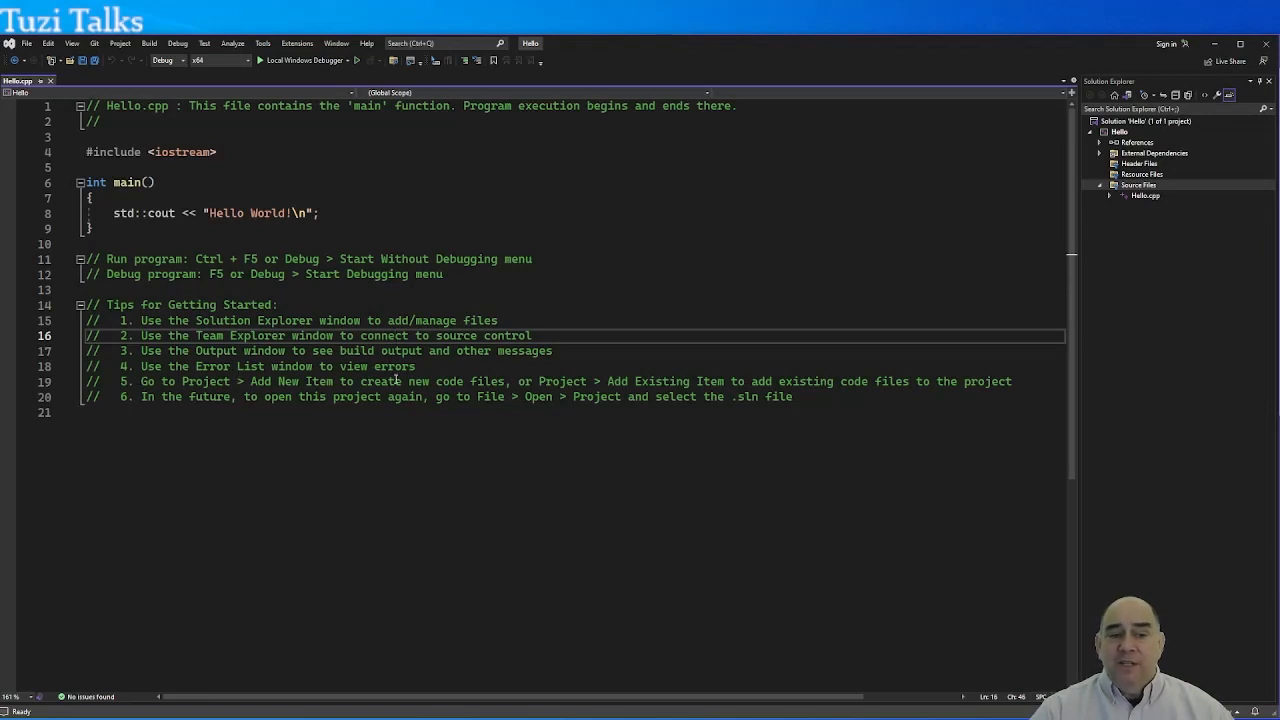
pyautogui.moveTo(948, 702)
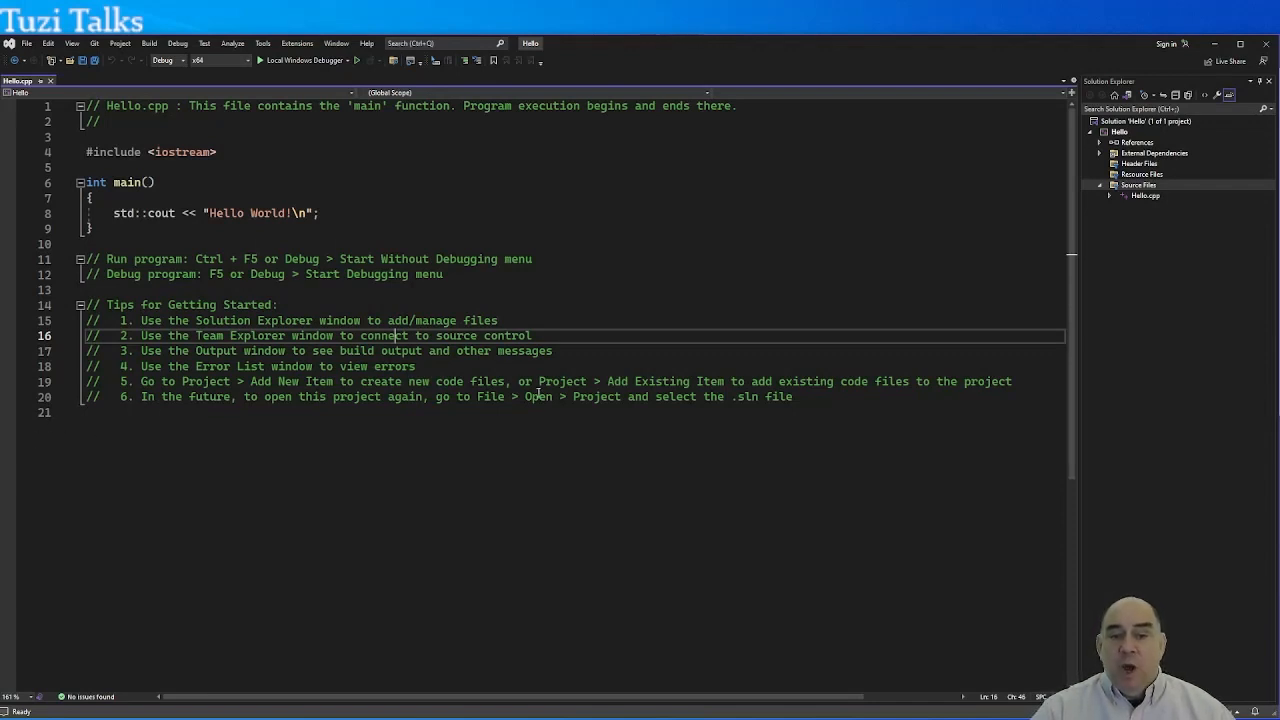
pyautogui.moveTo(624, 420)
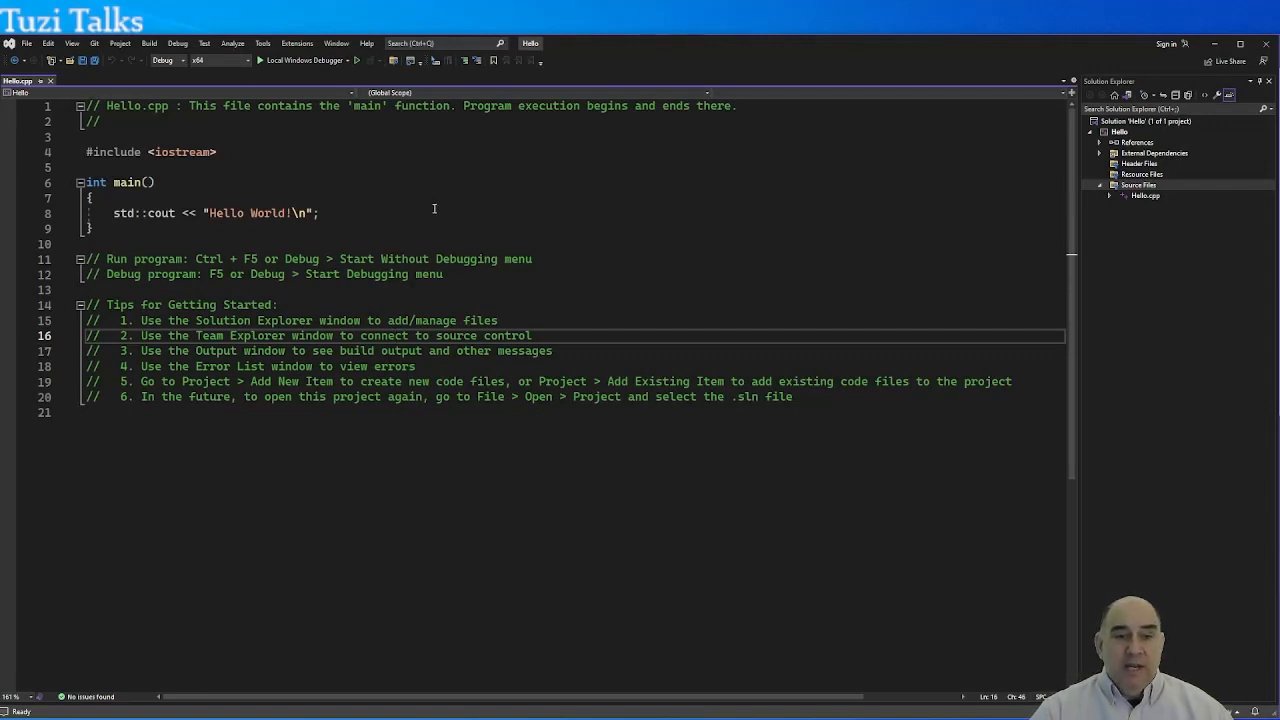
pyautogui.click(436, 260)
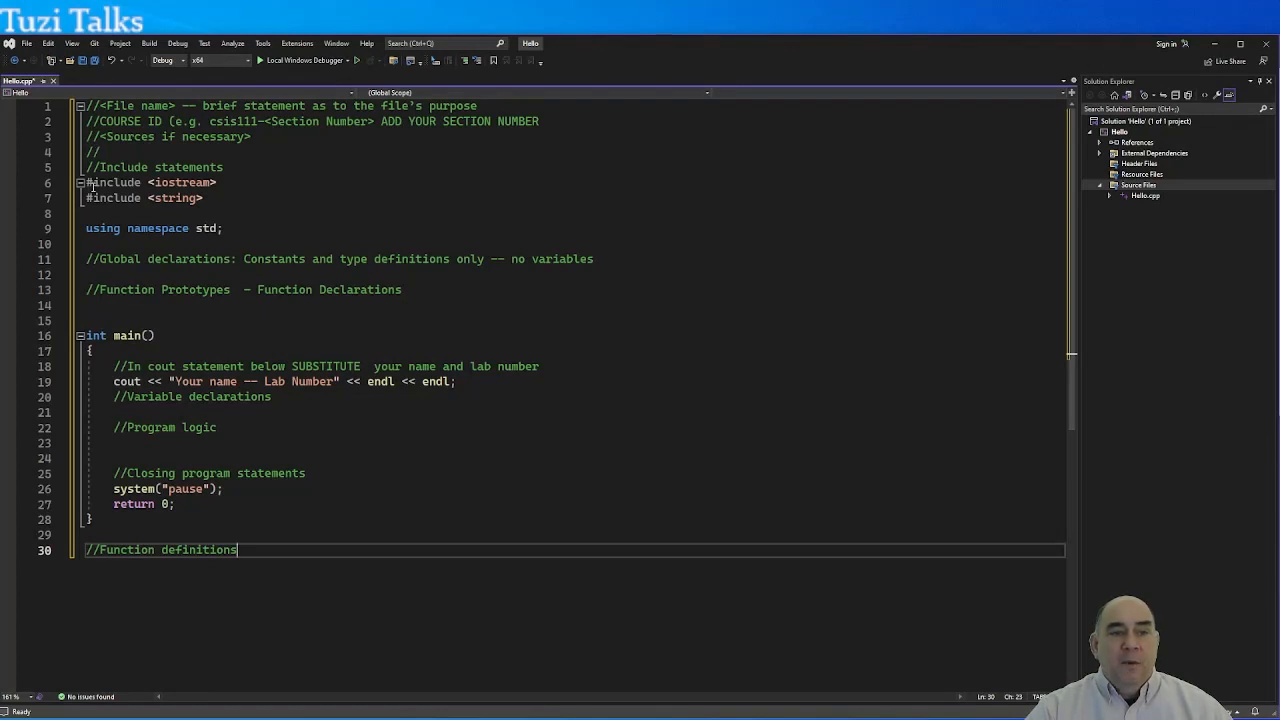
pyautogui.moveTo(452, 216)
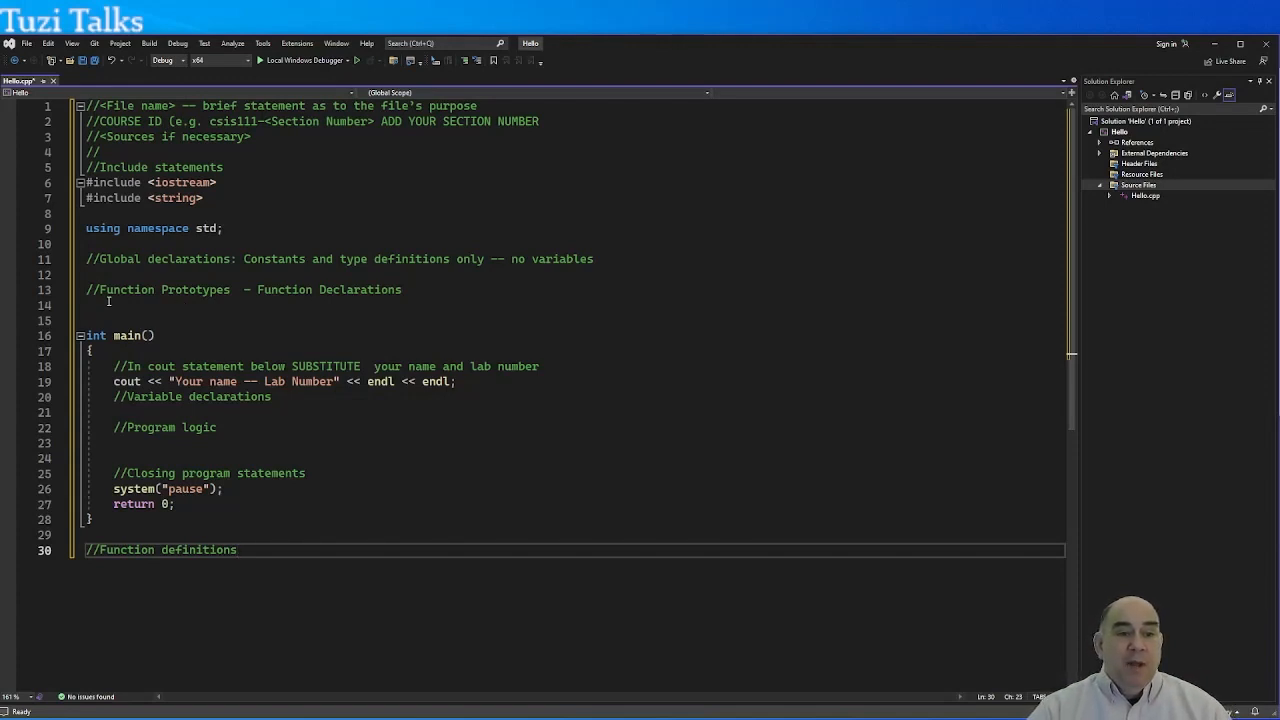
# Step: Scroll down in Hello.cpp to view the template's main function
pyautogui.scroll(-3)
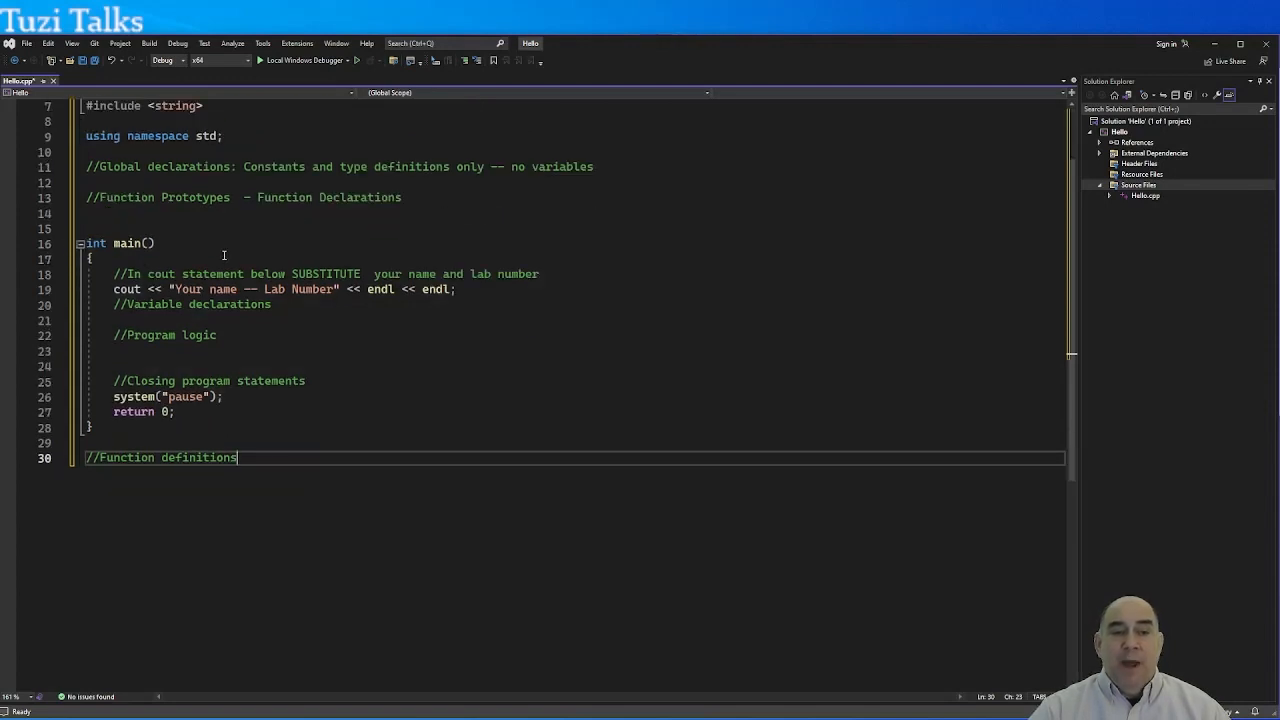
pyautogui.moveTo(348, 280)
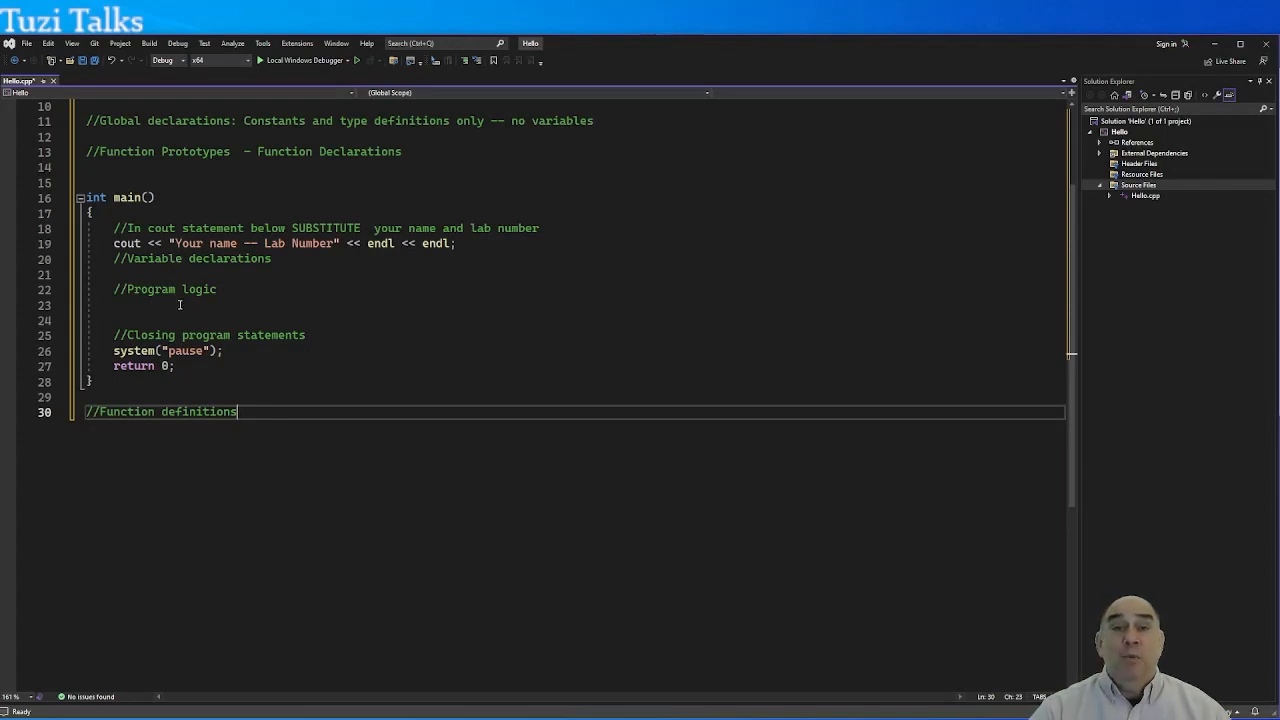
# Step: Add a cout statement printing "Hello World !!!!" followed by << endl; under the Program logic comment
pyautogui.click(180, 304)
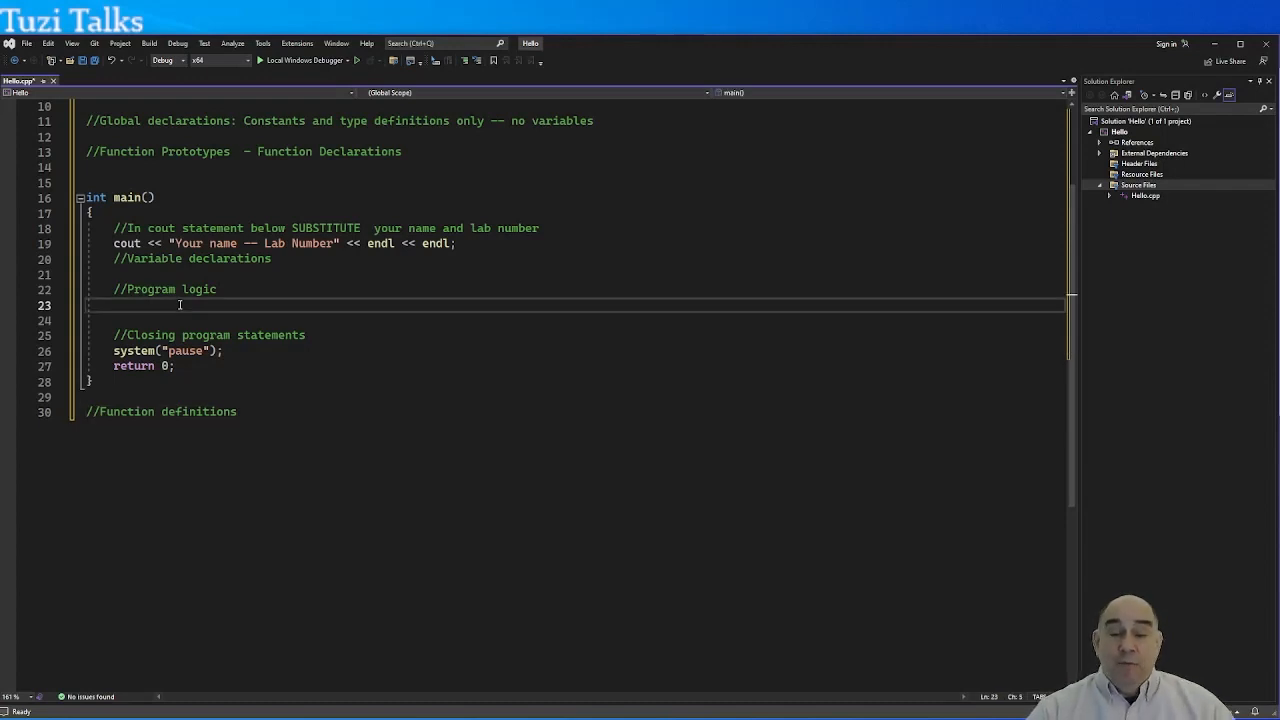
pyautogui.write('c')
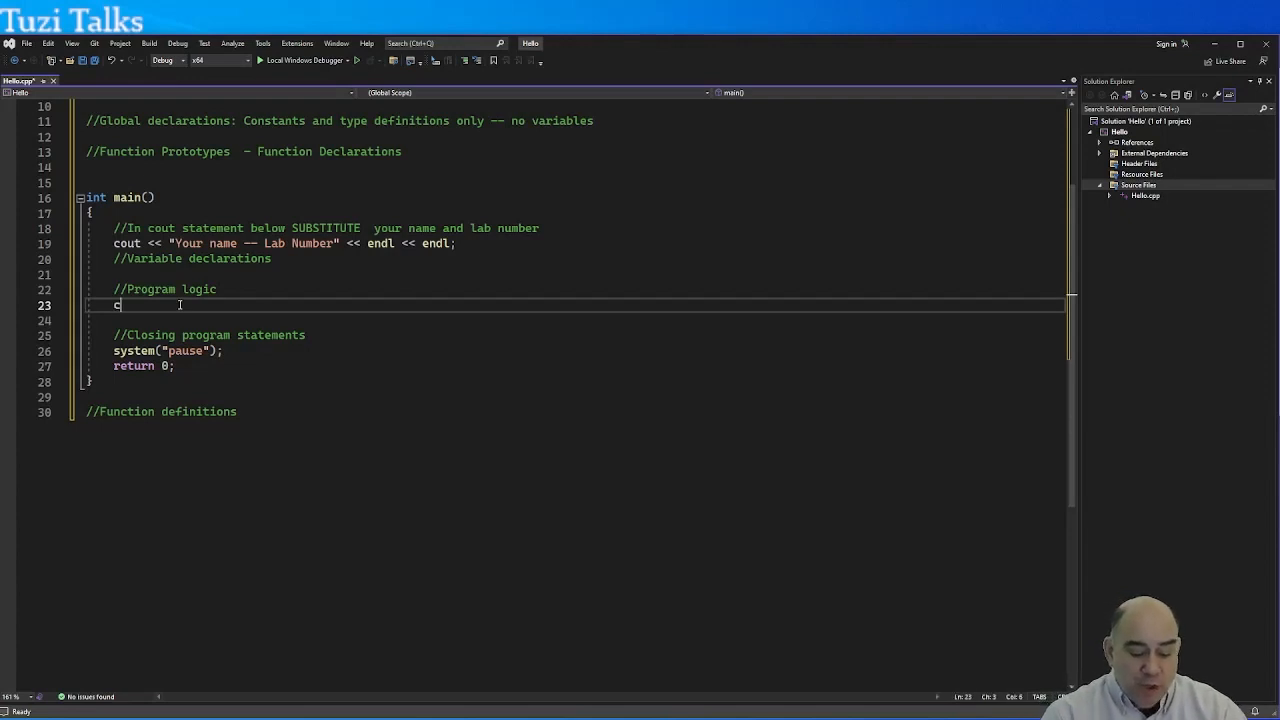
pyautogui.write('out << "')
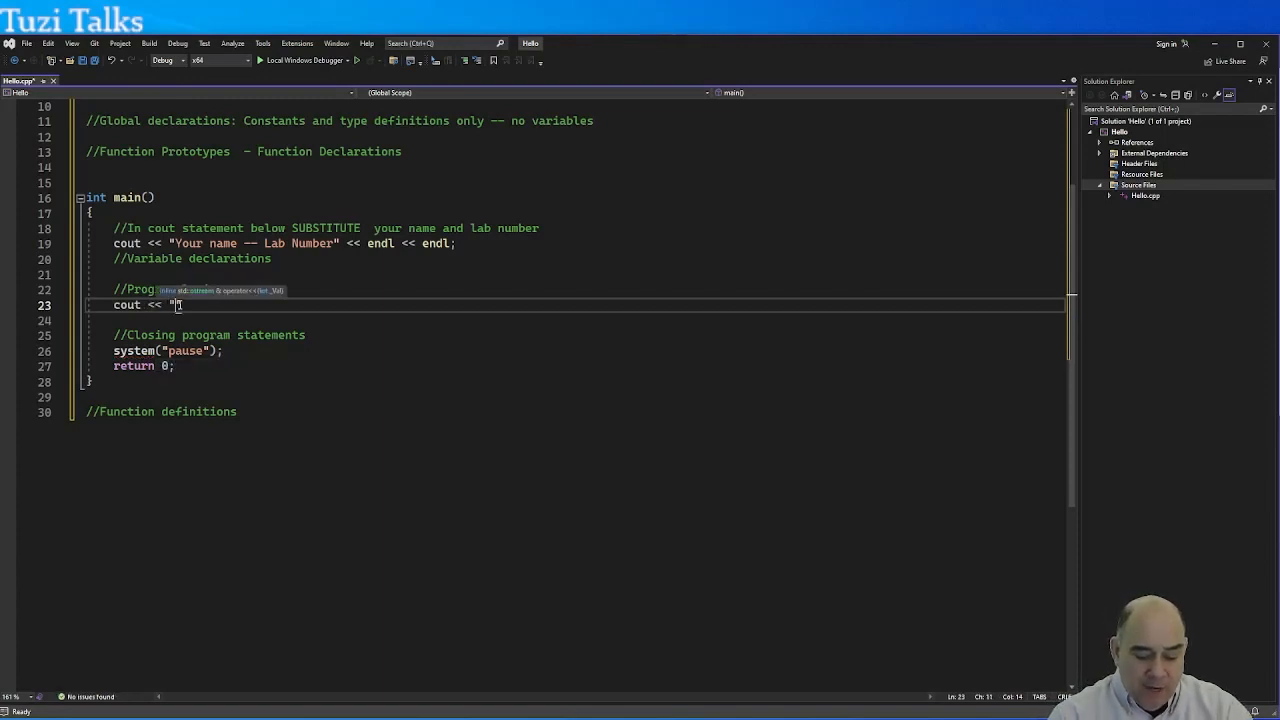
pyautogui.write('Hel')
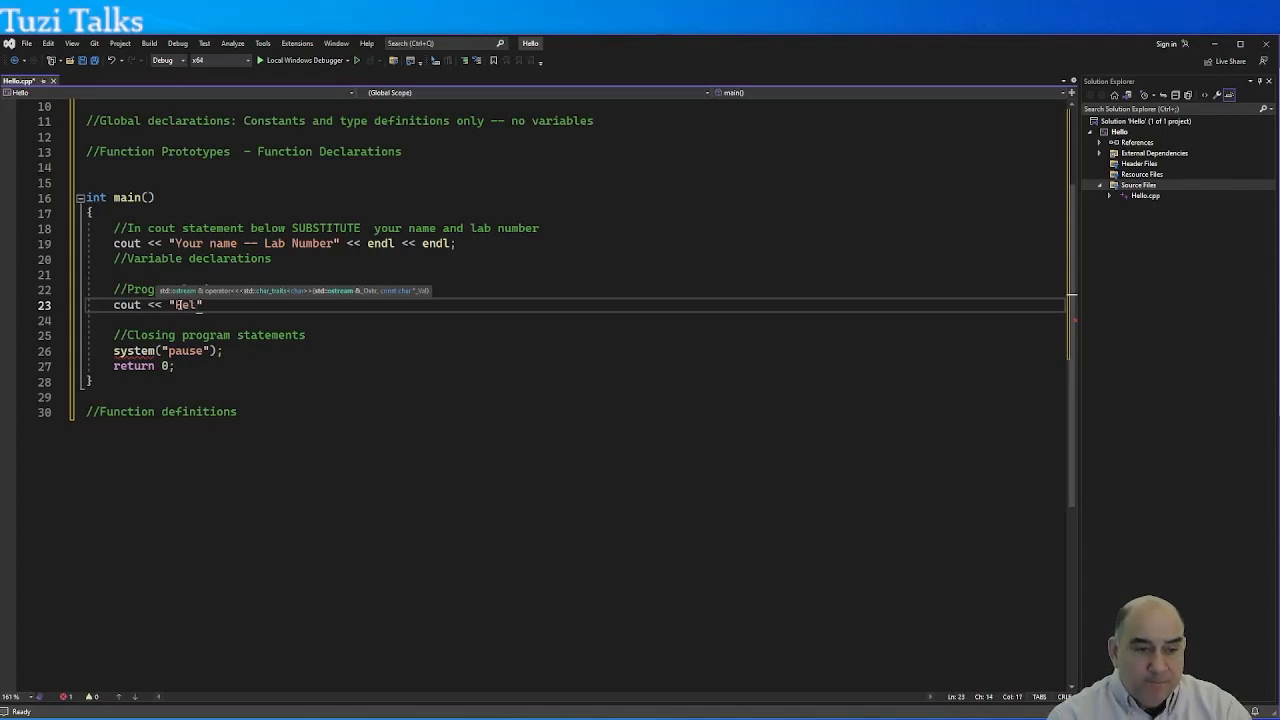
pyautogui.write('lo')
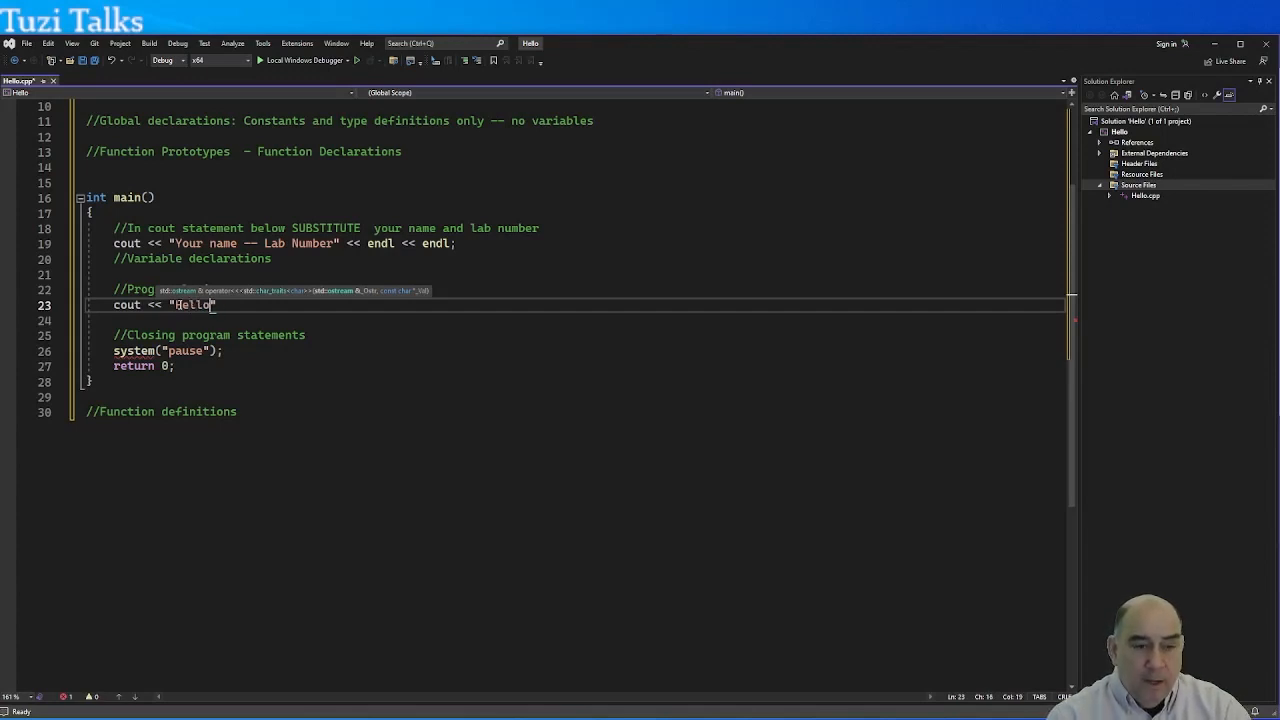
pyautogui.write('World !!!!')
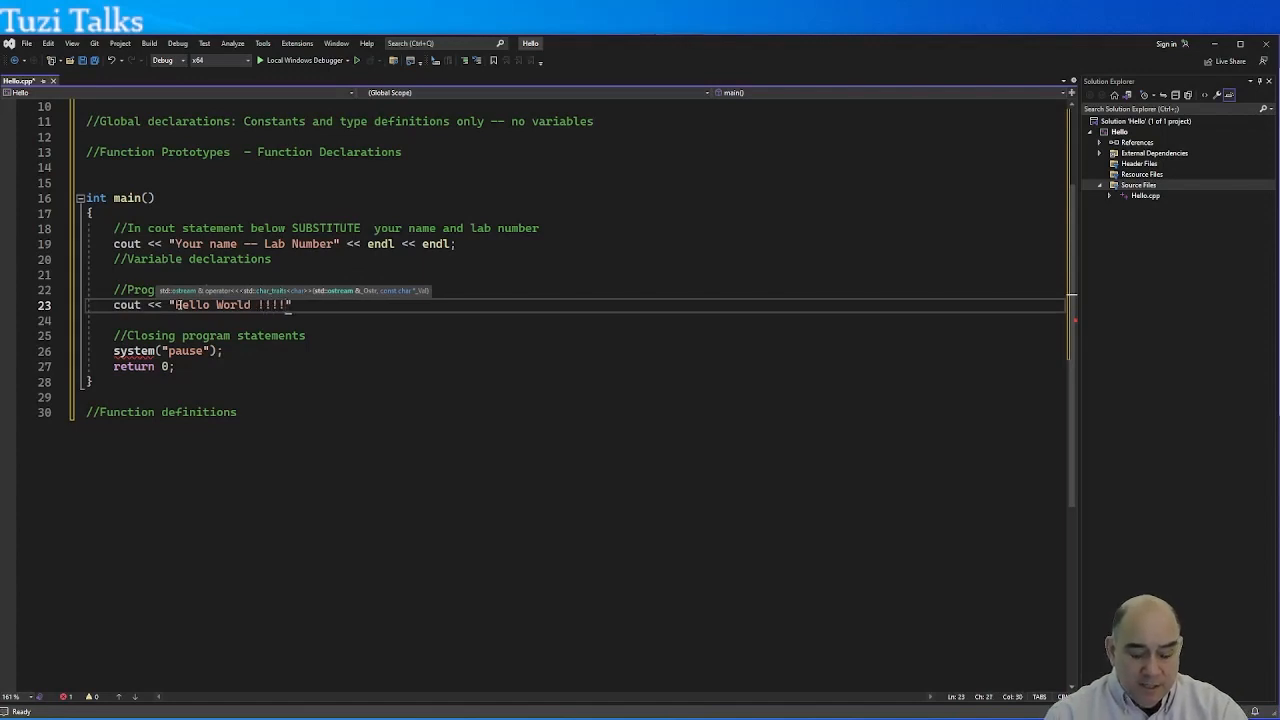
pyautogui.write('0')
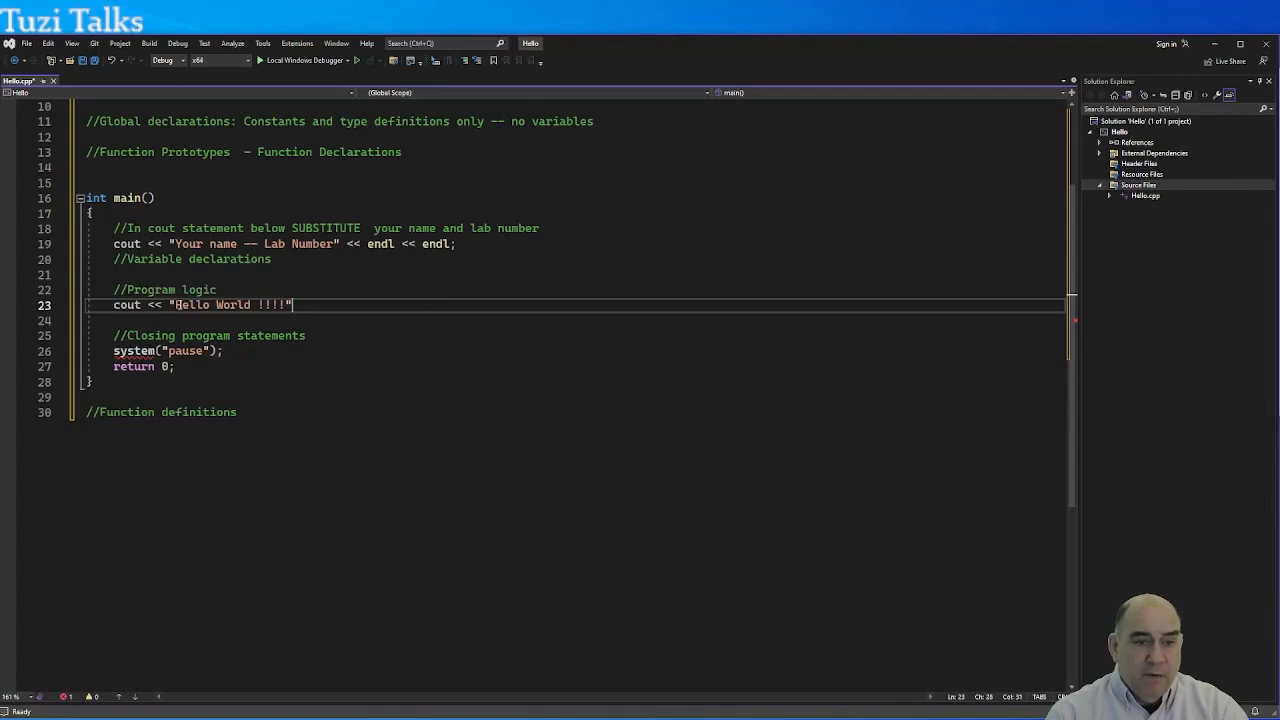
pyautogui.write('<<')
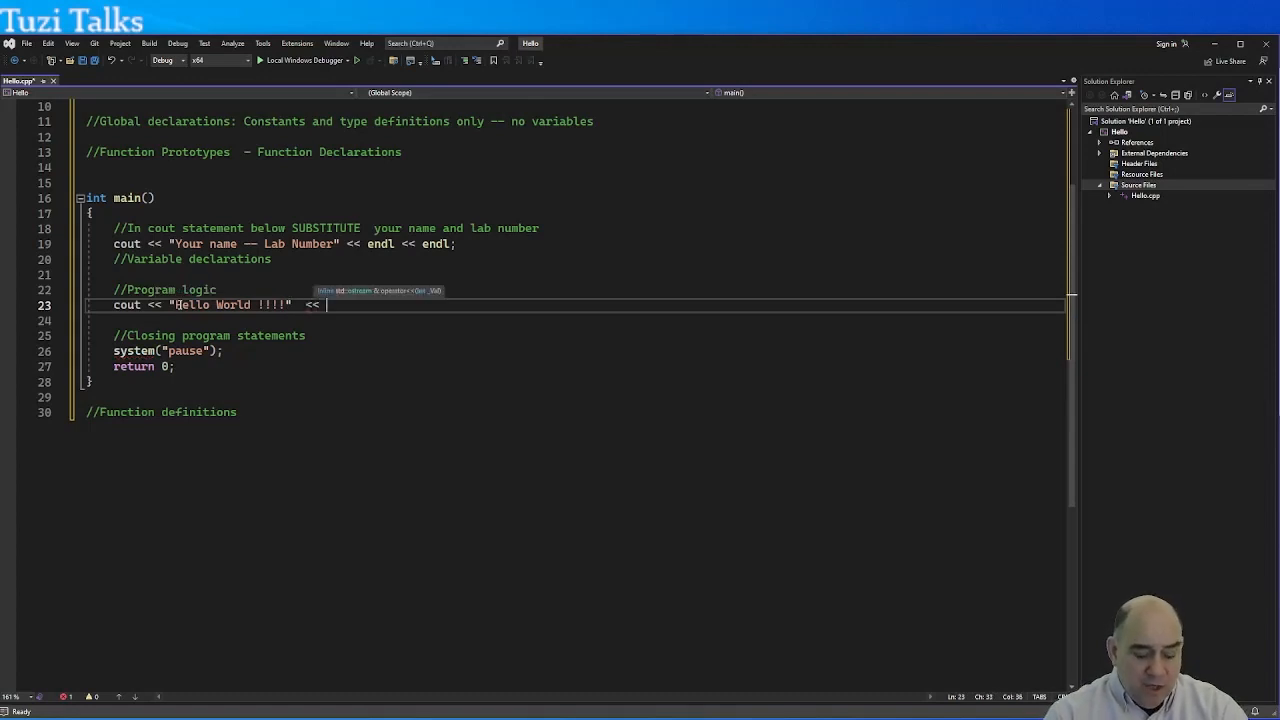
pyautogui.write('endl')
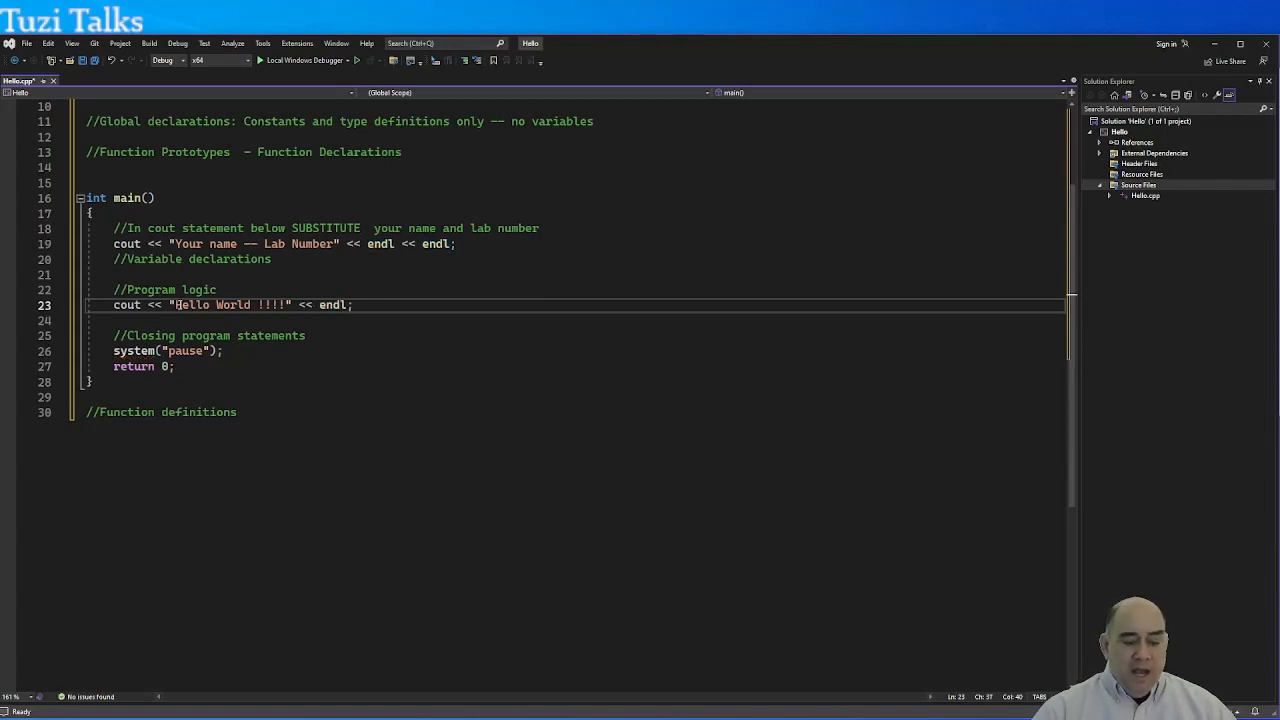
pyautogui.write(';')
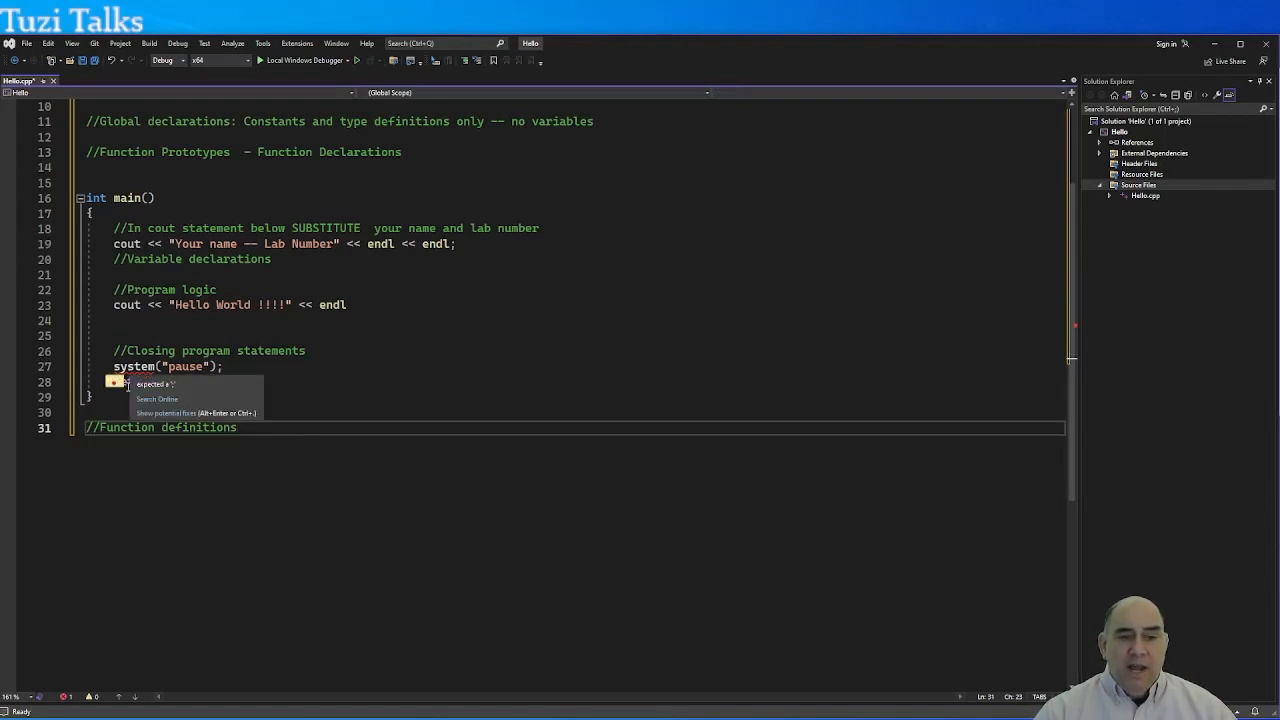
# Step: Restore 'return 0;' below system("pause") and terminate the Hello World line with a semicolon
pyautogui.write('return 0;')
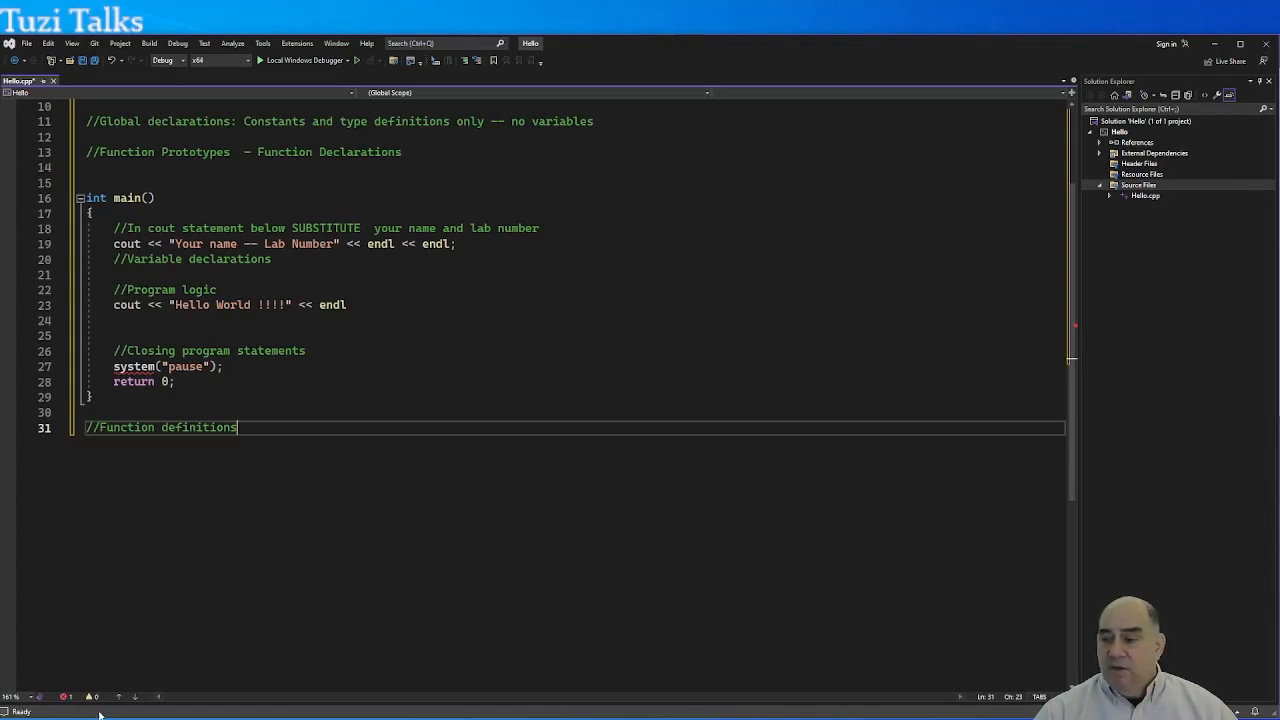
pyautogui.moveTo(152, 504)
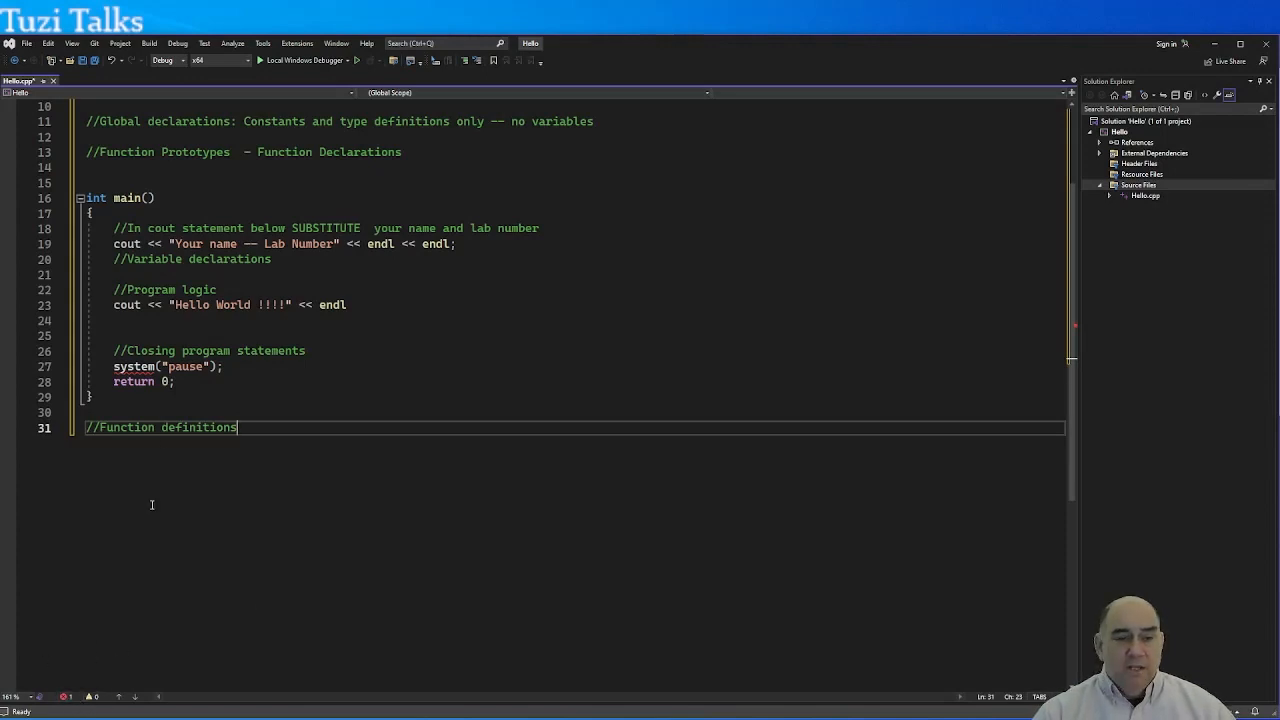
pyautogui.click(172, 320)
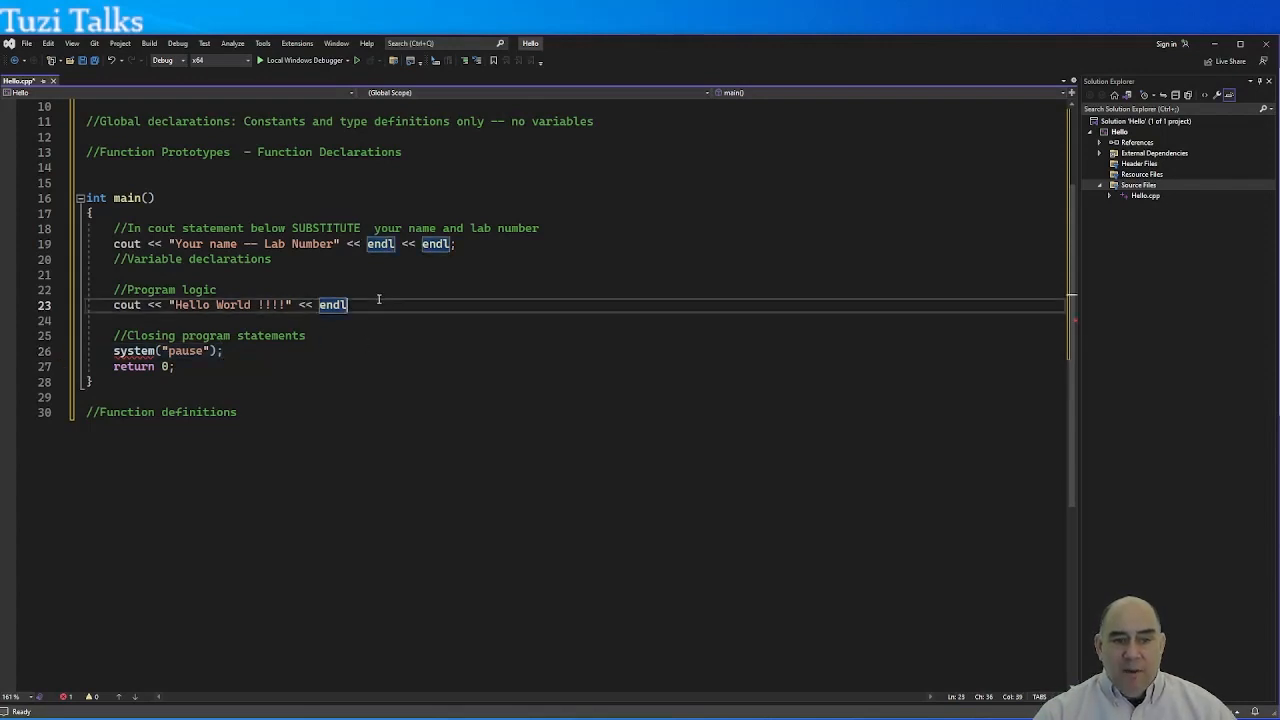
pyautogui.write(';')
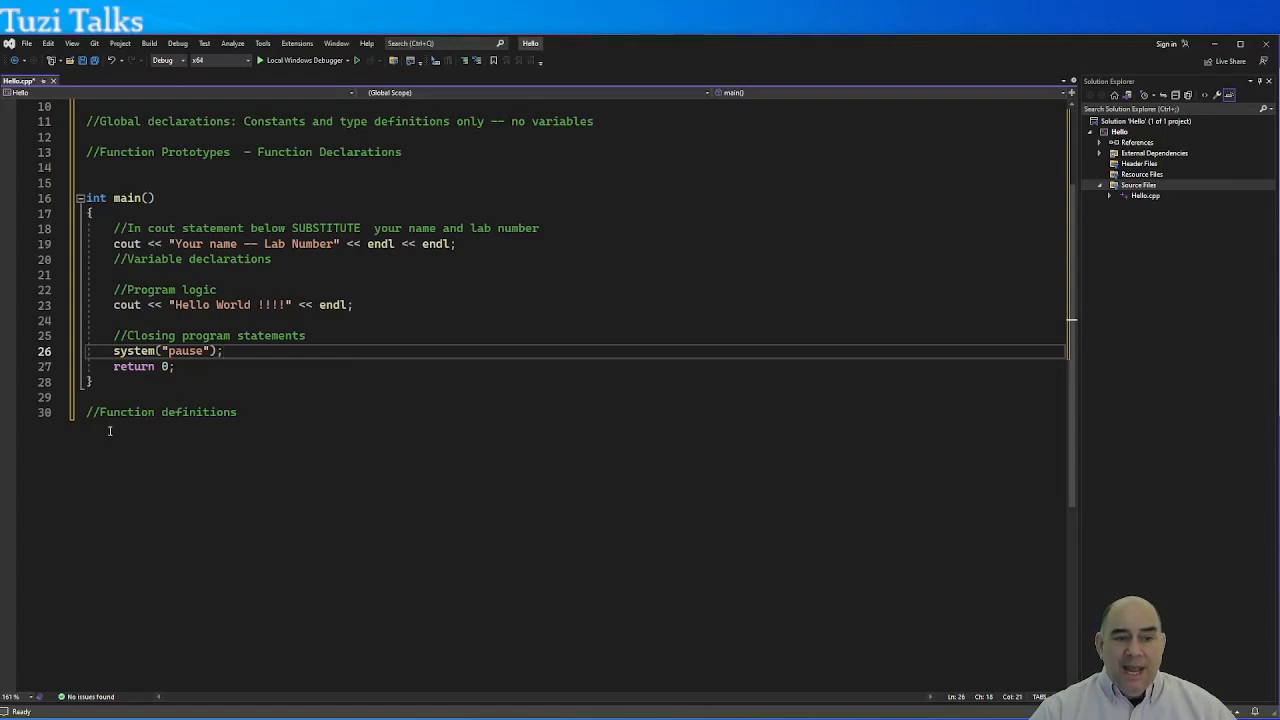
pyautogui.moveTo(224, 396)
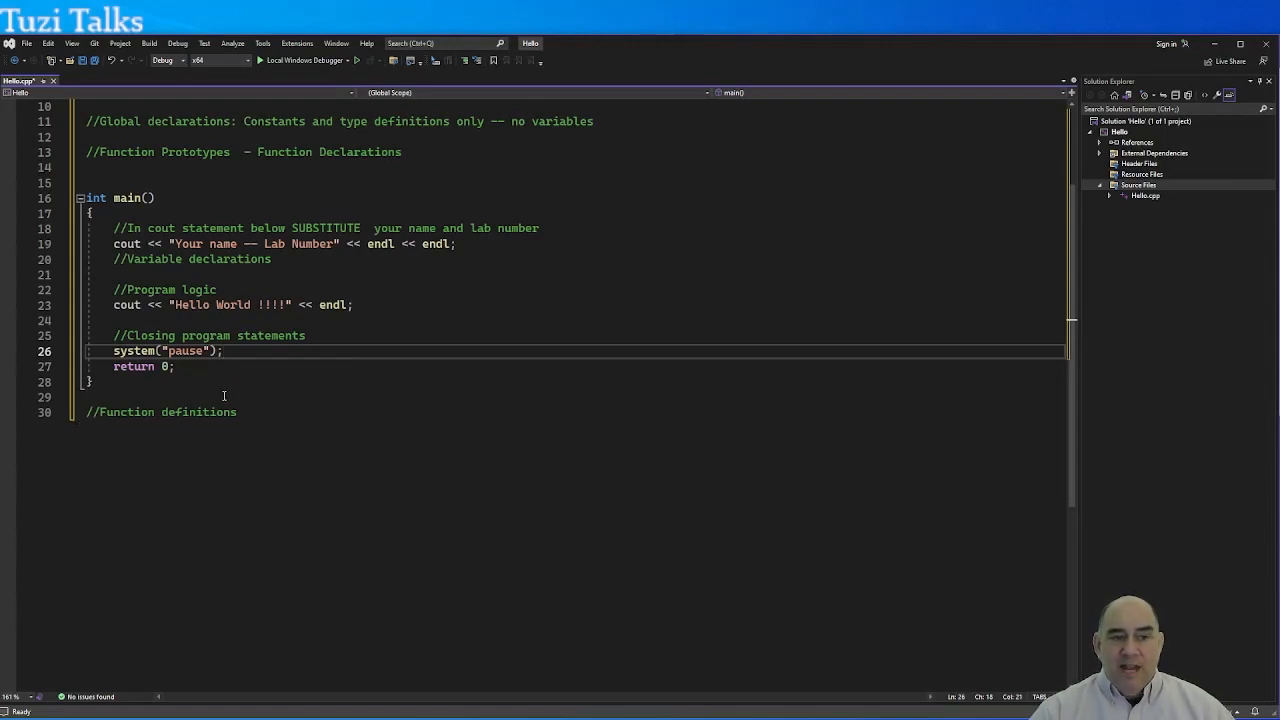
pyautogui.moveTo(244, 232)
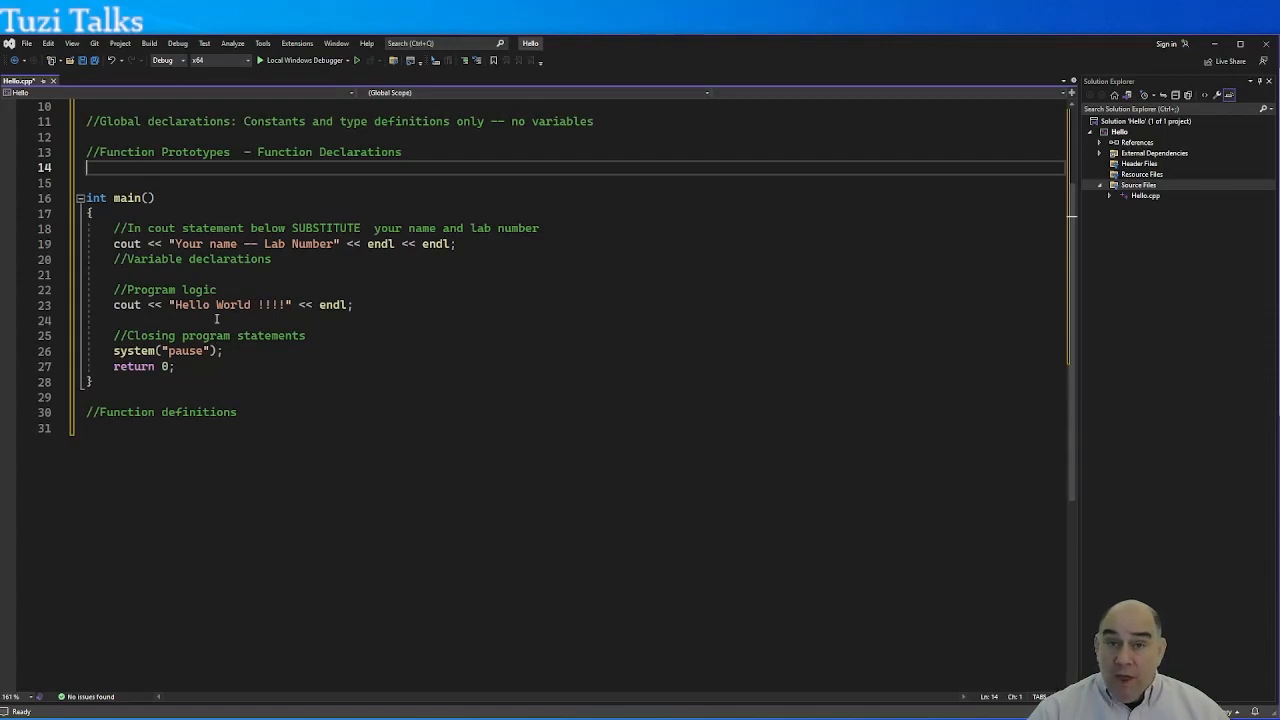
pyautogui.click(312, 428)
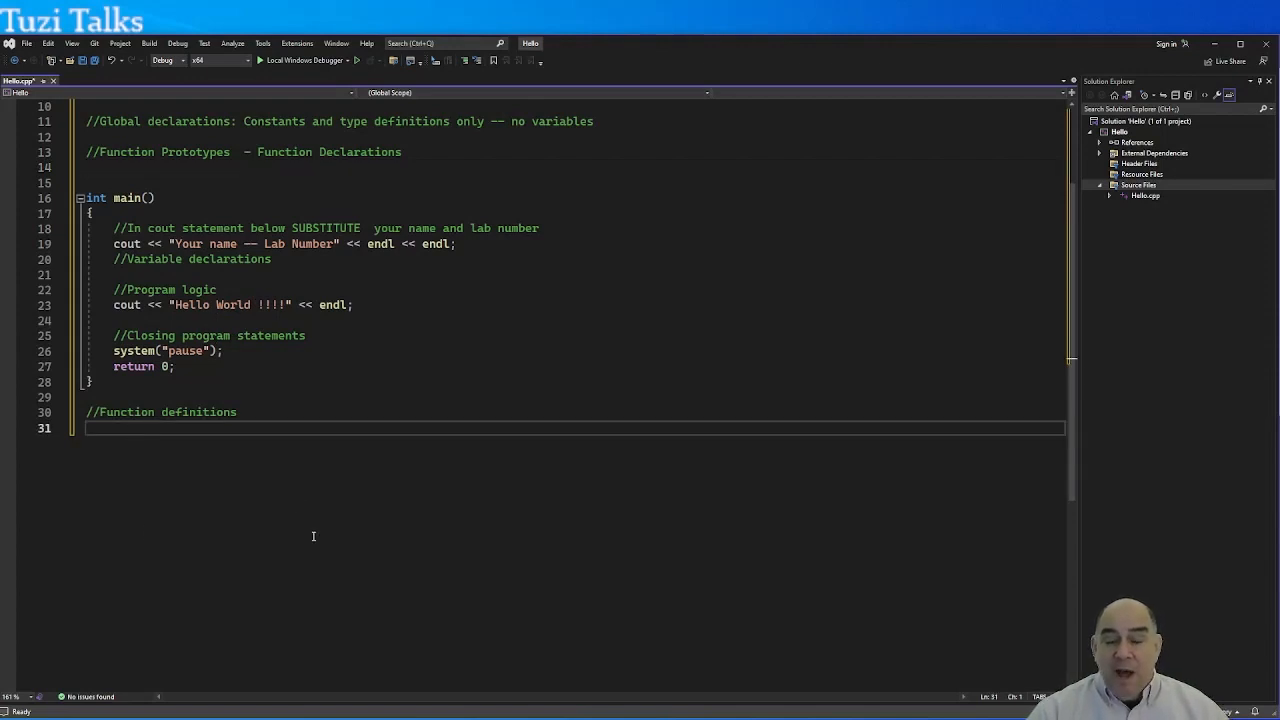
pyautogui.moveTo(252, 504)
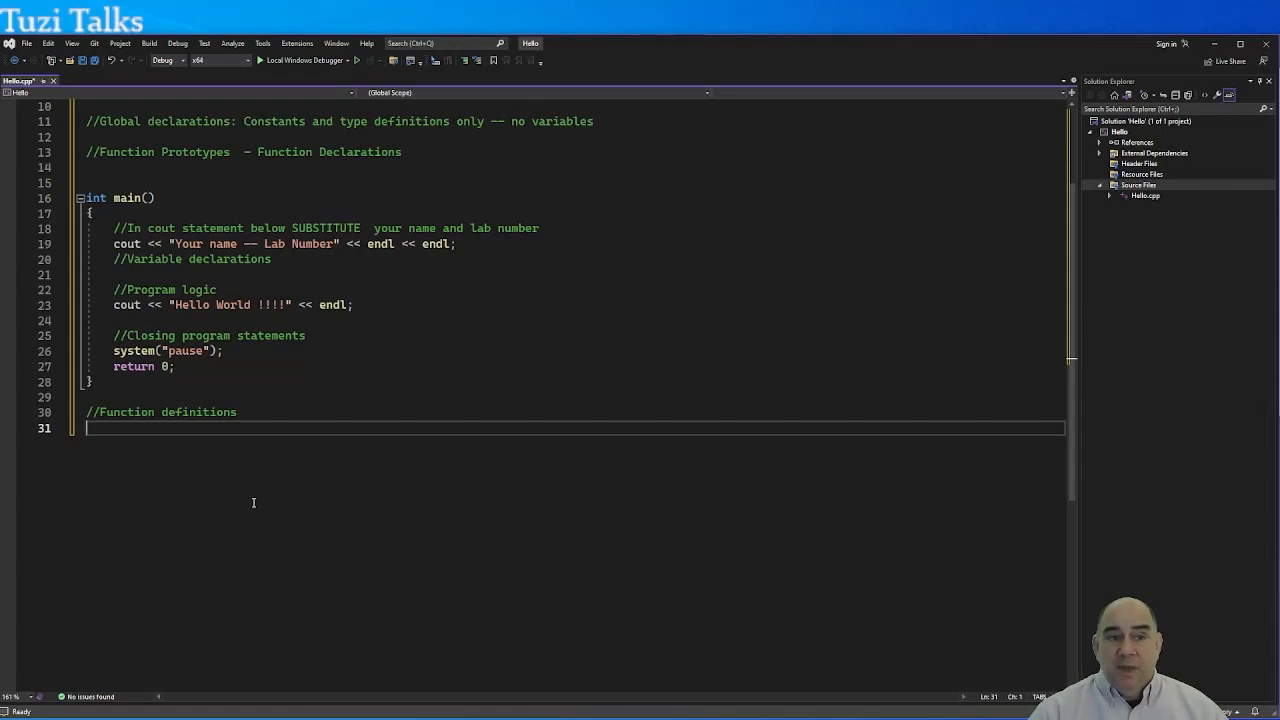
pyautogui.moveTo(364, 316)
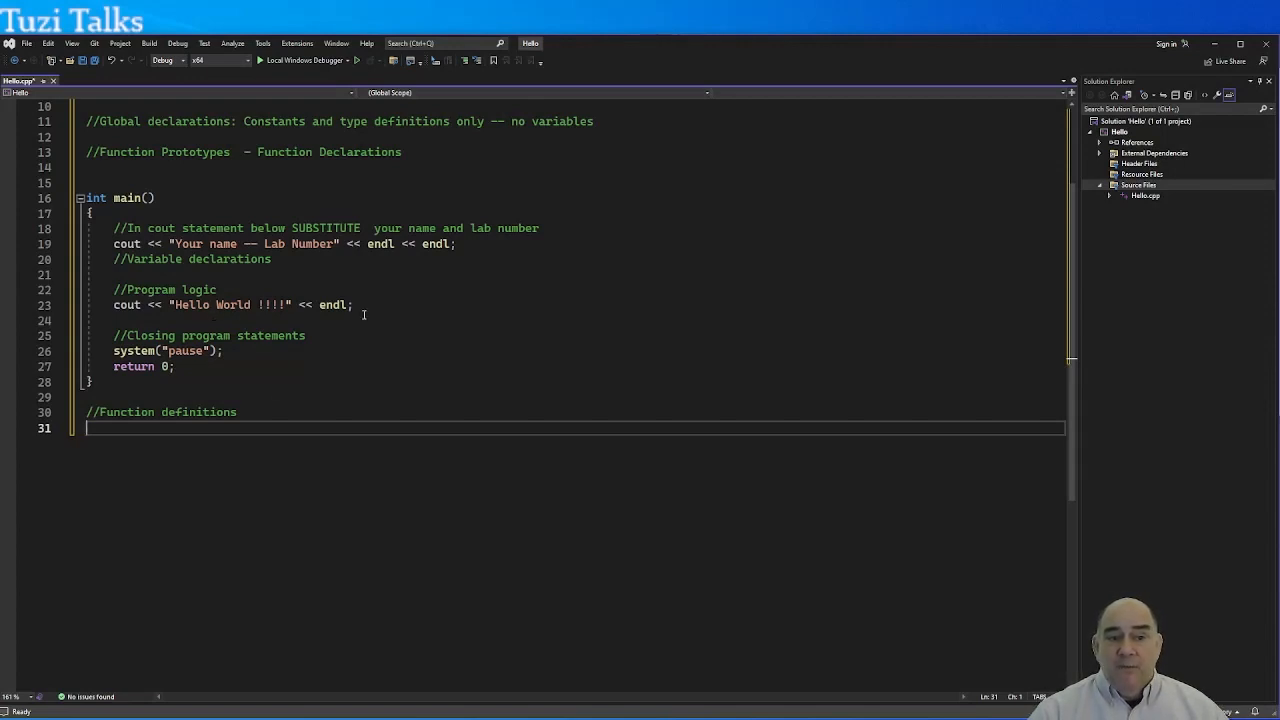
# Step: Replace the 'Your name' placeholder with 'Tuzi' and save Hello.cpp
pyautogui.click(236, 244)
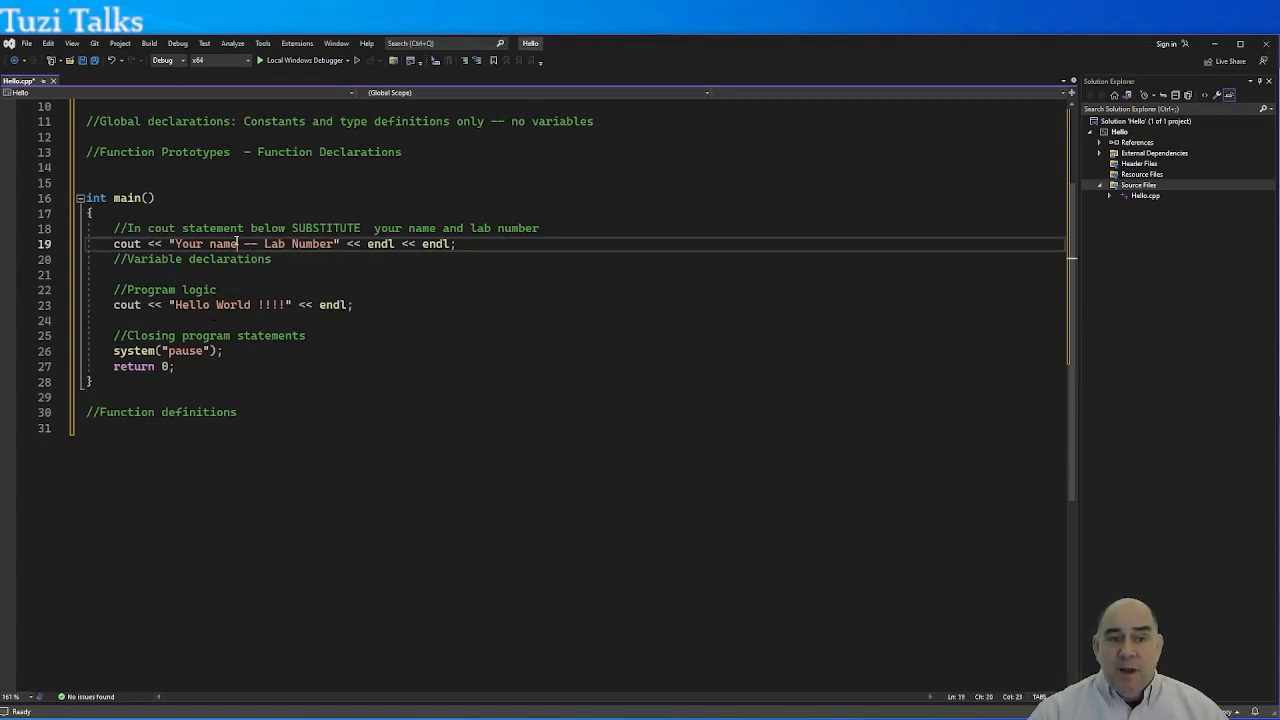
pyautogui.press('Backspace')
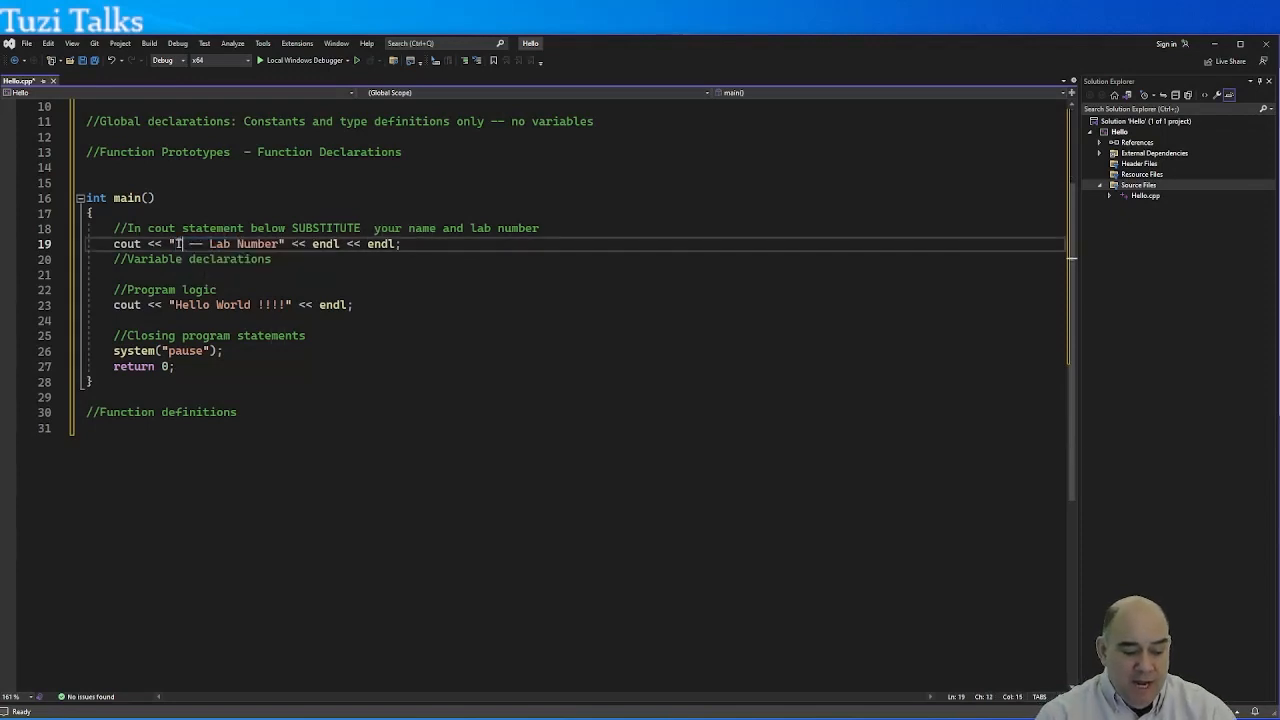
pyautogui.write('Tuzi')
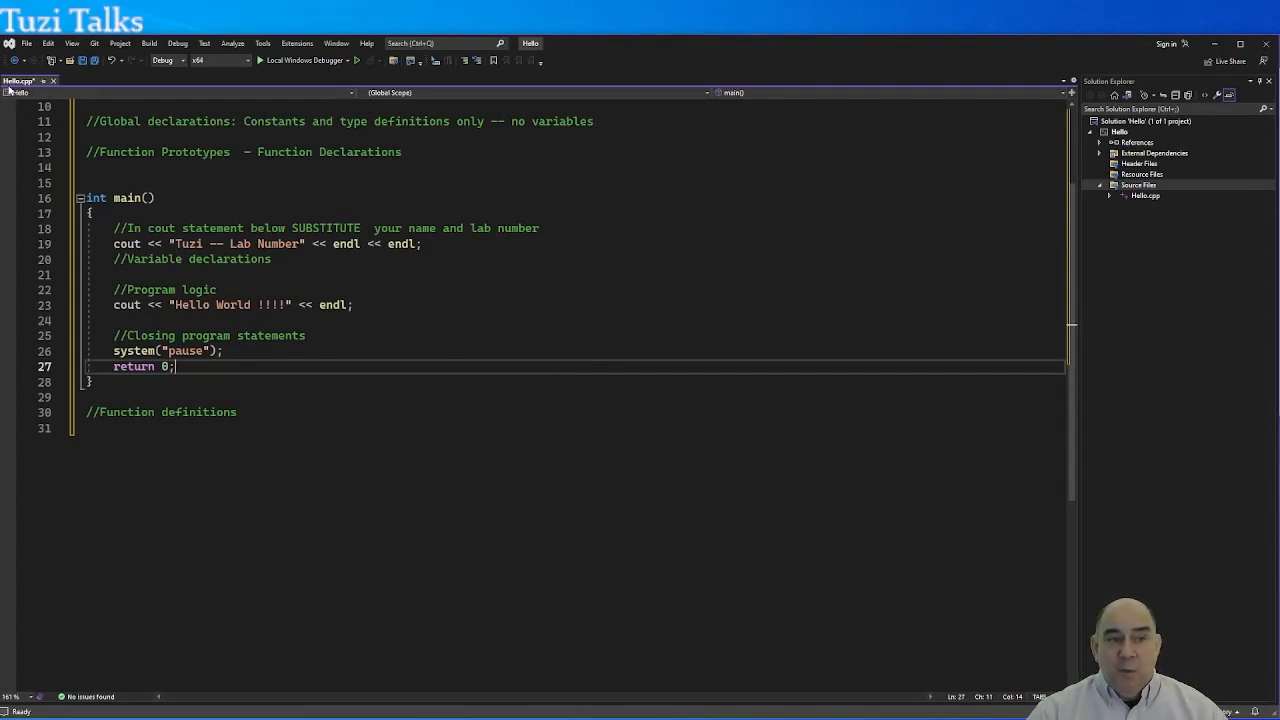
pyautogui.moveTo(18, 80)
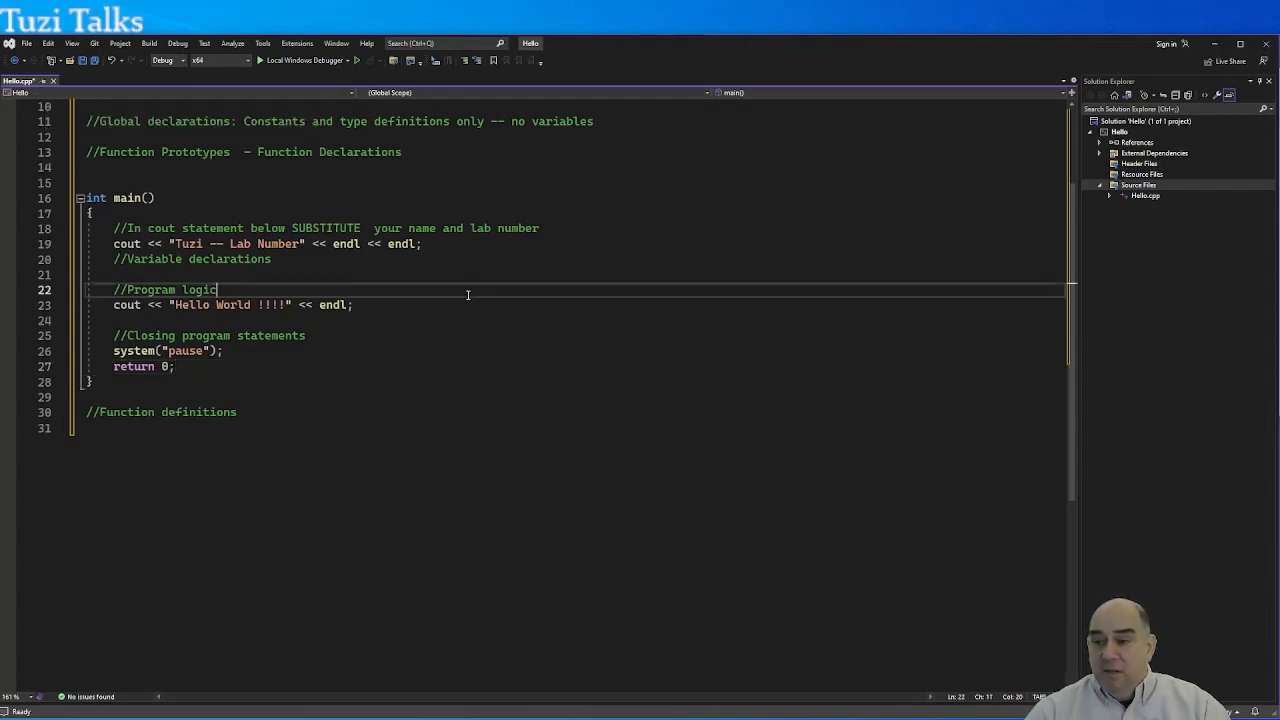
pyautogui.press('ctrl+s')
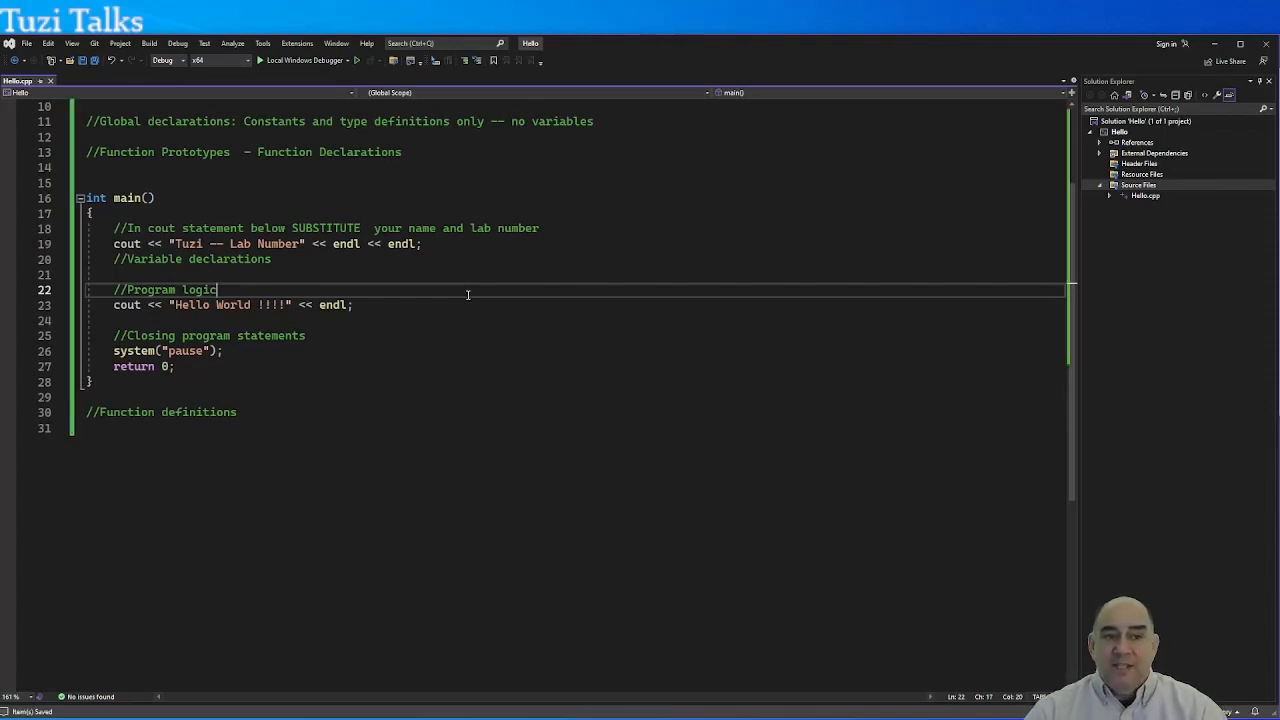
pyautogui.moveTo(20, 88)
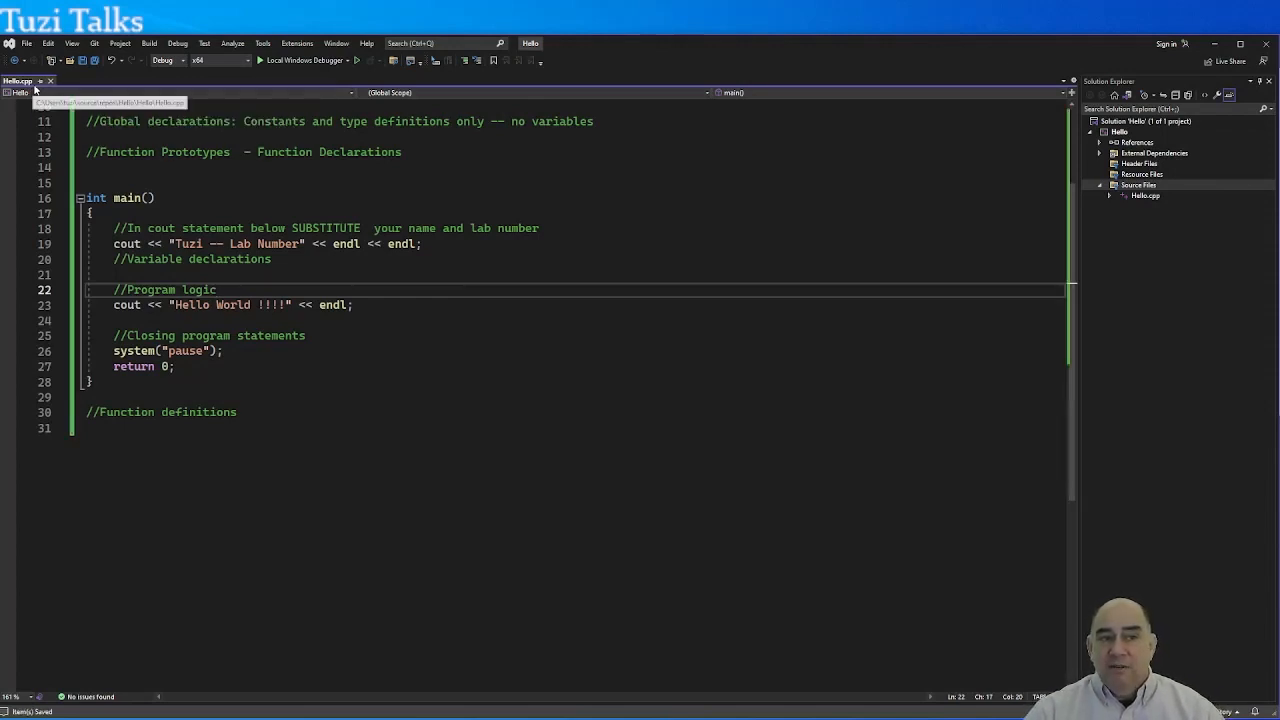
pyautogui.click(26, 44)
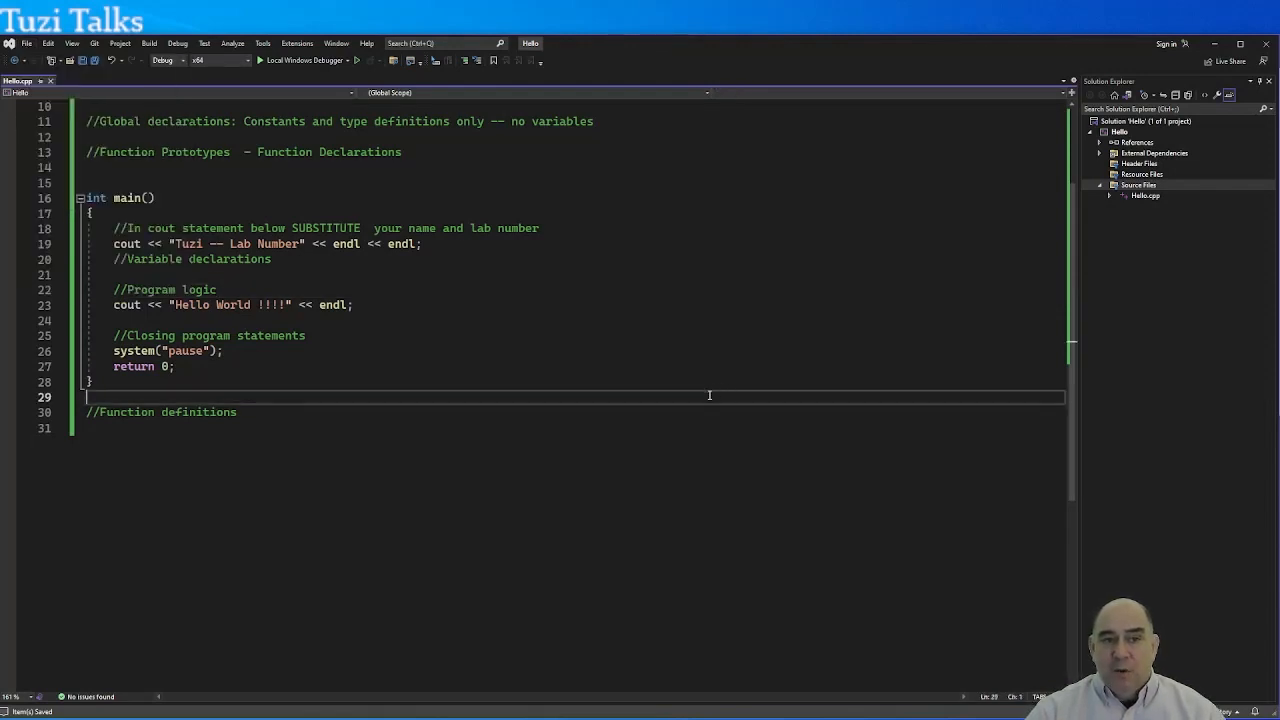
pyautogui.moveTo(688, 384)
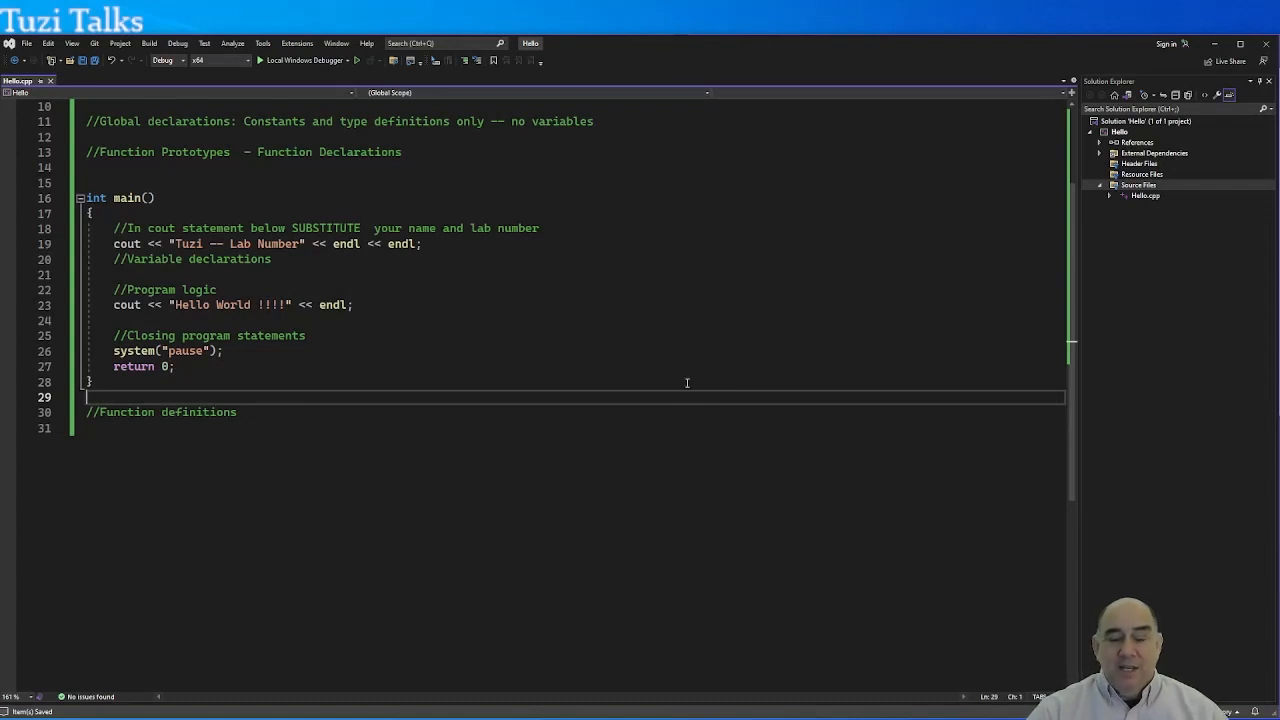
pyautogui.moveTo(304, 60)
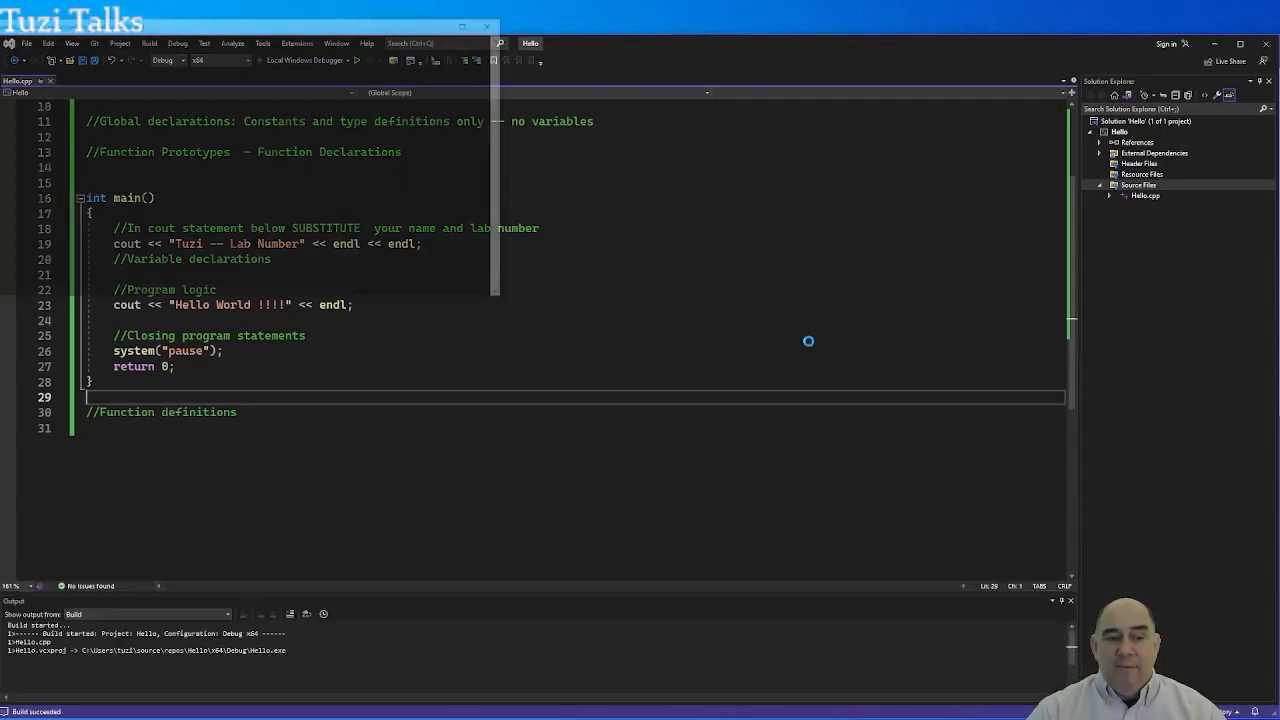
# Step: Build and run with Local Windows Debugger so the console prints Tuzi and Hello World !!!!
pyautogui.click(356, 60)
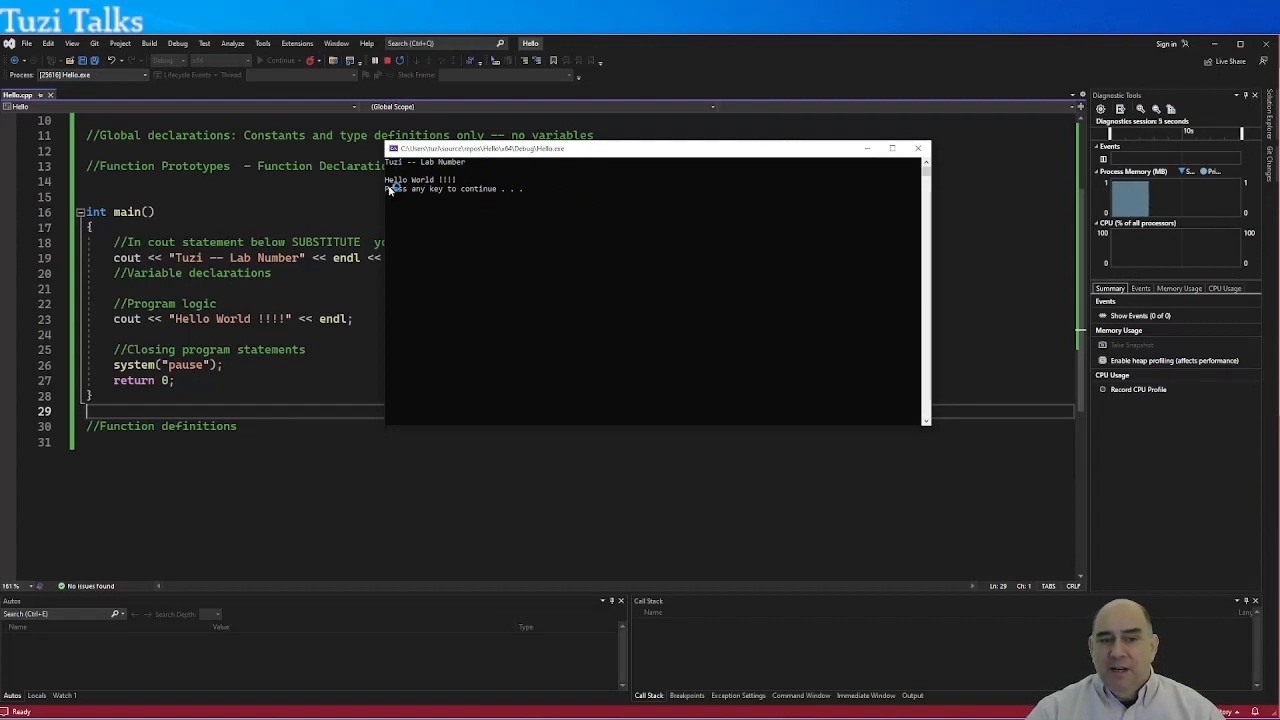
pyautogui.moveTo(590, 228)
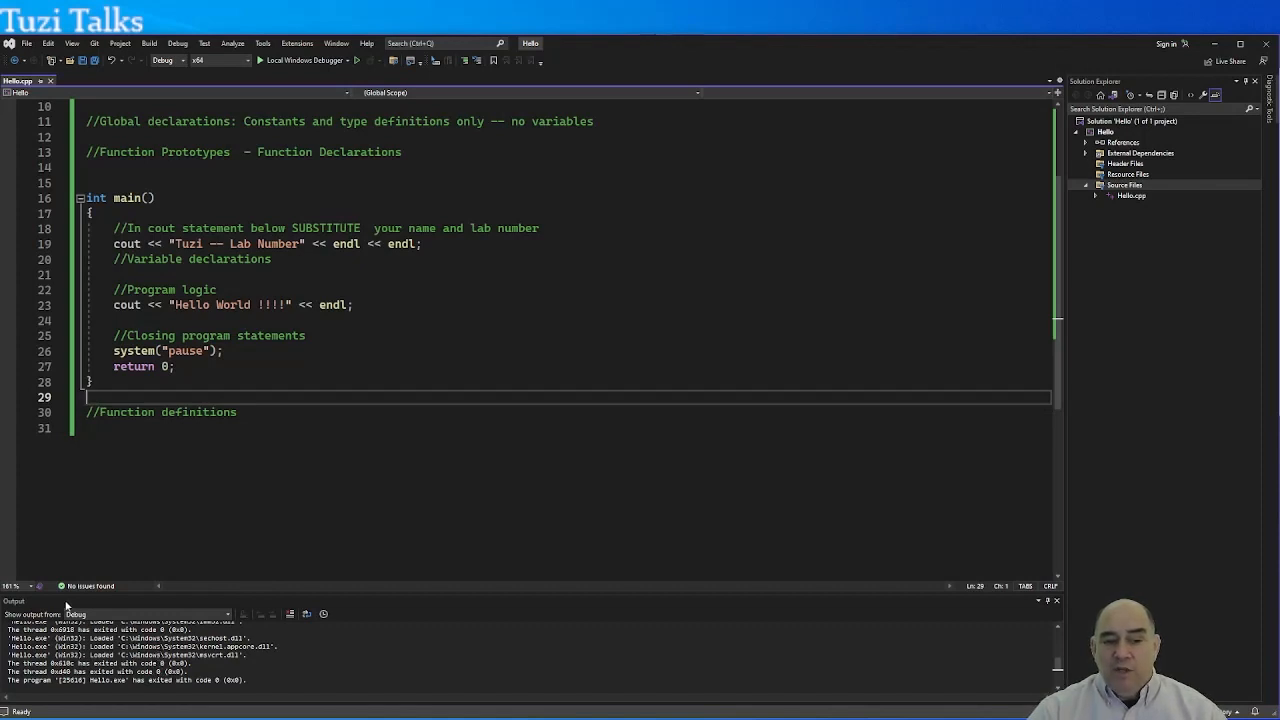
pyautogui.moveTo(110, 516)
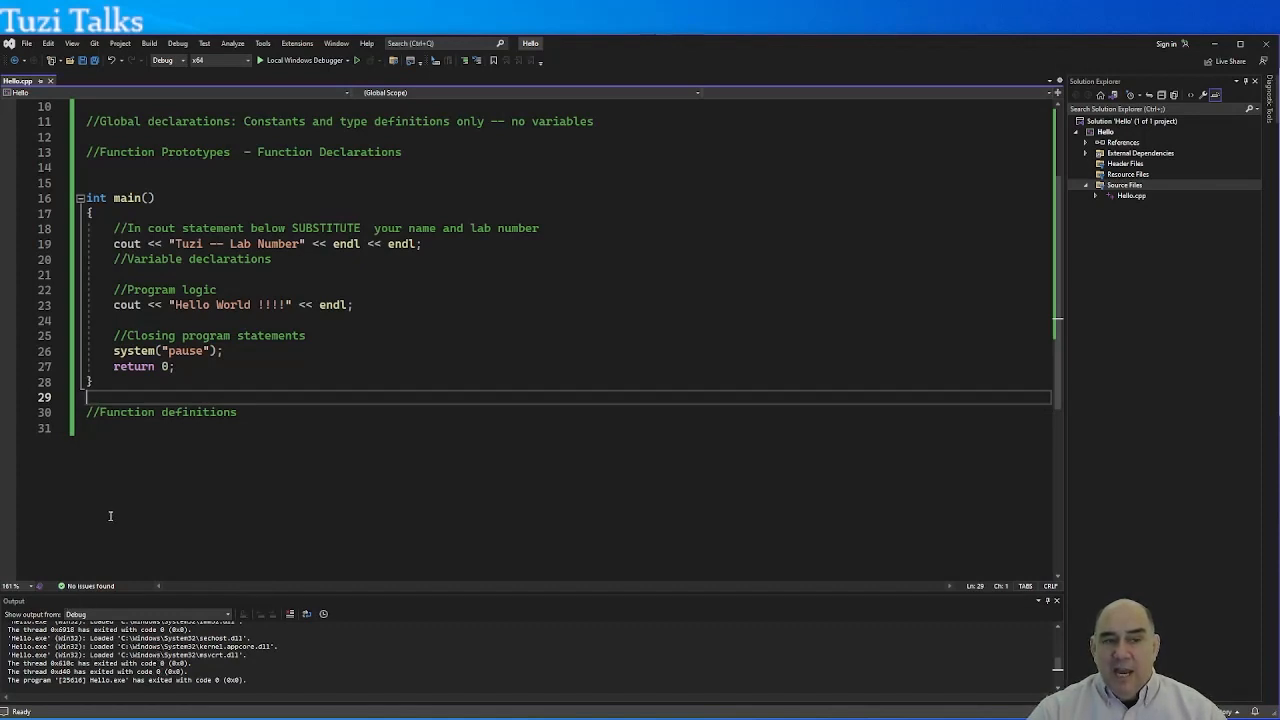
pyautogui.moveTo(248, 314)
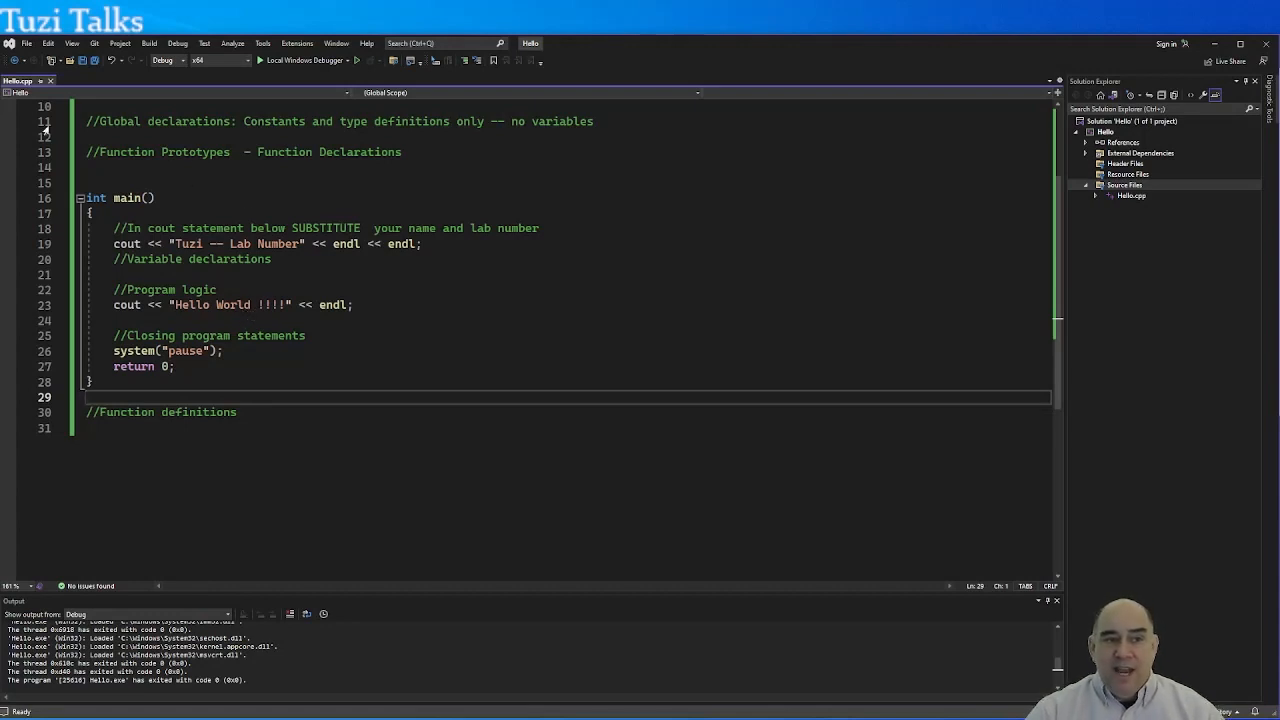
pyautogui.moveTo(632, 280)
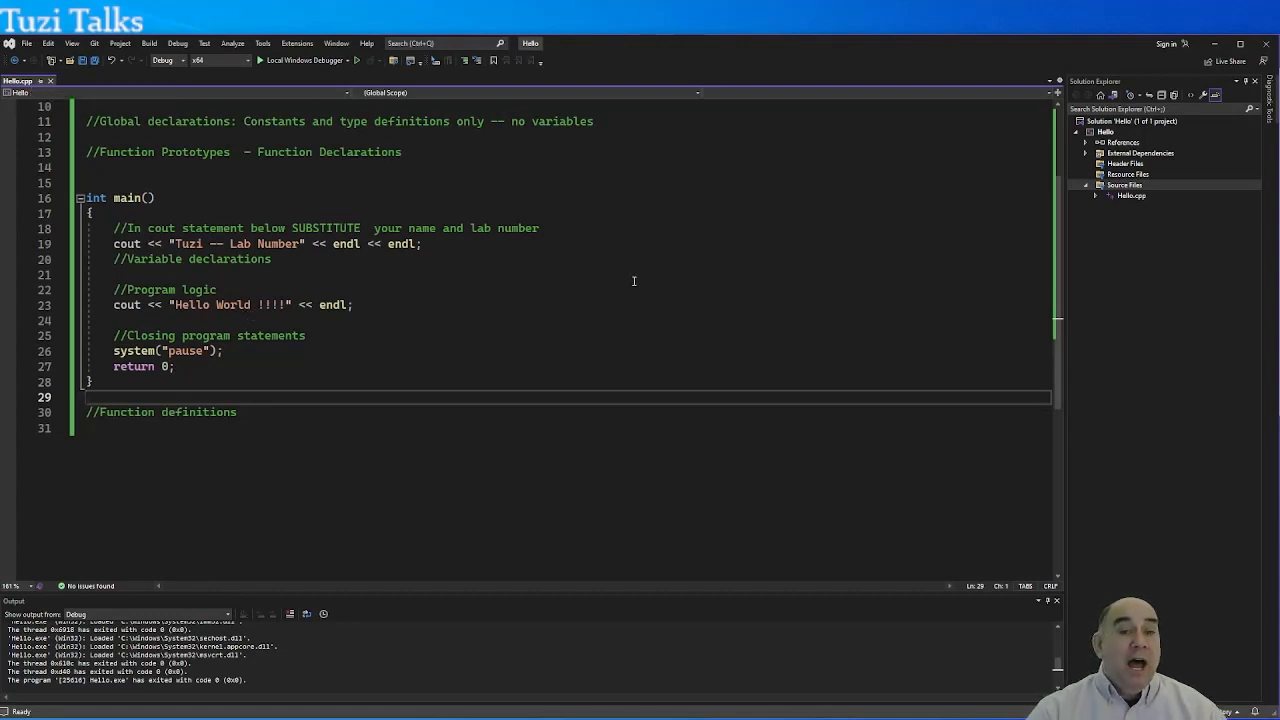